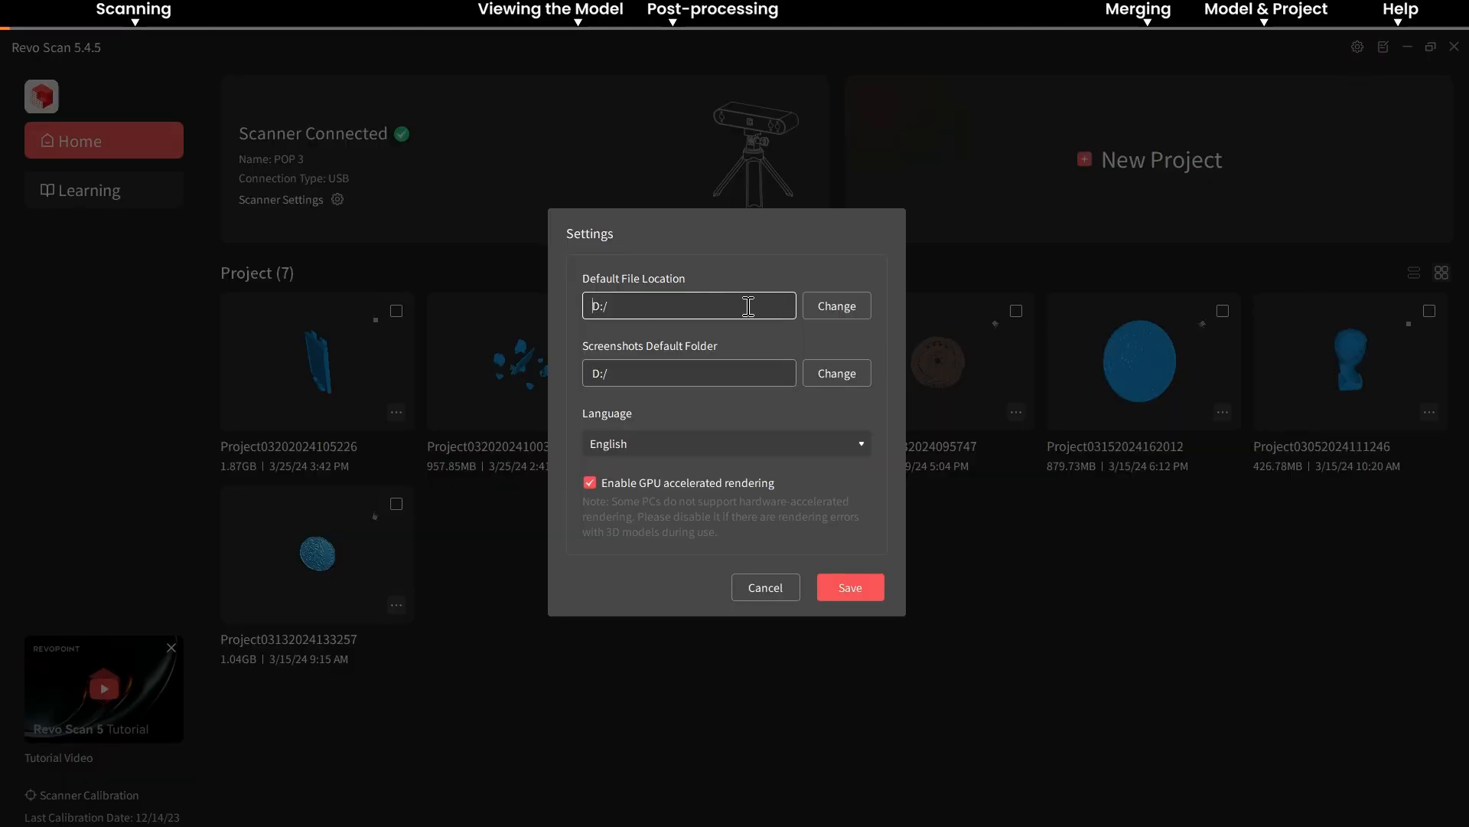
Choose English in the Language list, save the settings and go to the Learning resources.
click(723, 443)
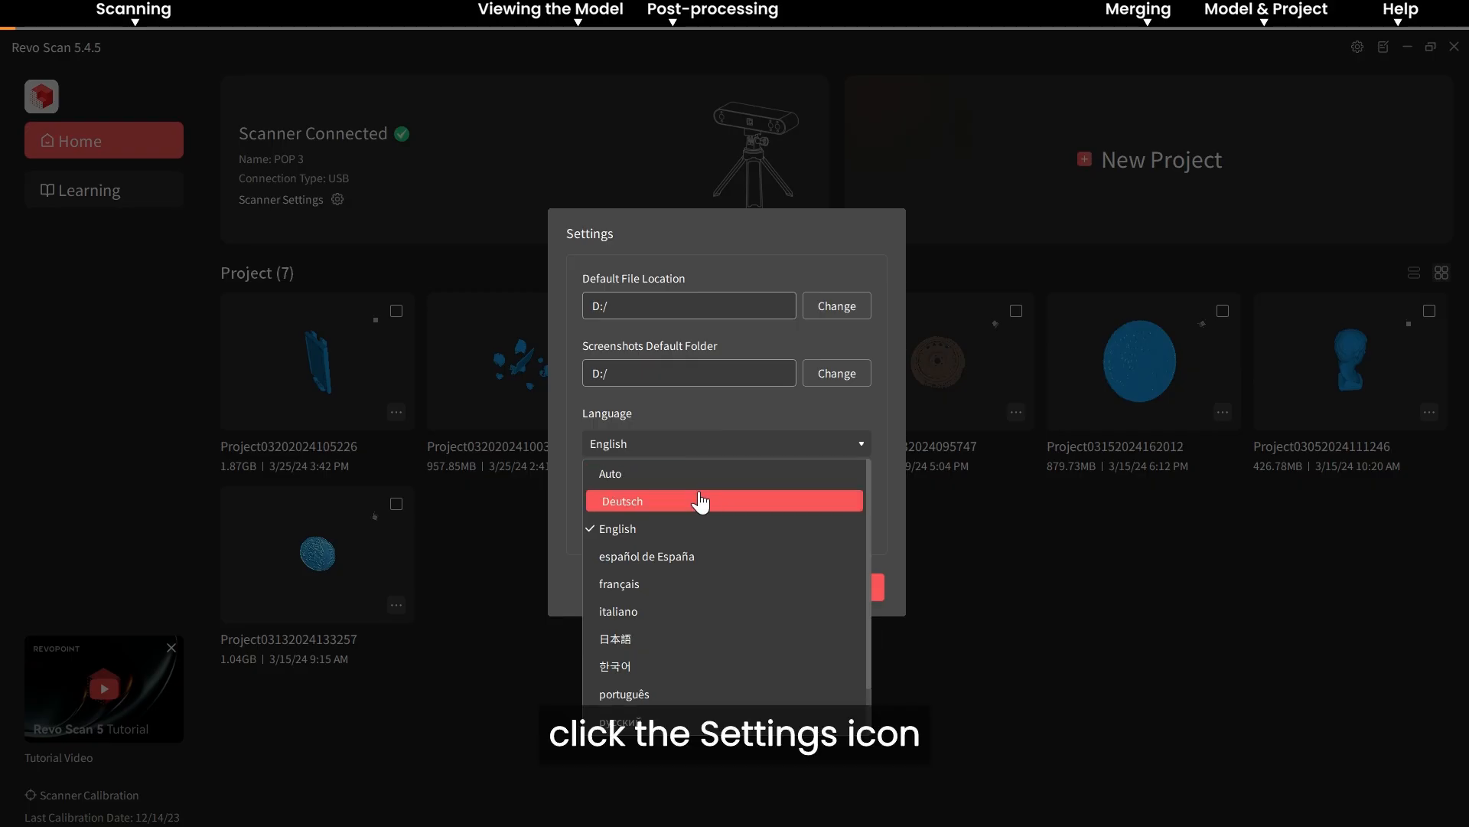
mouse_move(680, 534)
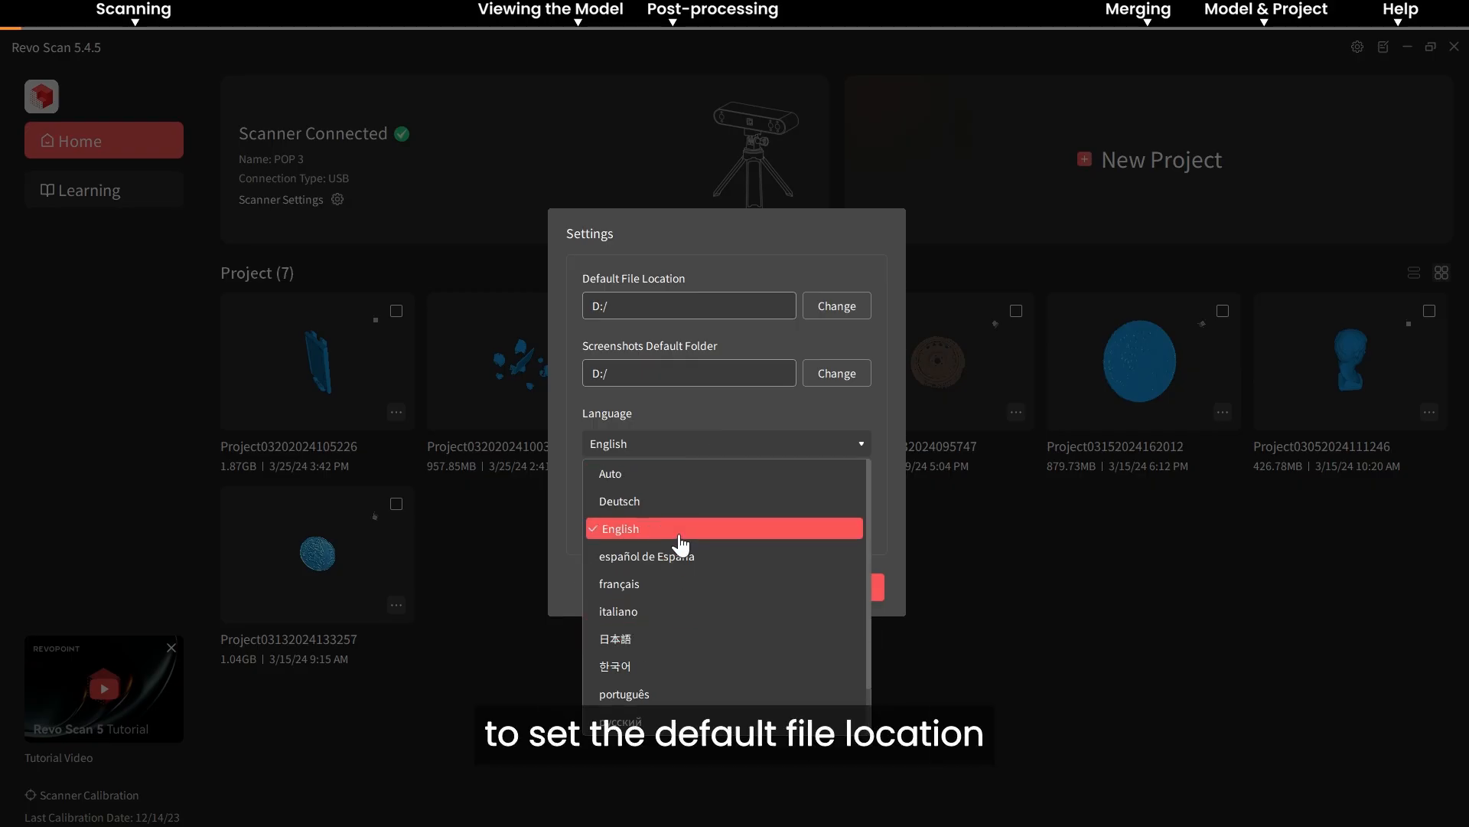
click(619, 529)
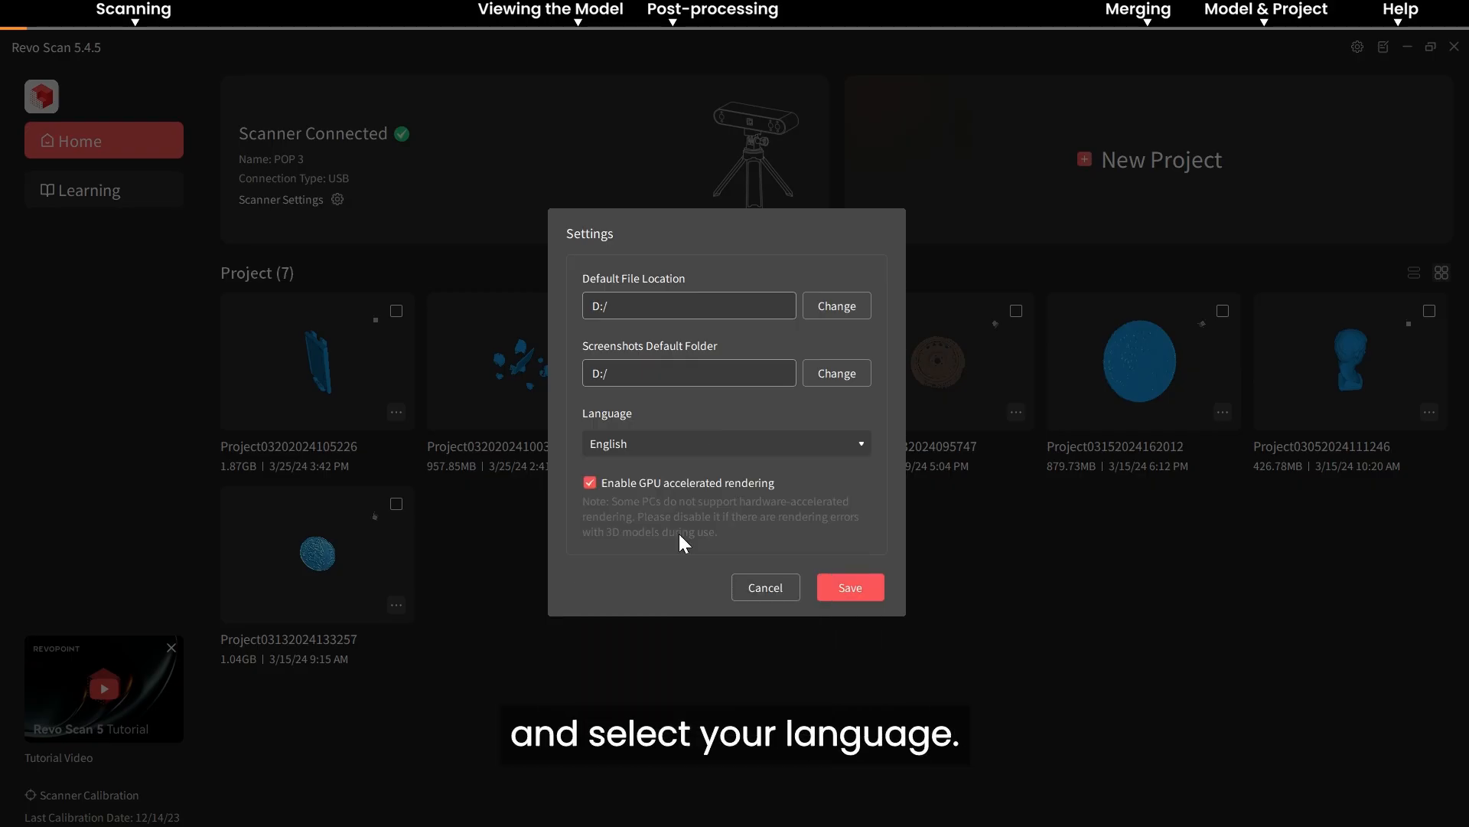
mouse_move(798, 549)
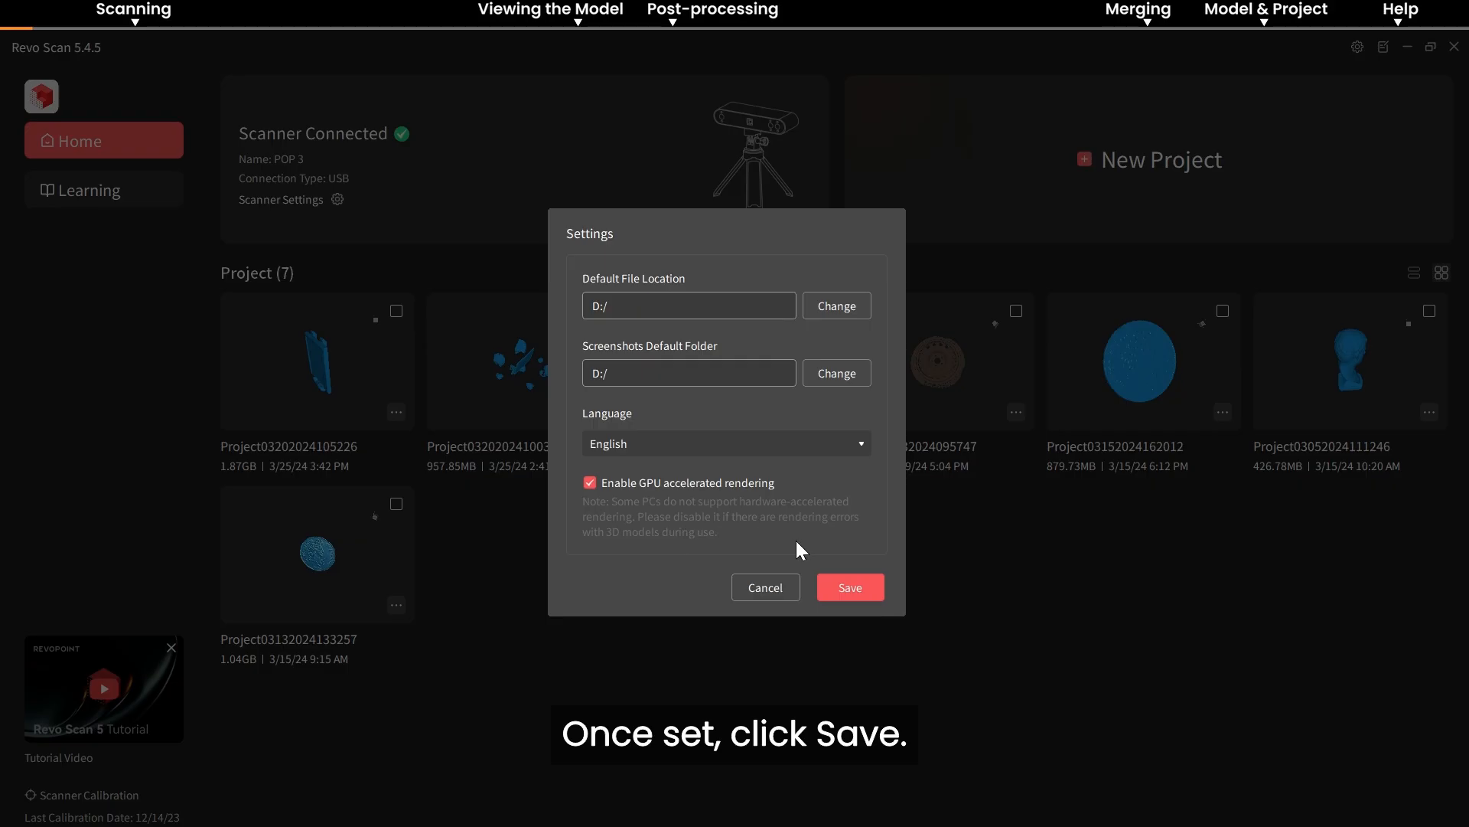
click(848, 587)
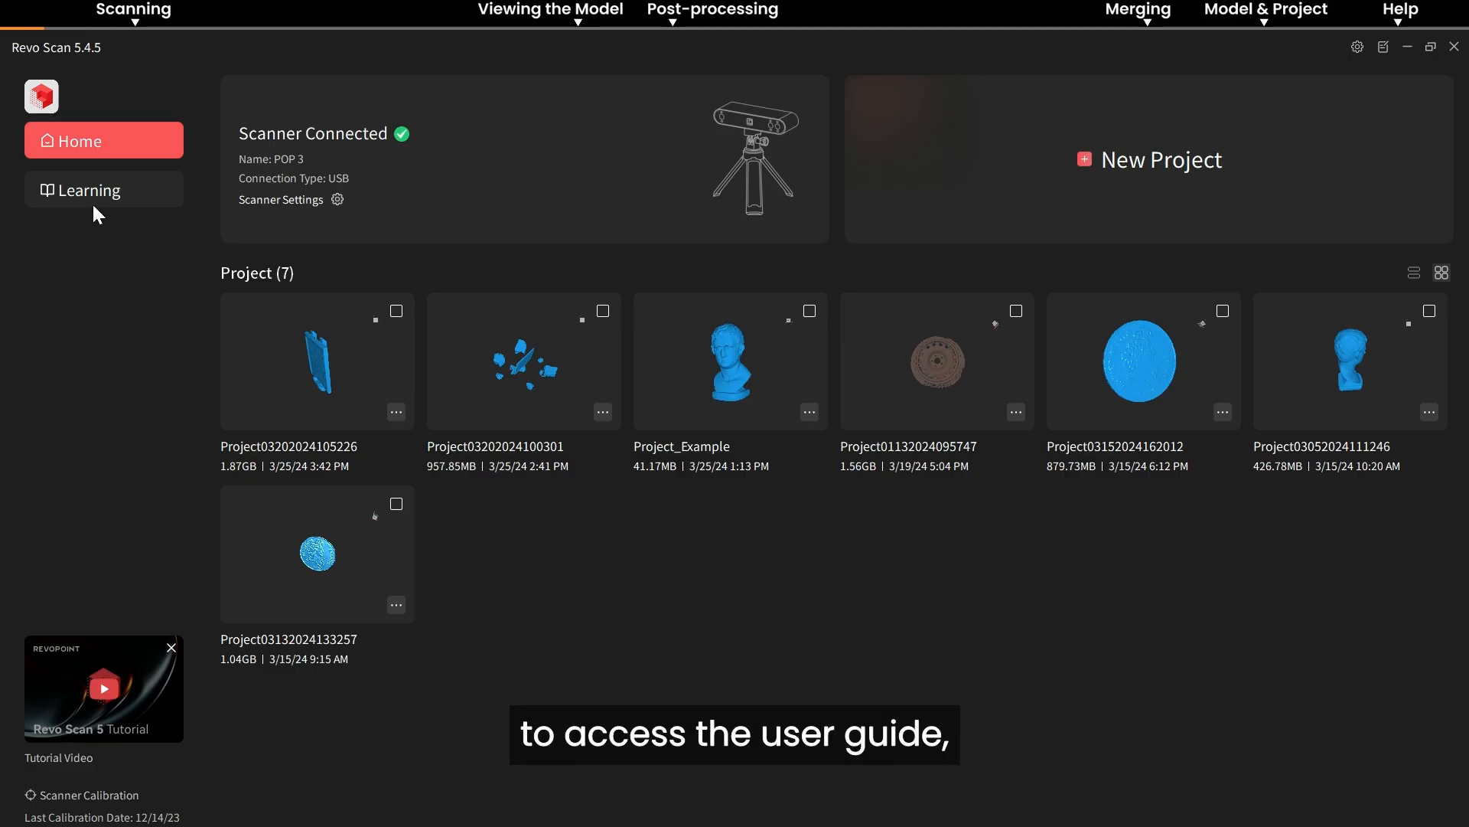
click(89, 191)
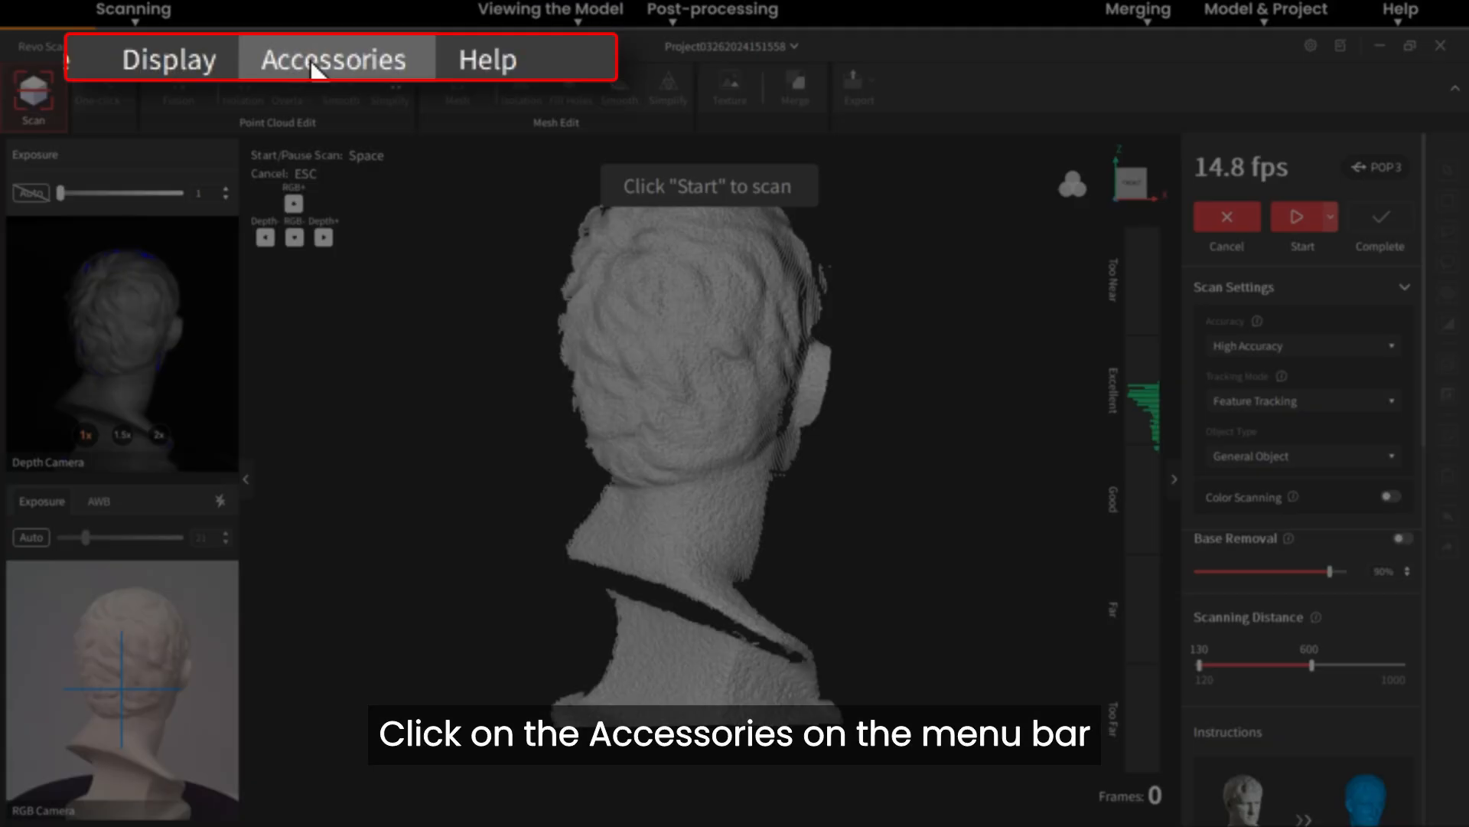
Select the Handheld Stabilizer in the Accessories window and close it.
click(338, 46)
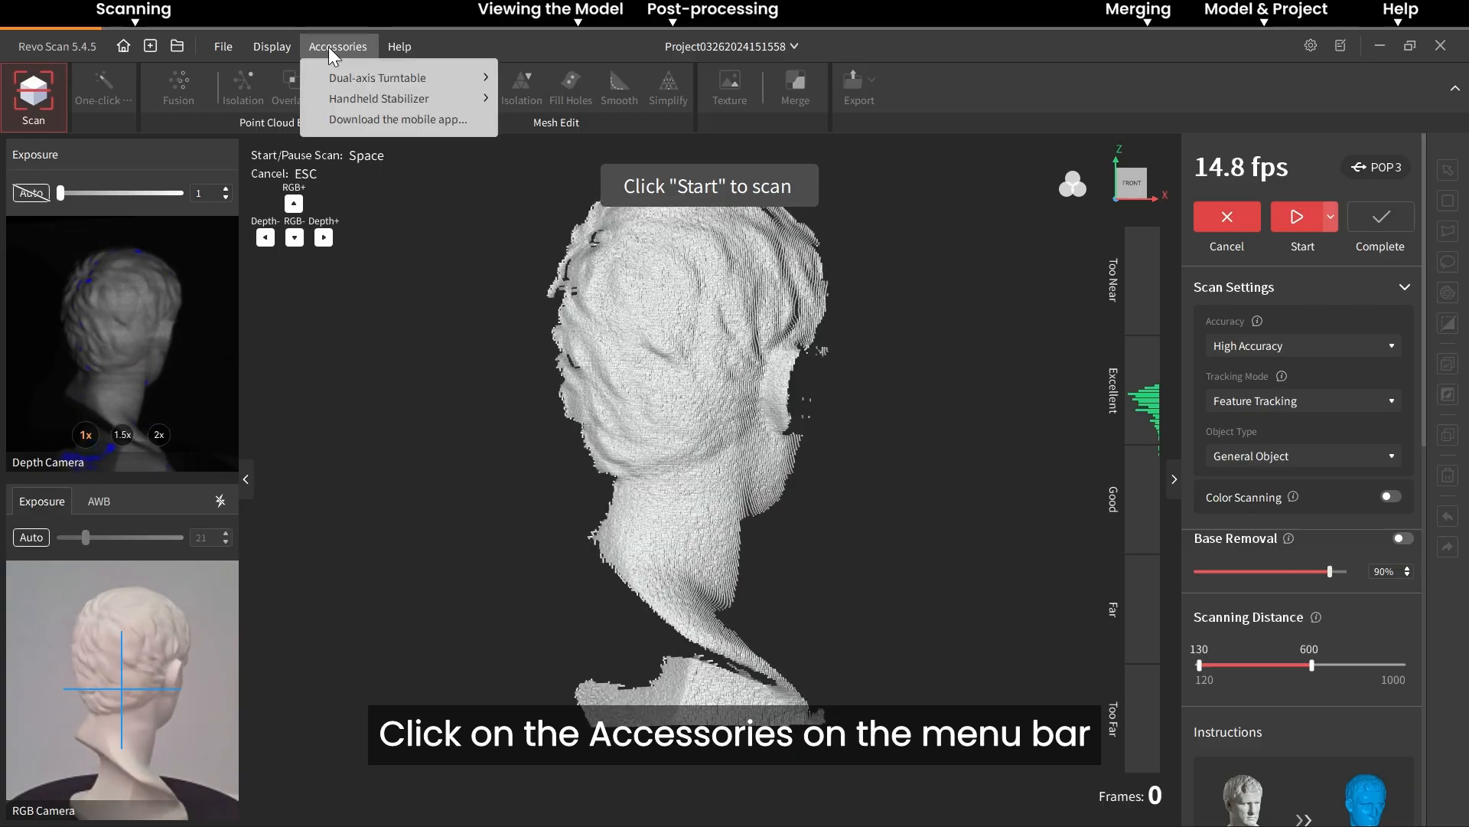
mouse_move(377, 76)
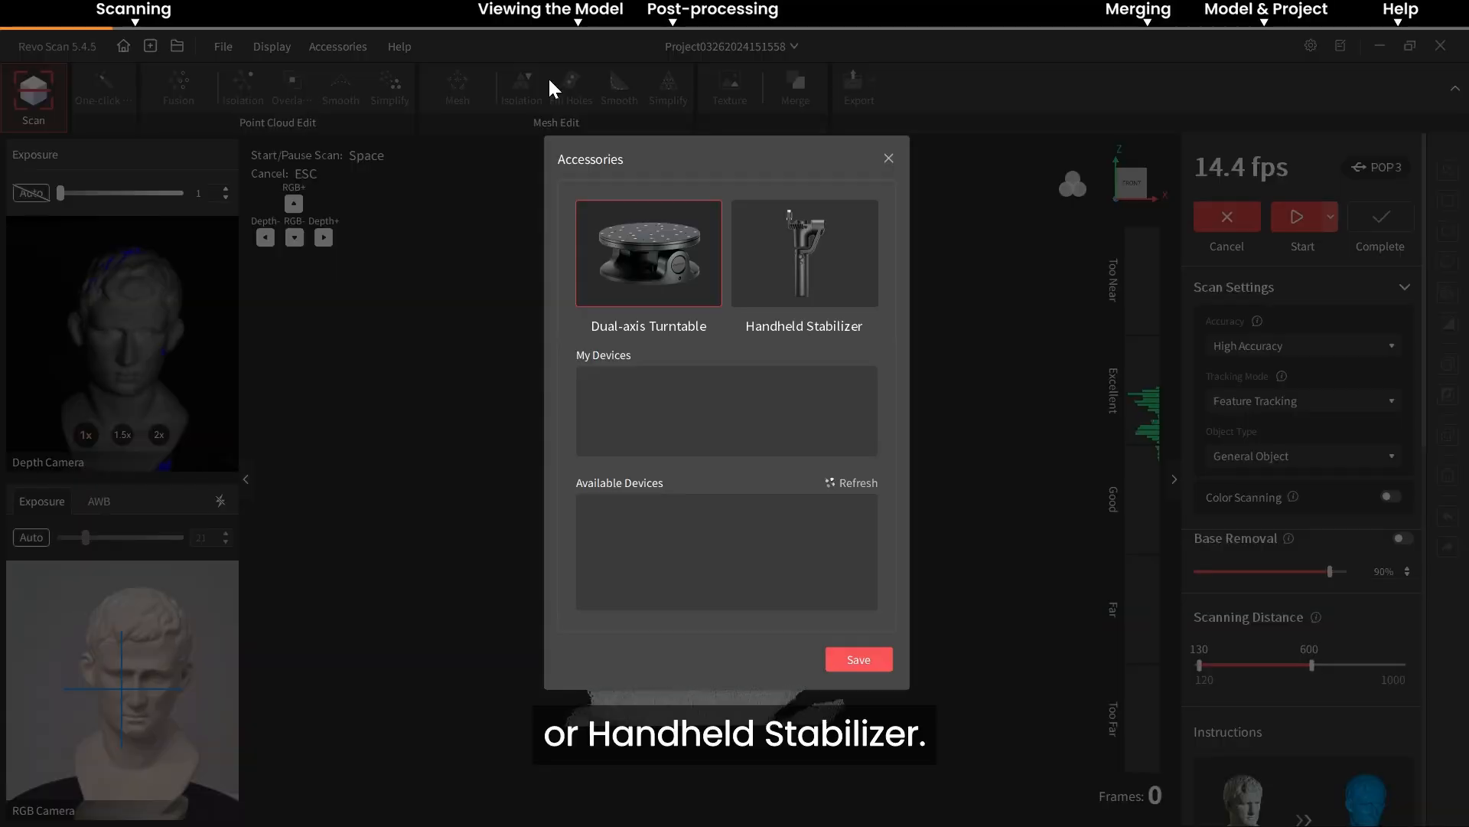
click(802, 254)
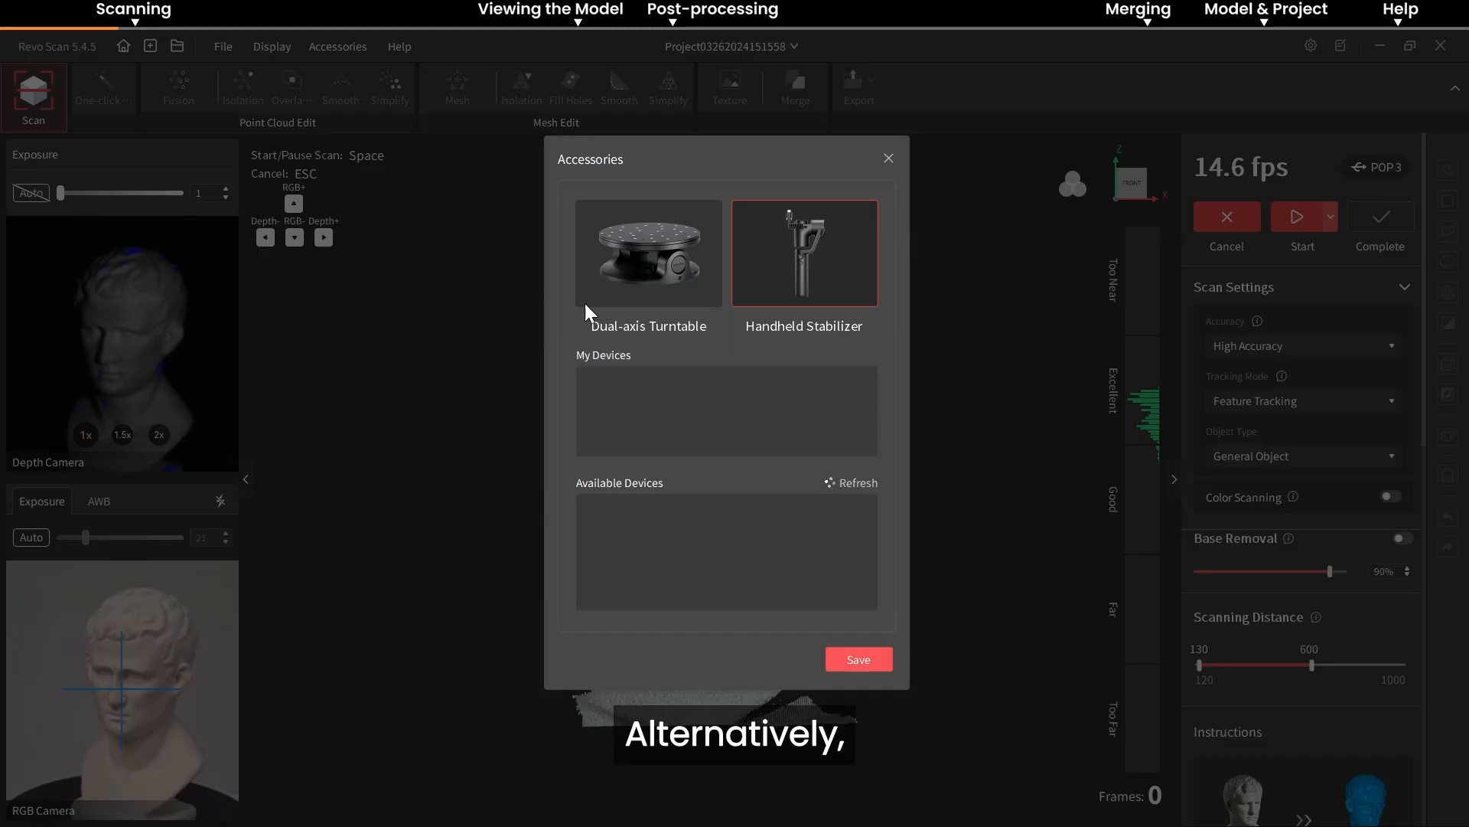
click(886, 158)
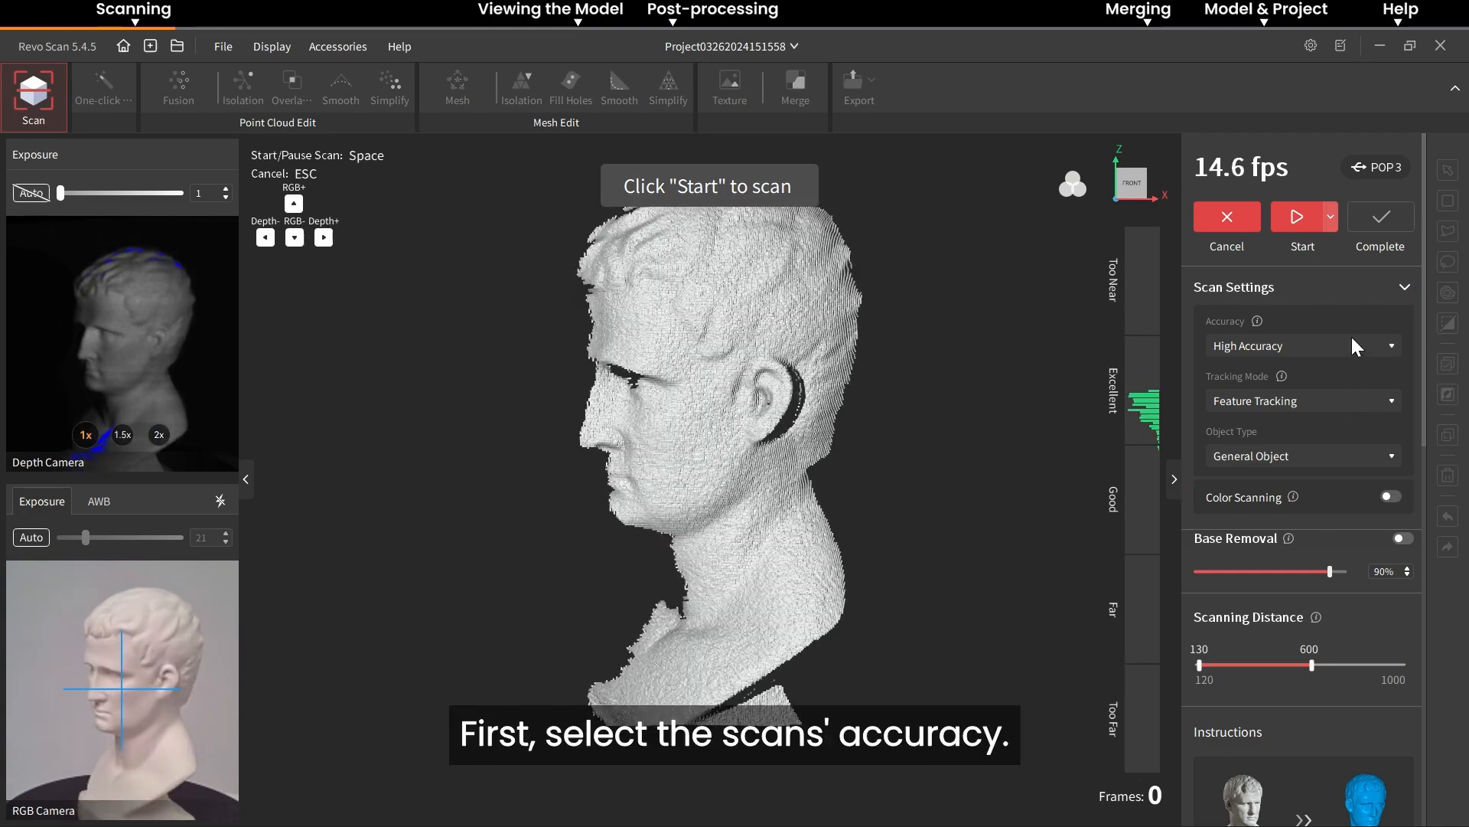
click(1301, 345)
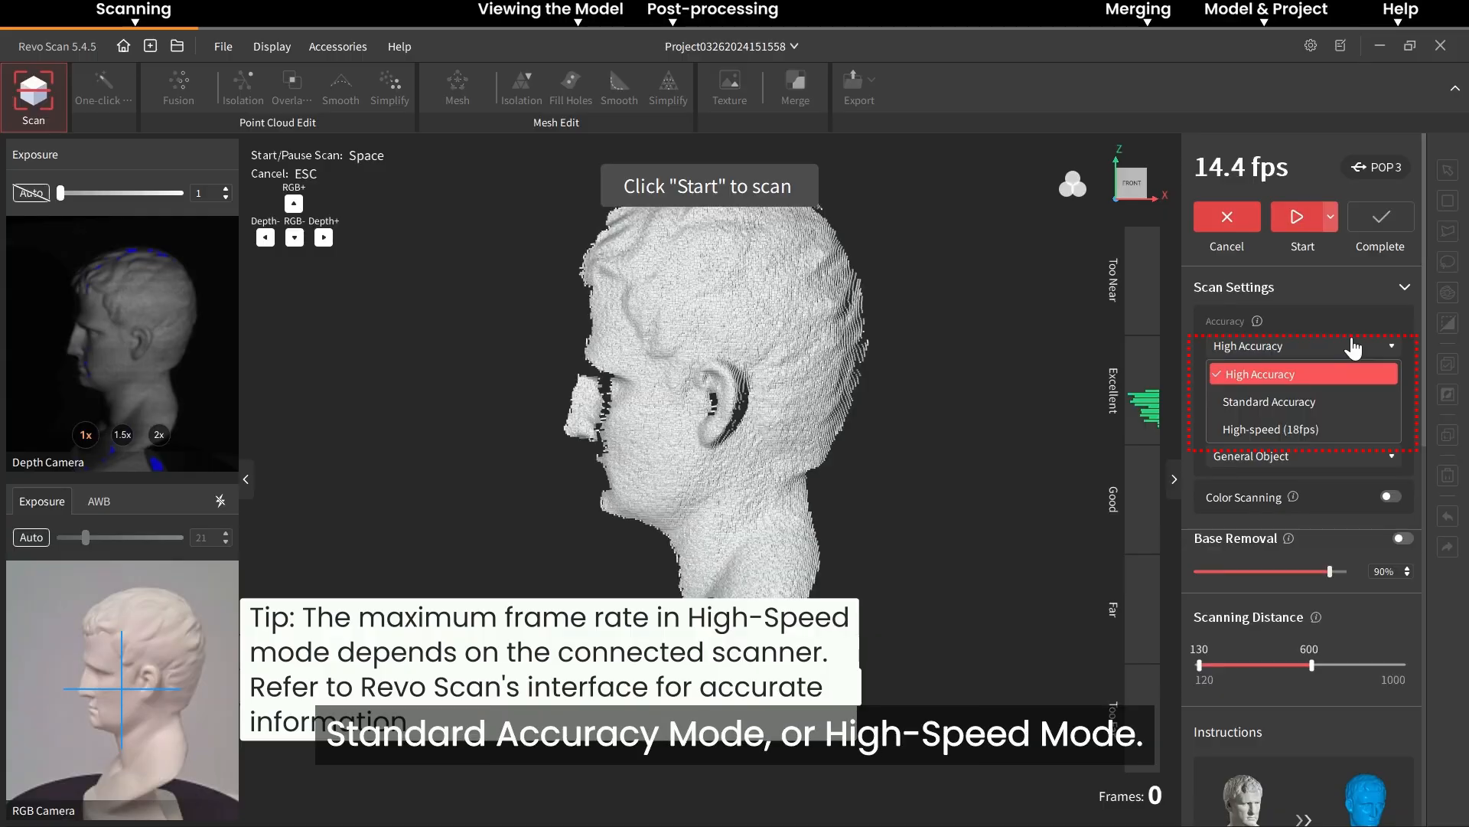
click(1302, 374)
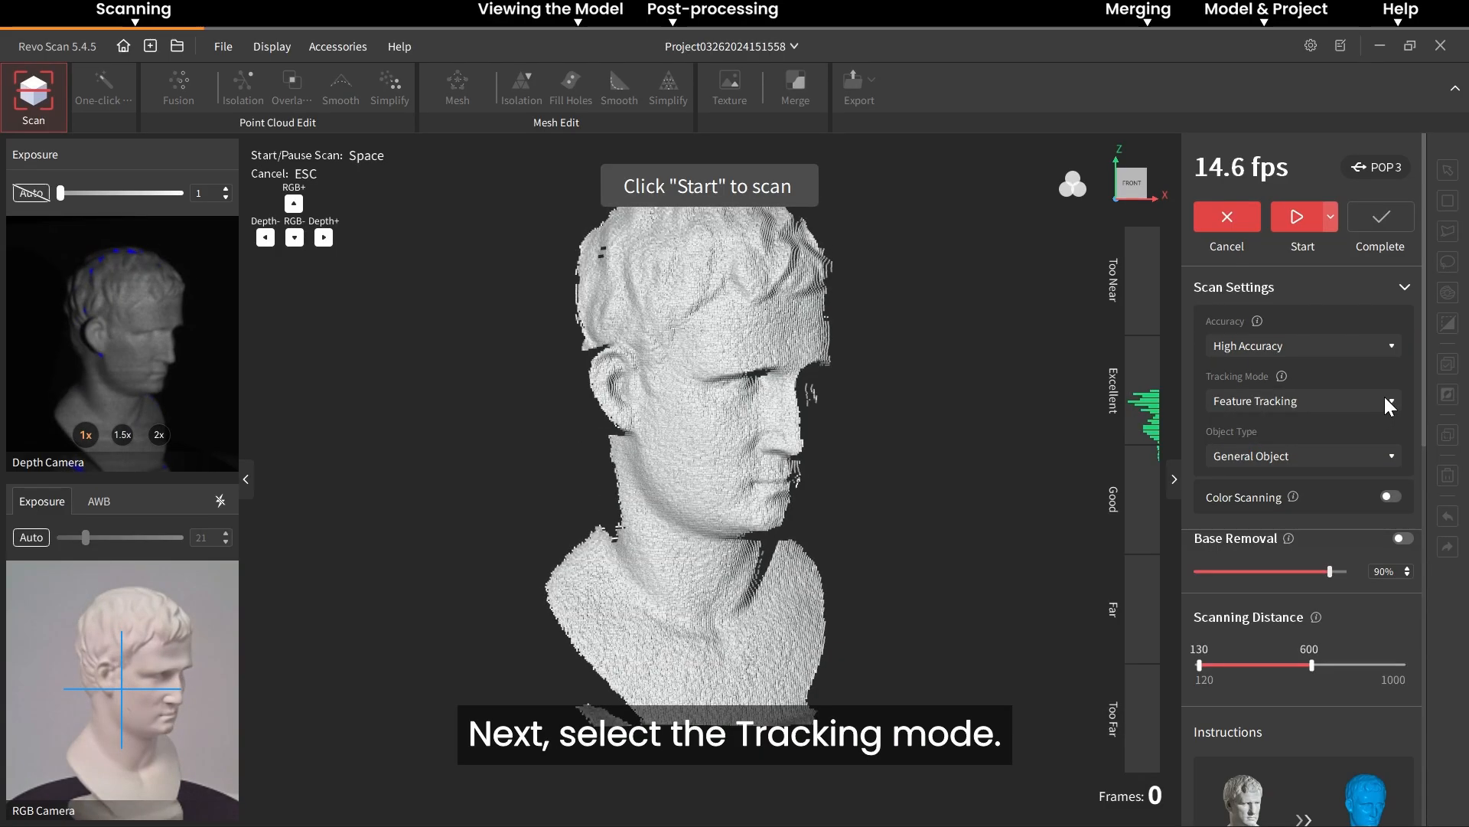
click(1301, 401)
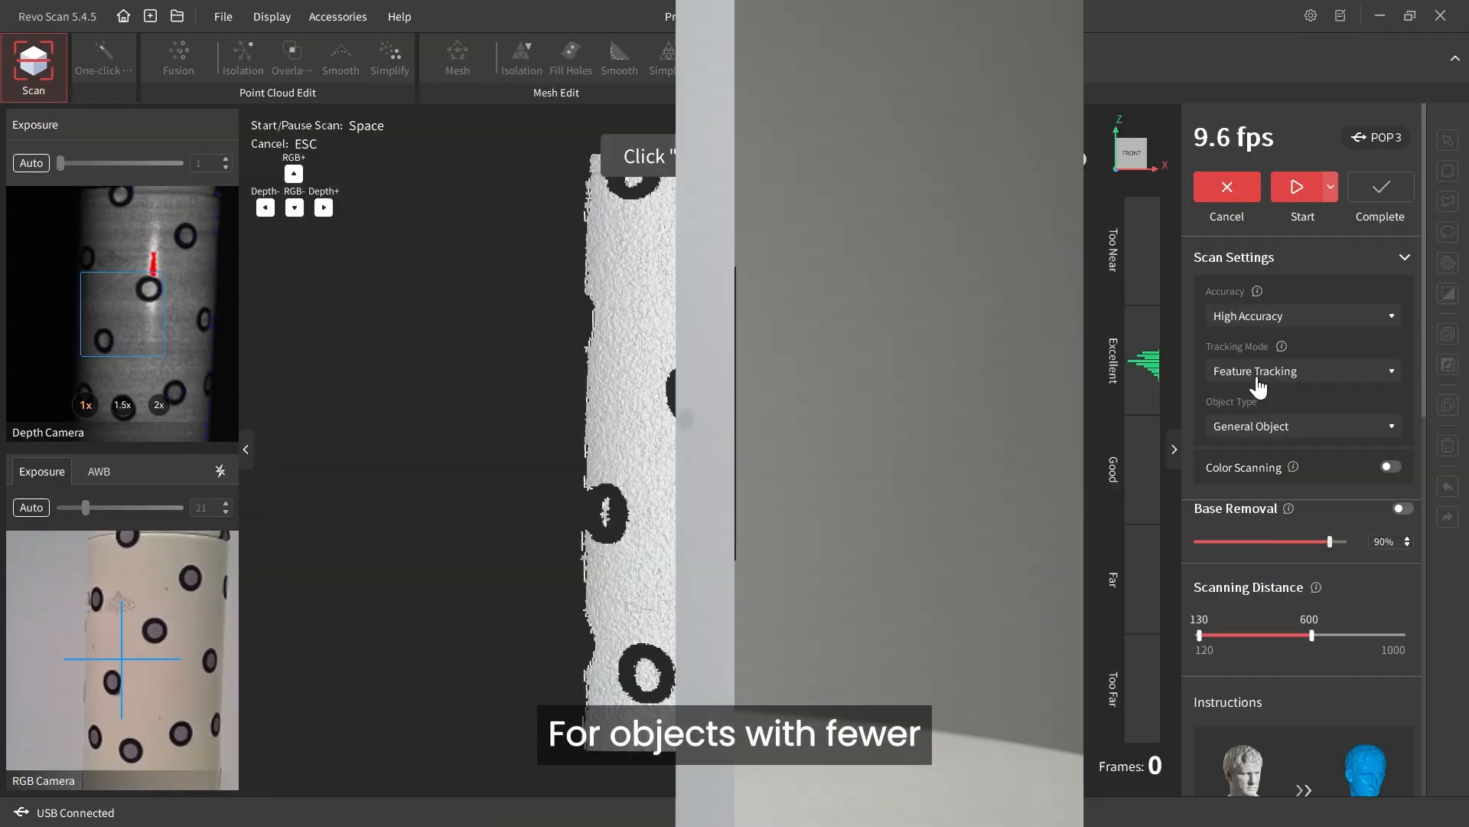
click(1301, 370)
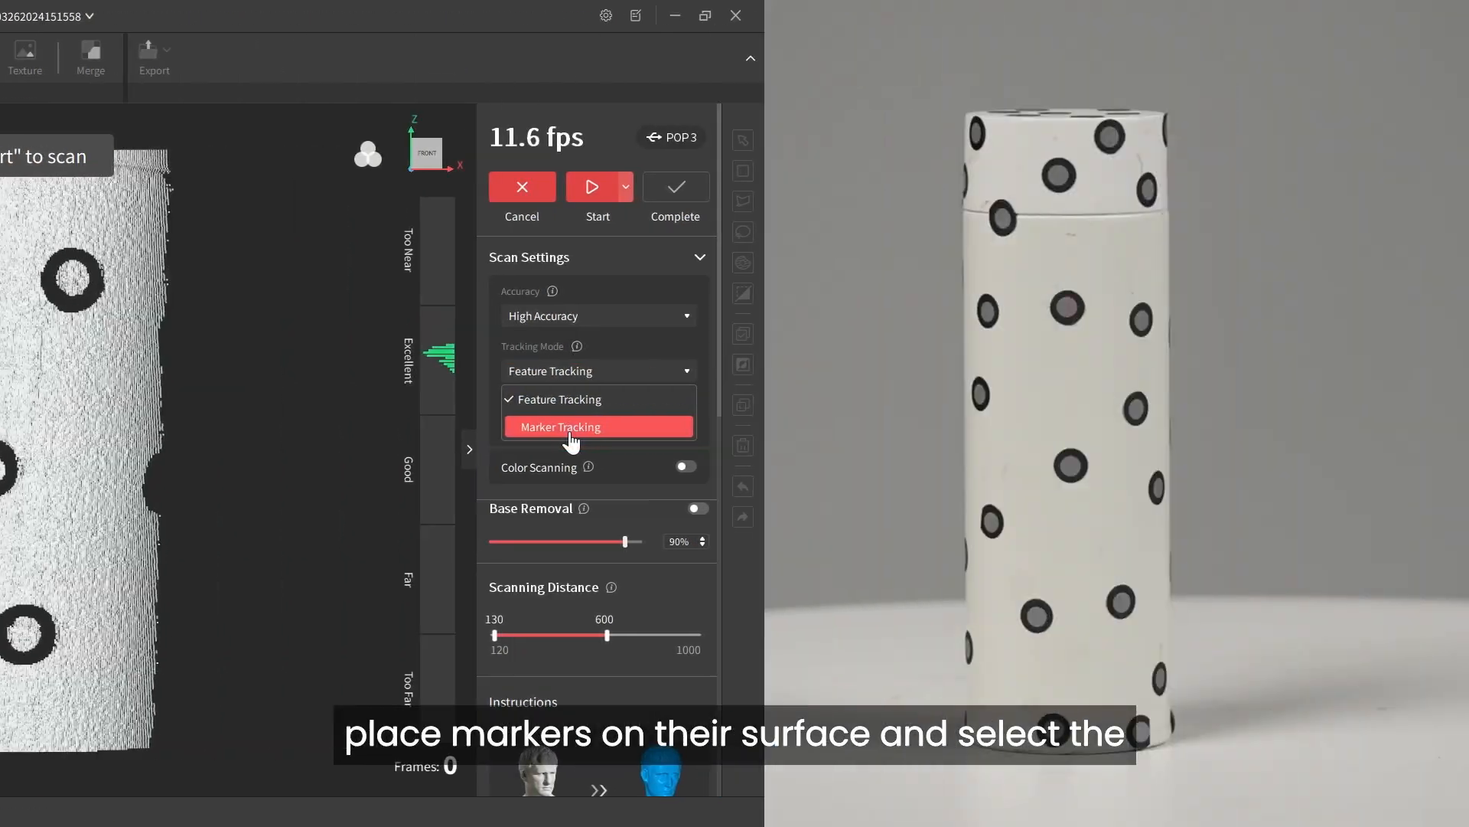
click(560, 426)
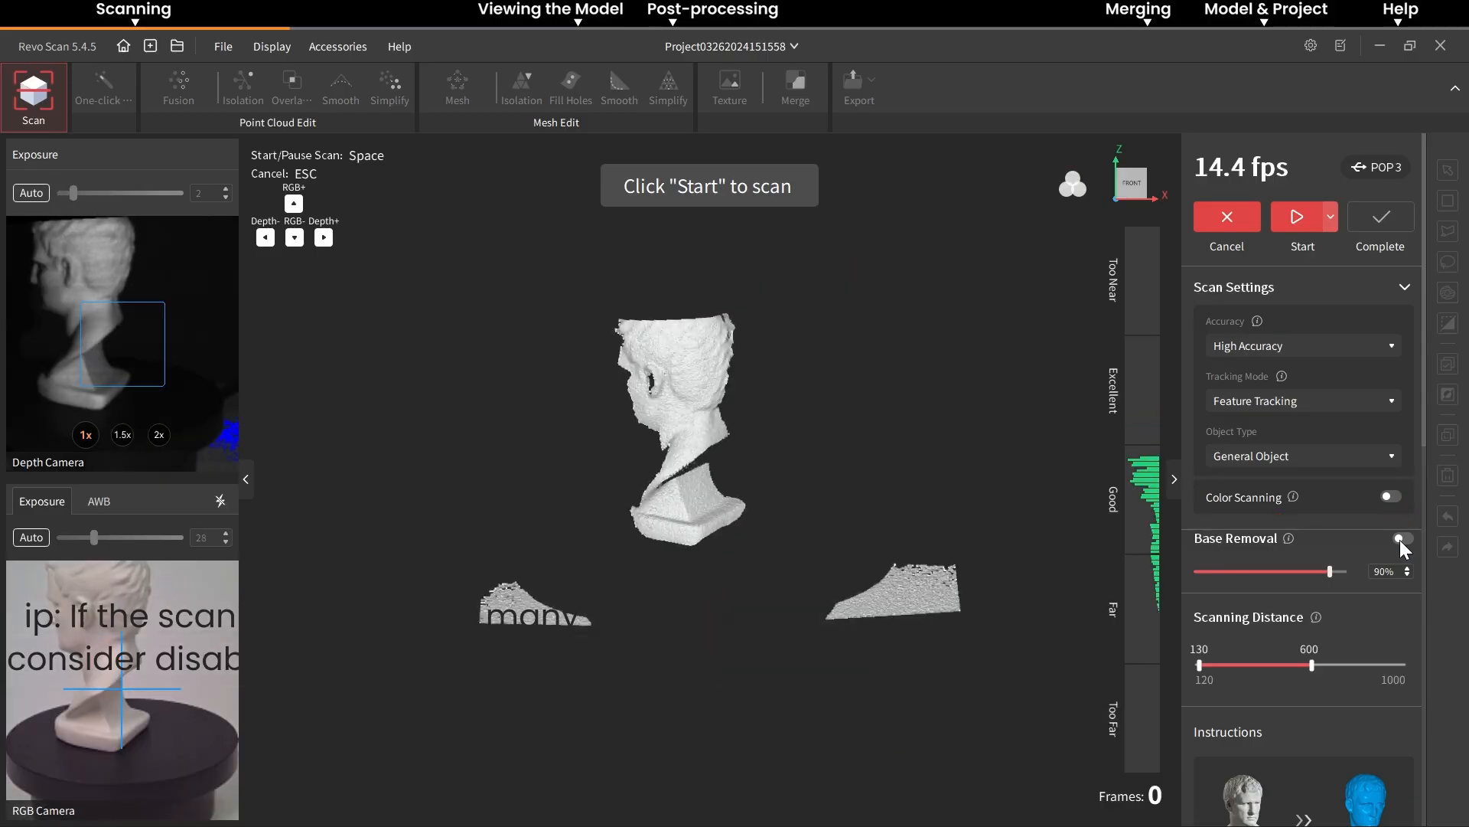
Enable base removal at 87% and set the maximum scanning distance to 638.
click(1402, 538)
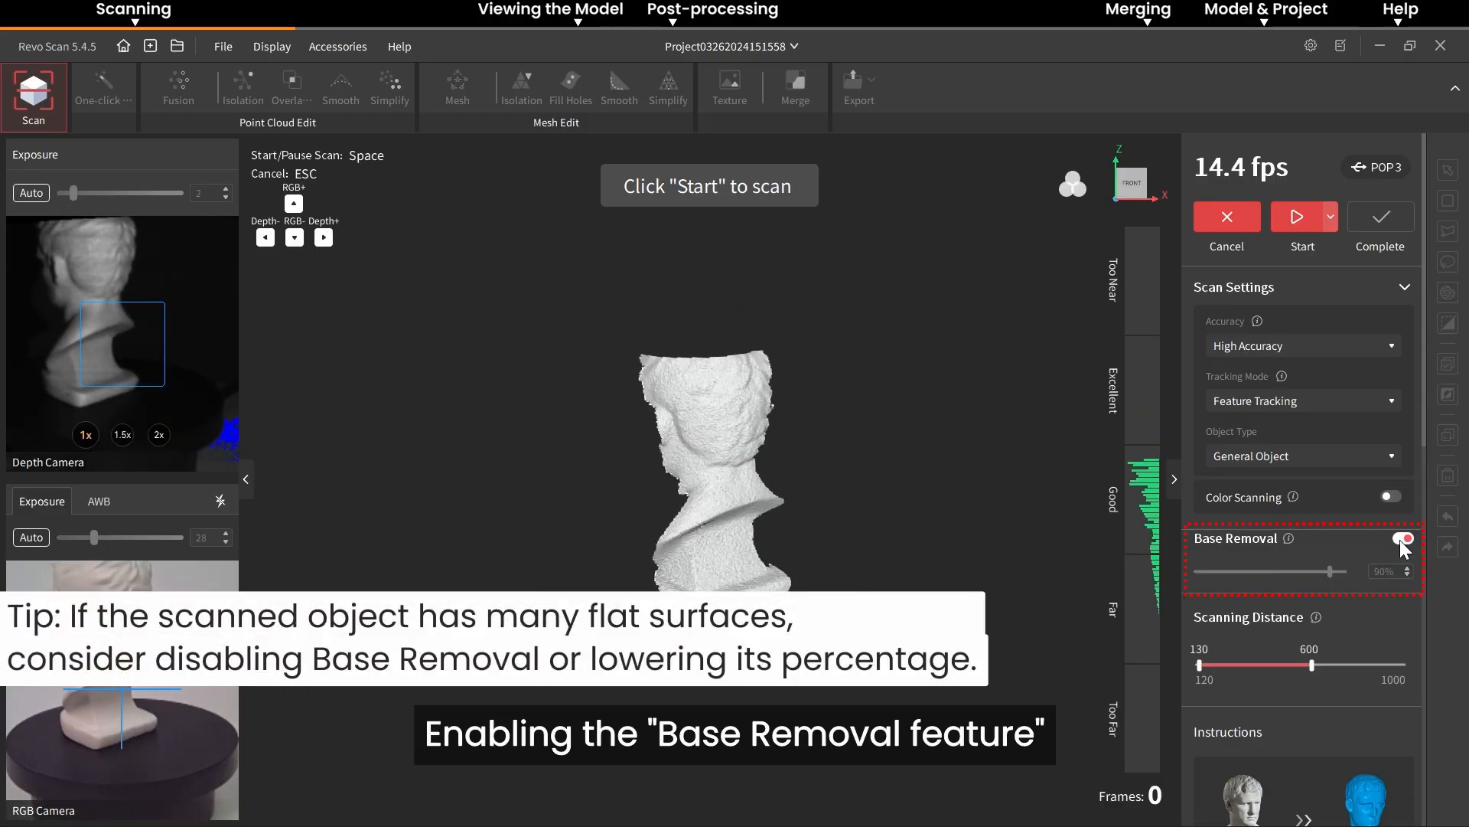
drag(1328, 572, 1305, 572)
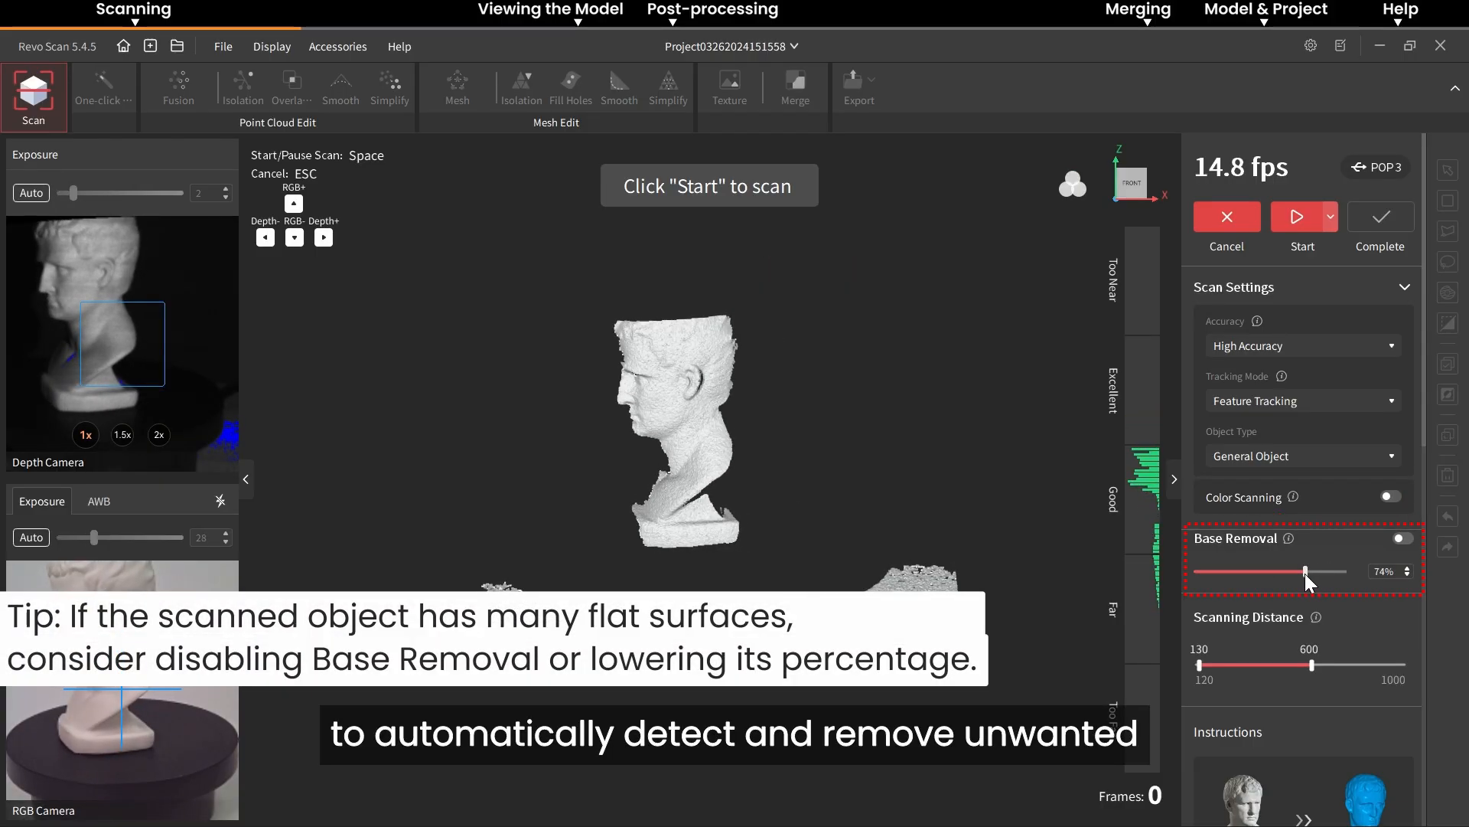
drag(1304, 572, 1323, 571)
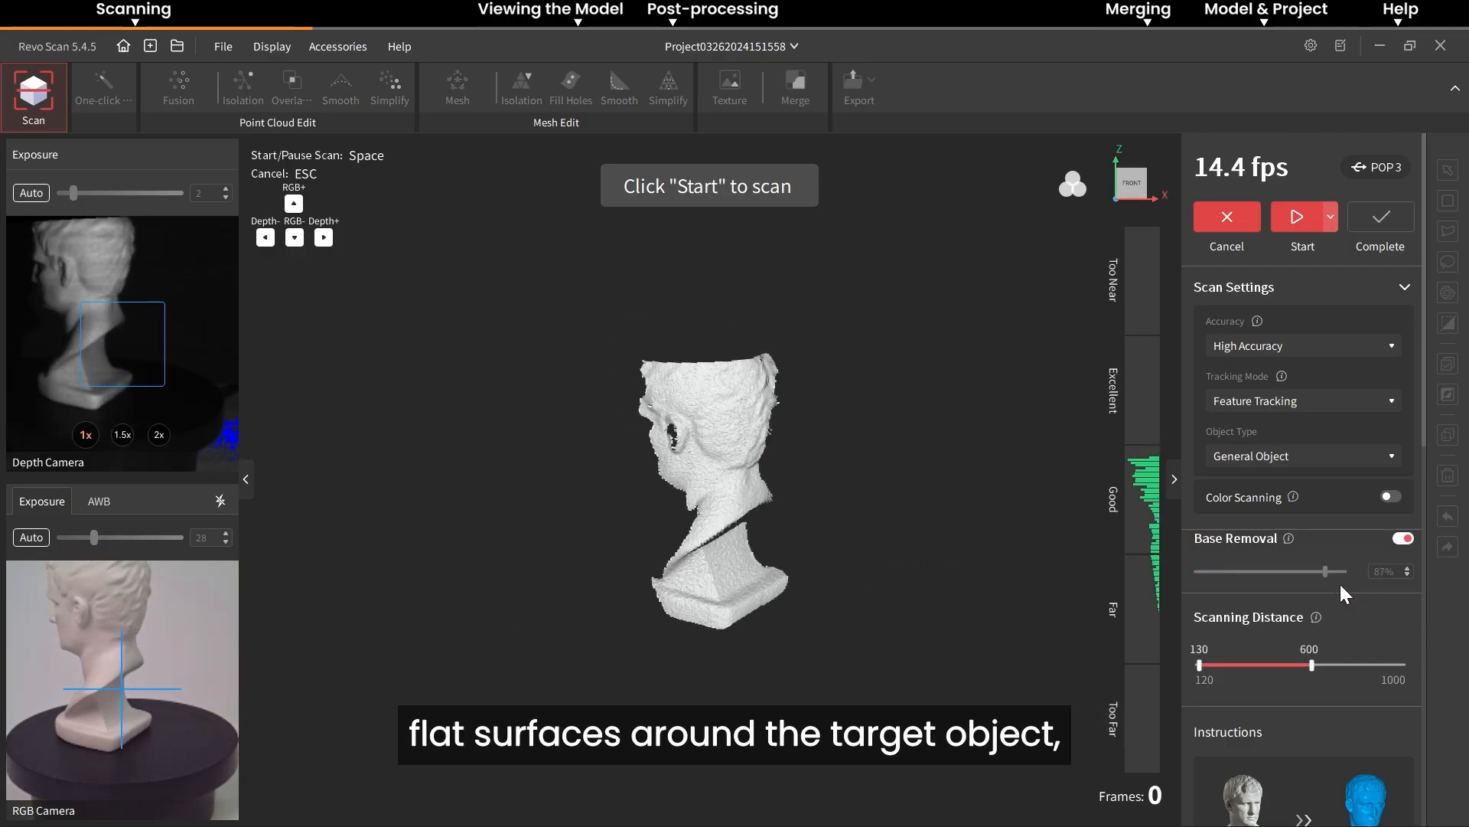
drag(1288, 665, 1339, 665)
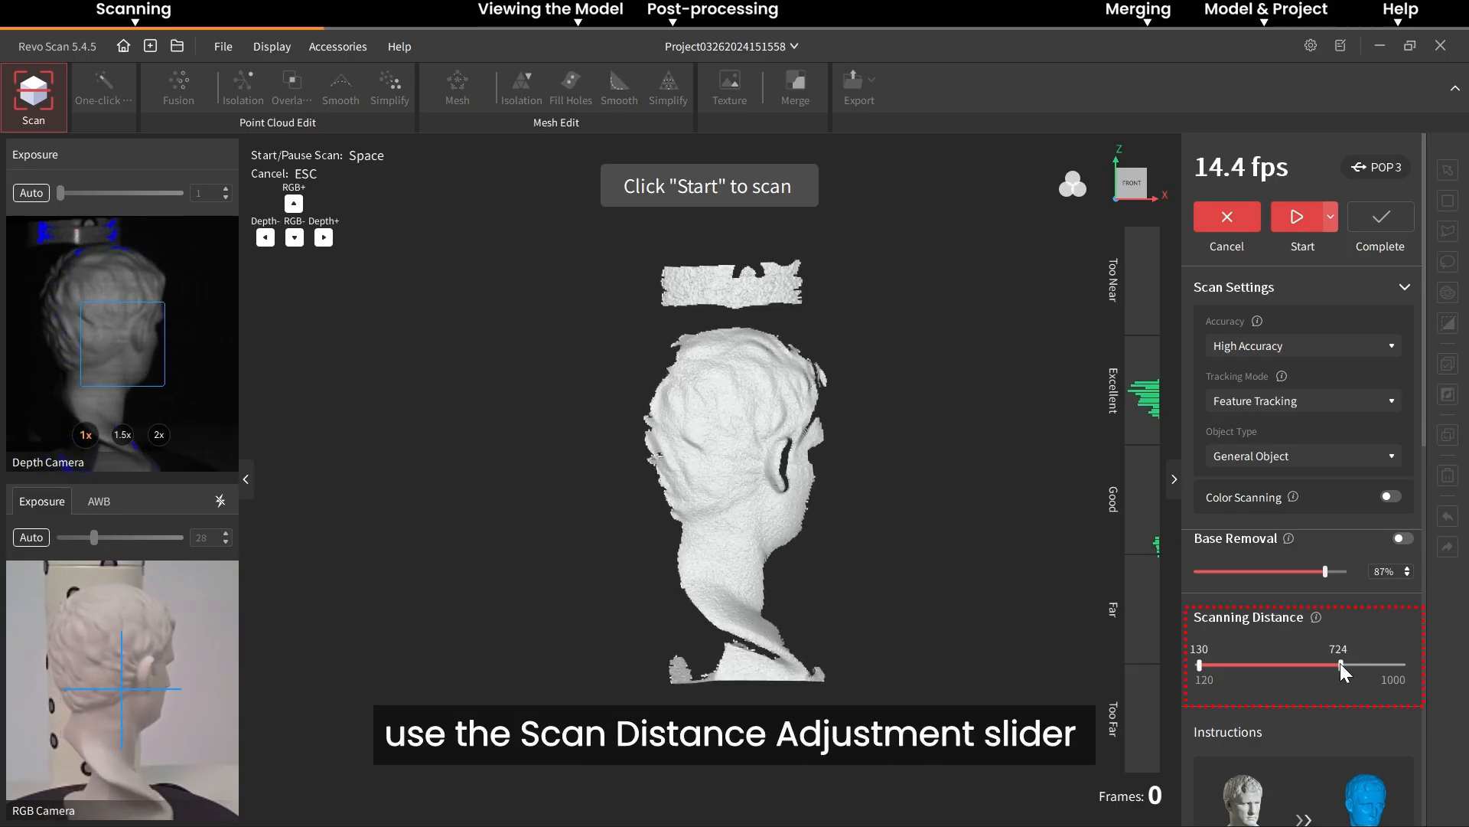
drag(1340, 665, 1241, 665)
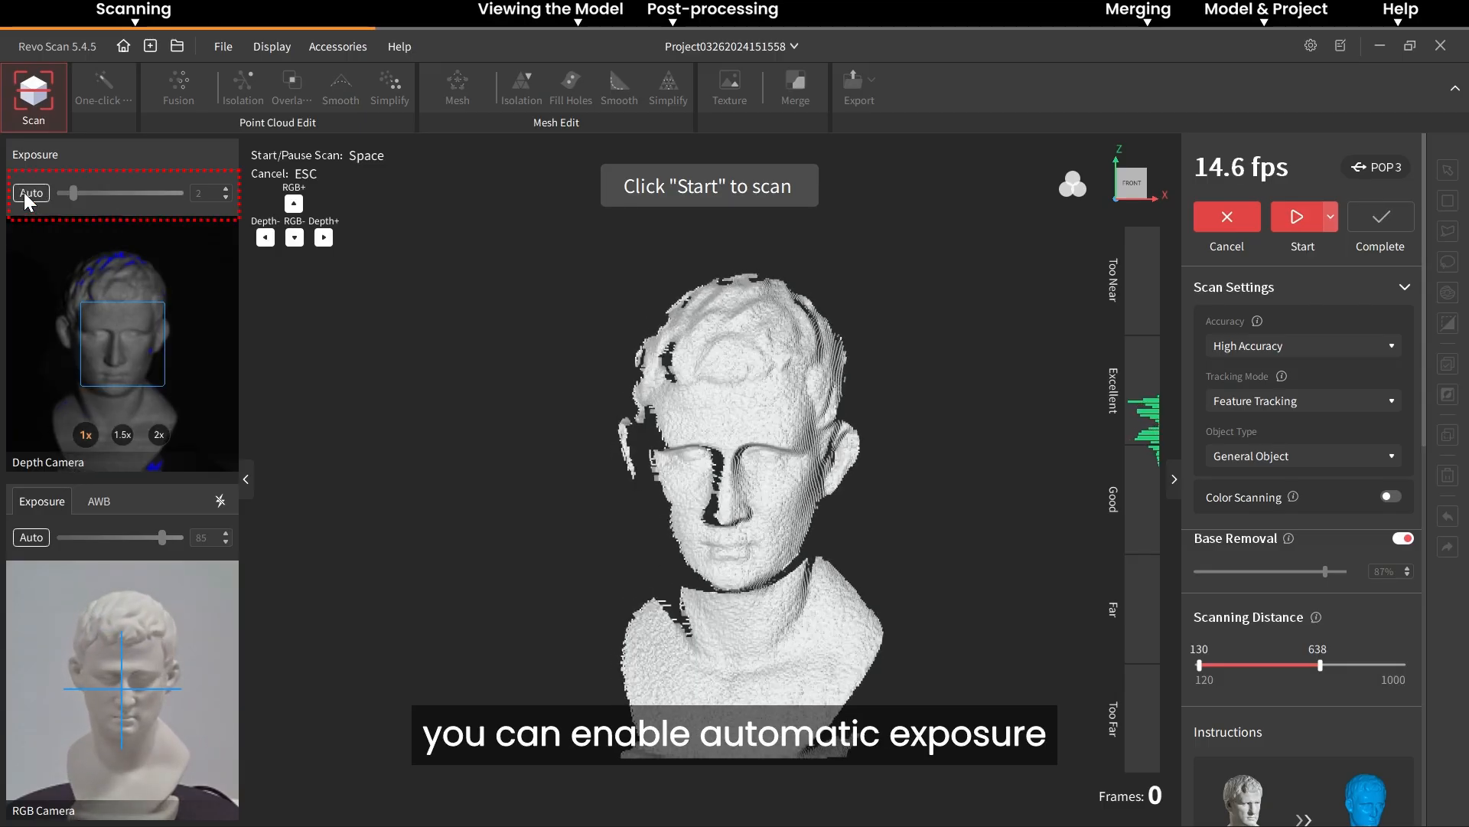
Adjust the depth camera exposure slider between 5 and 1 to show an overexposed preview.
drag(84, 193, 112, 193)
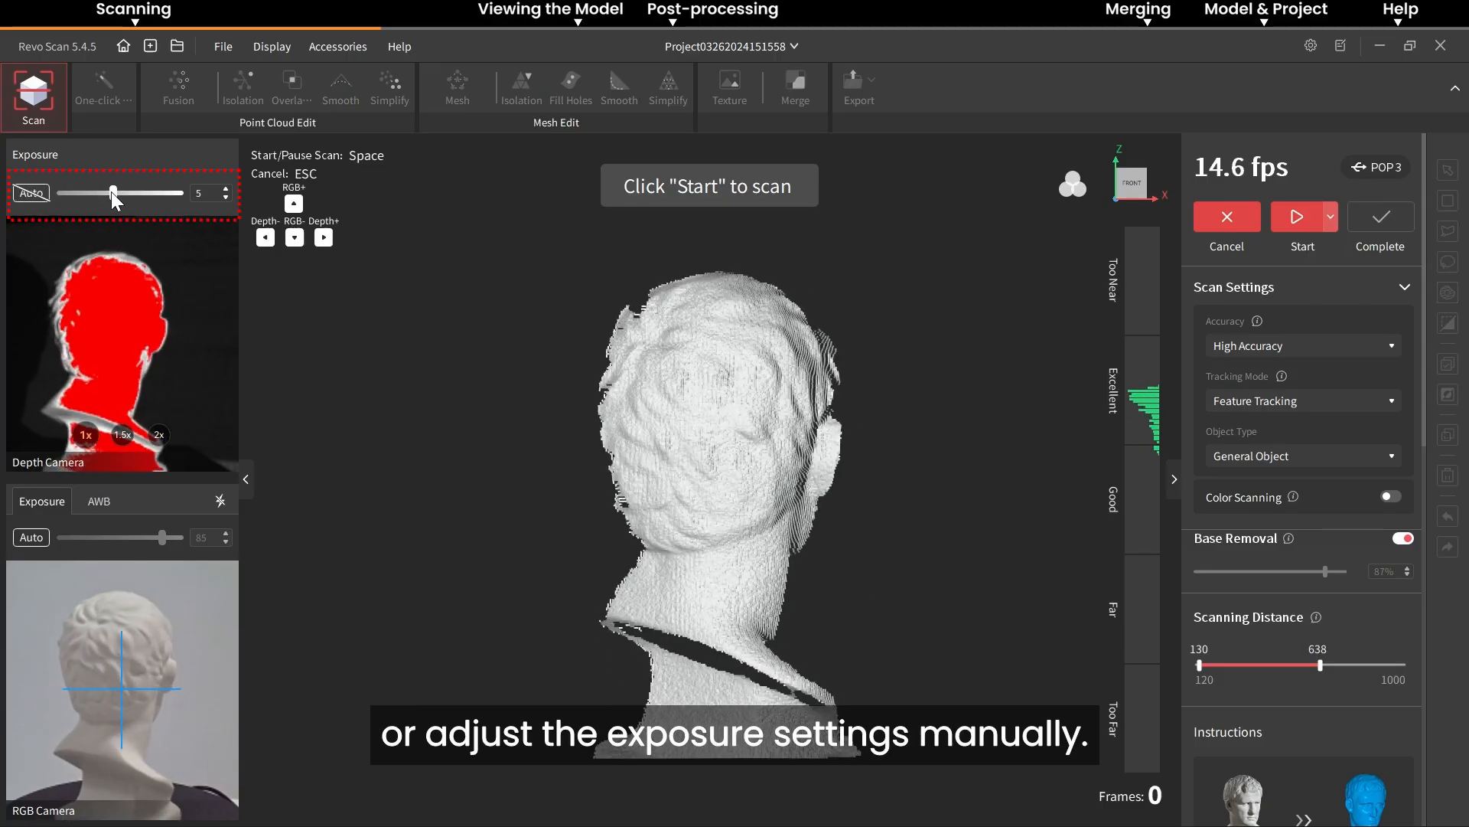
drag(110, 193, 59, 193)
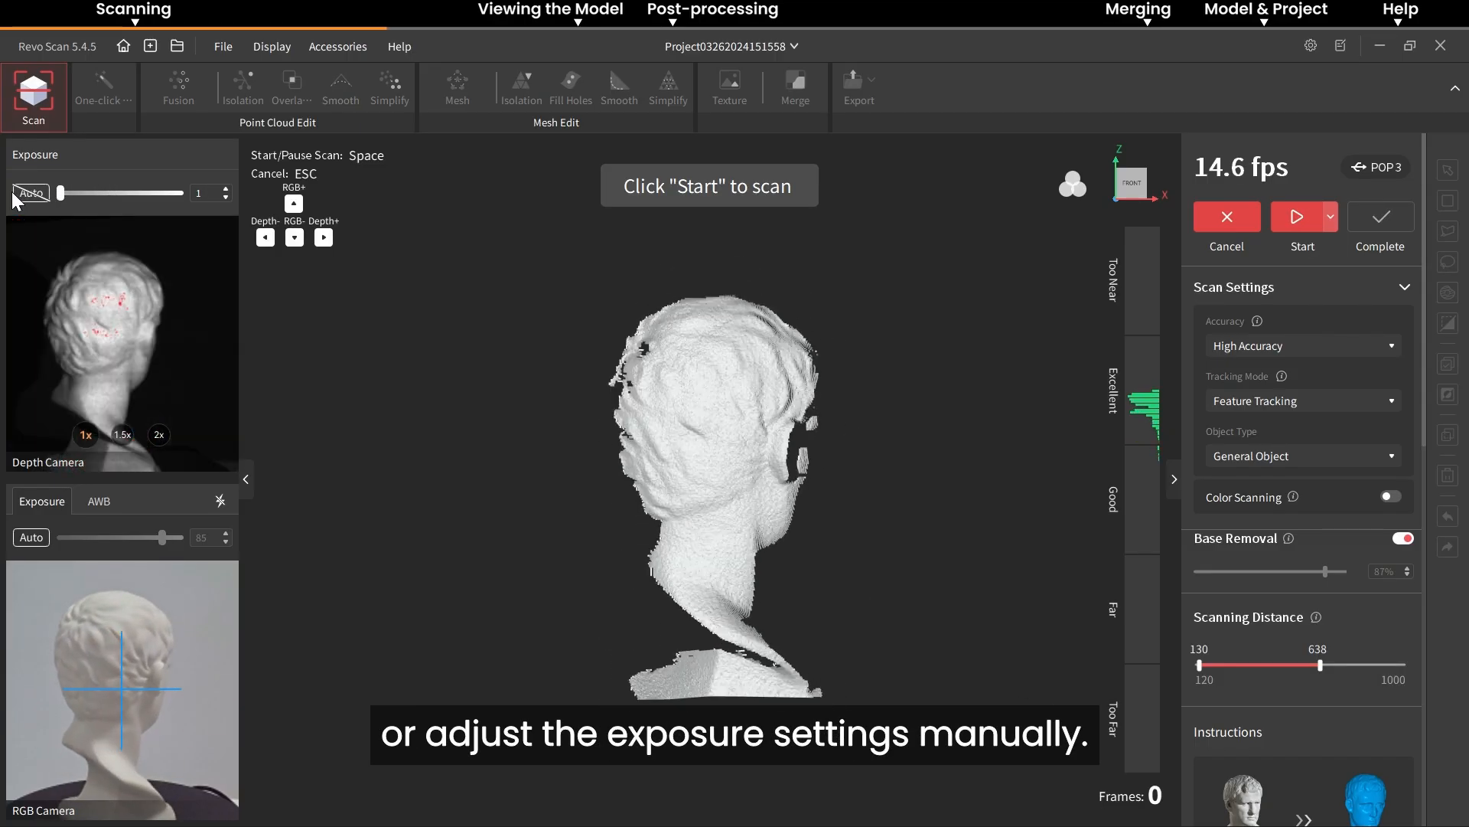
drag(61, 192, 112, 192)
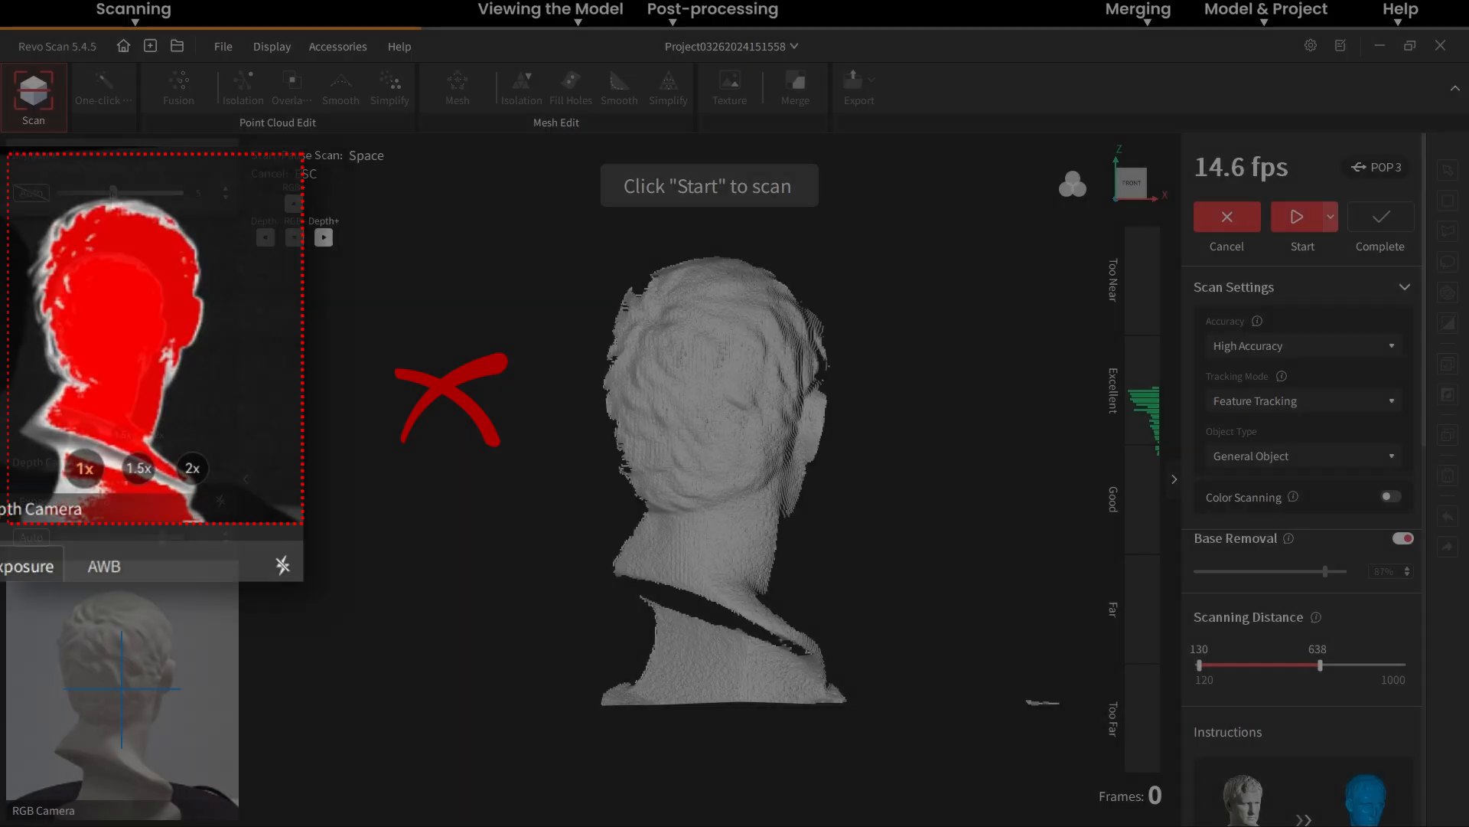
Toggle color scanning, set the RGB exposure to 100 and switch the fill lights off and on.
click(1390, 497)
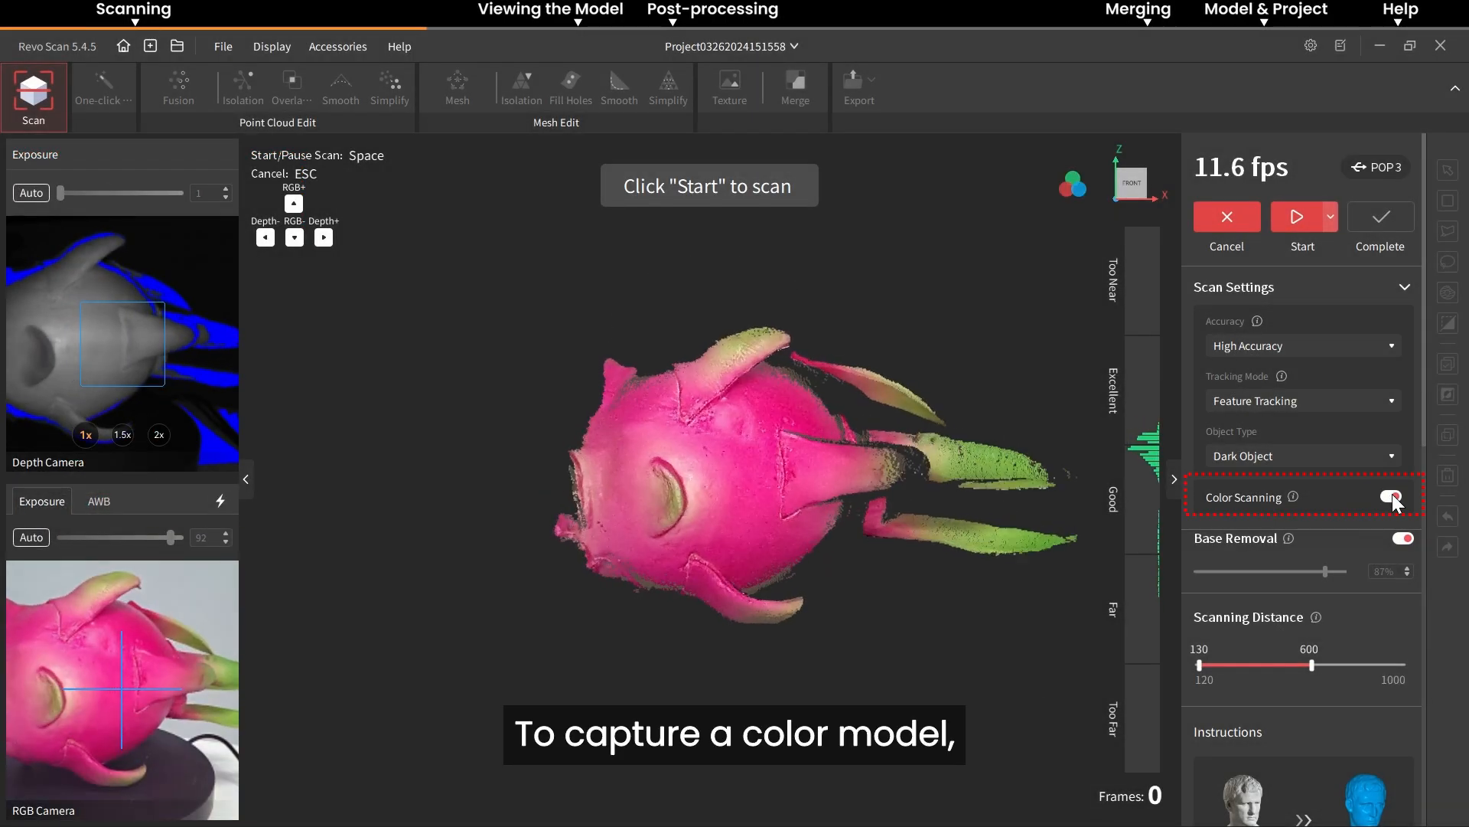
click(1390, 496)
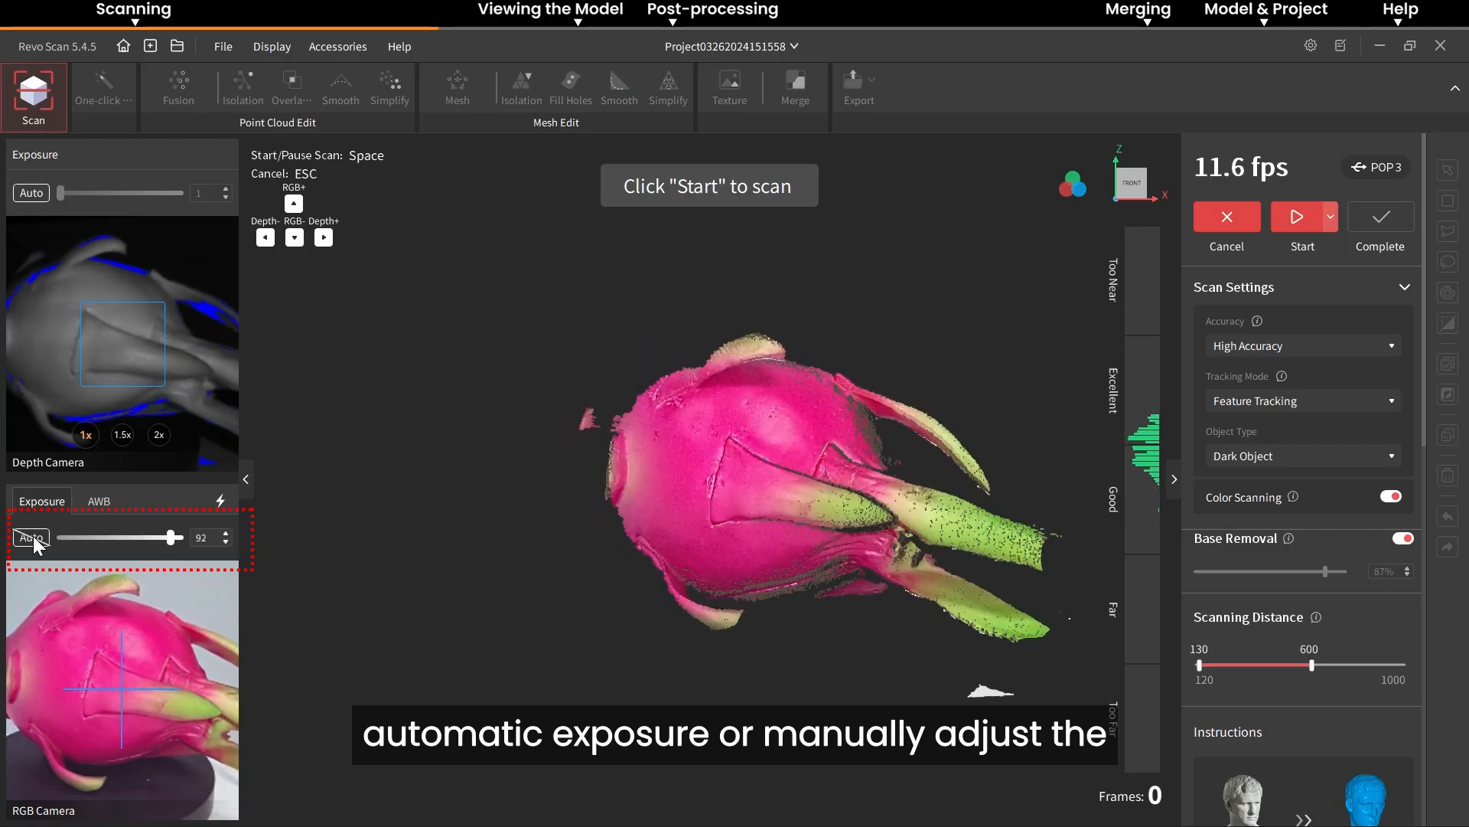
drag(171, 538, 152, 537)
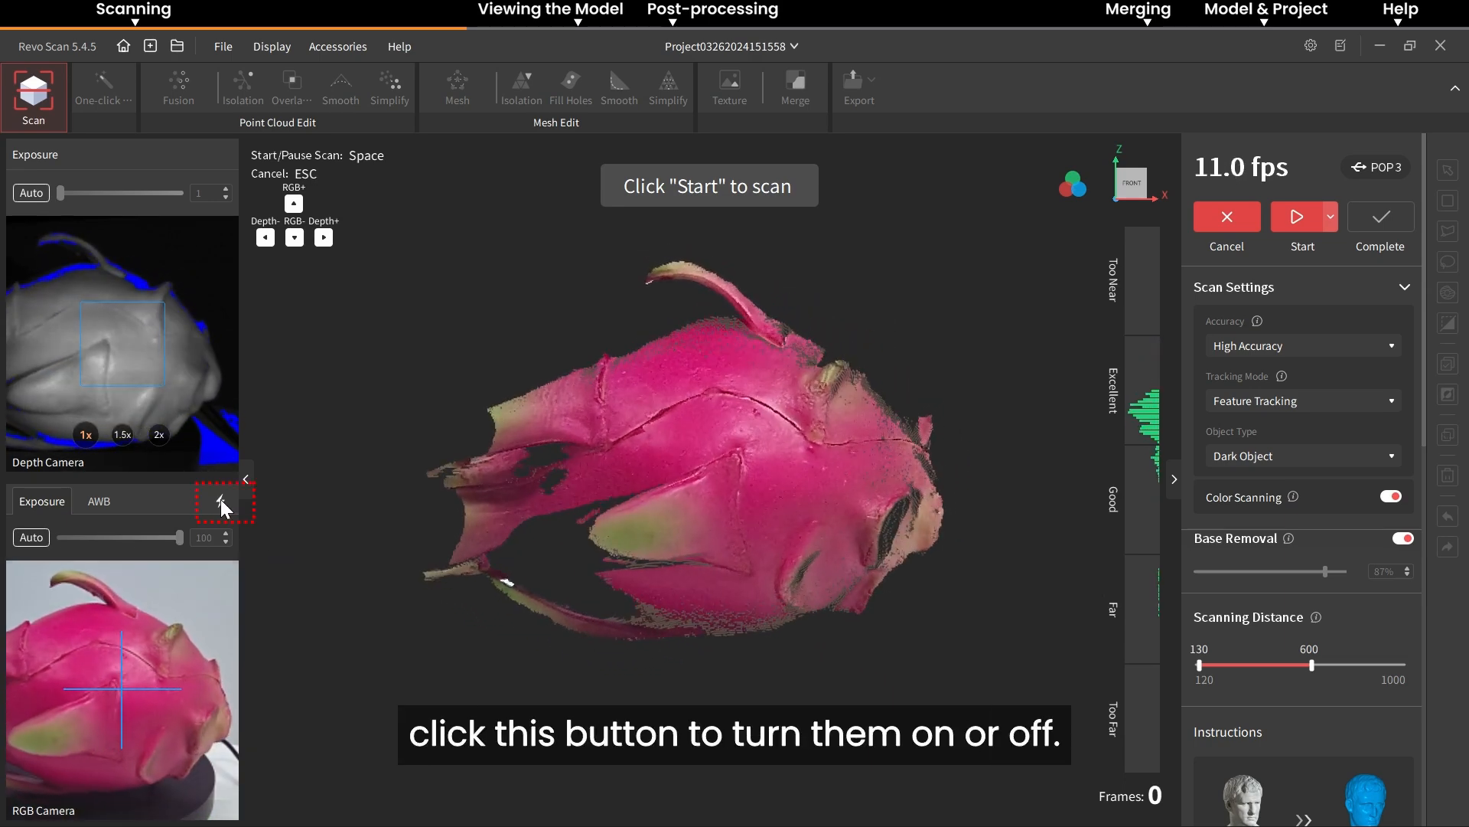
click(222, 500)
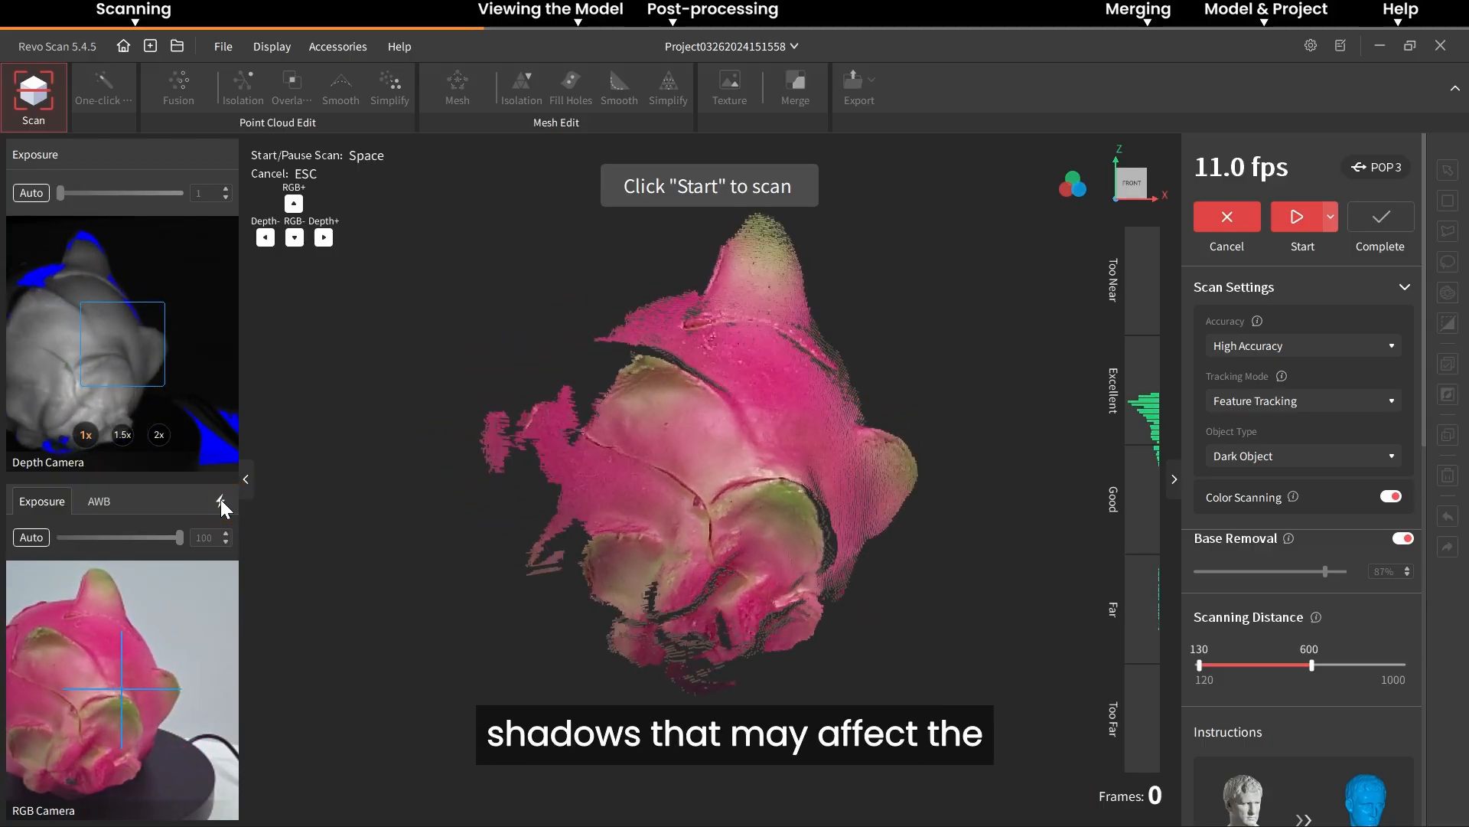
click(1327, 216)
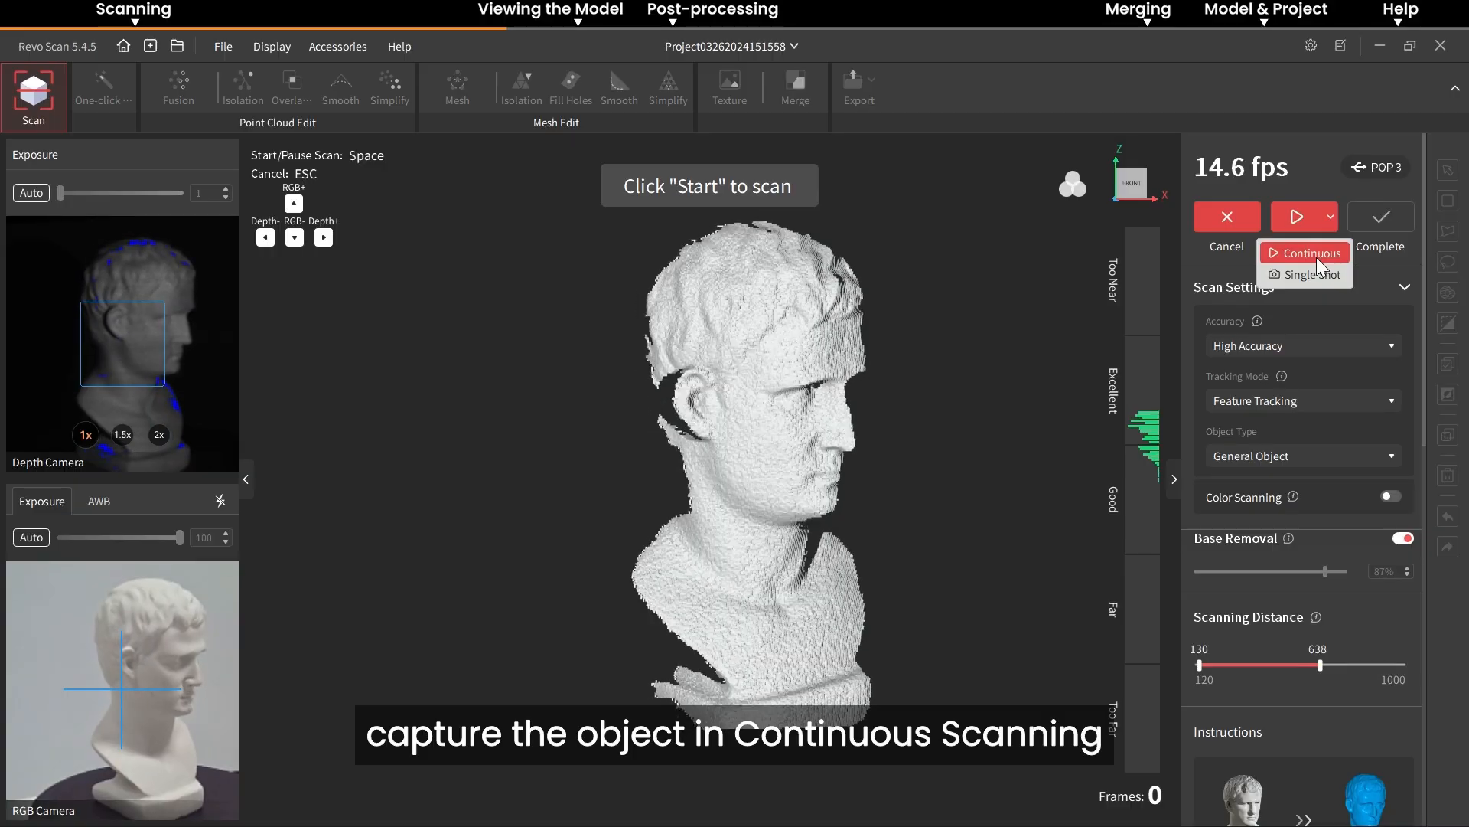
Choose Continuous capture mode for the bust scan.
click(1311, 253)
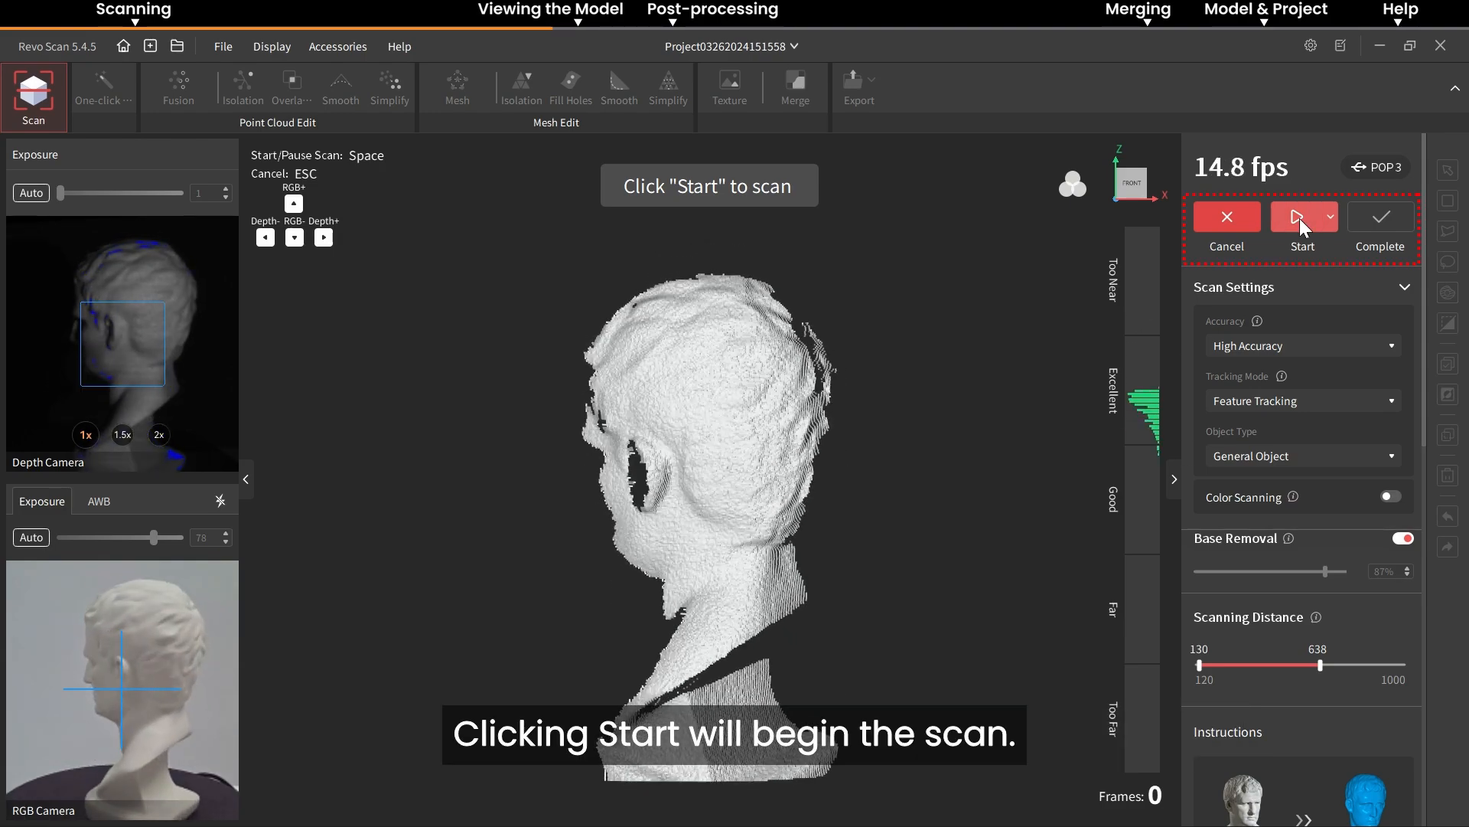
Start and finish a continuous scan of the bust, capturing about 757 frames.
click(1301, 216)
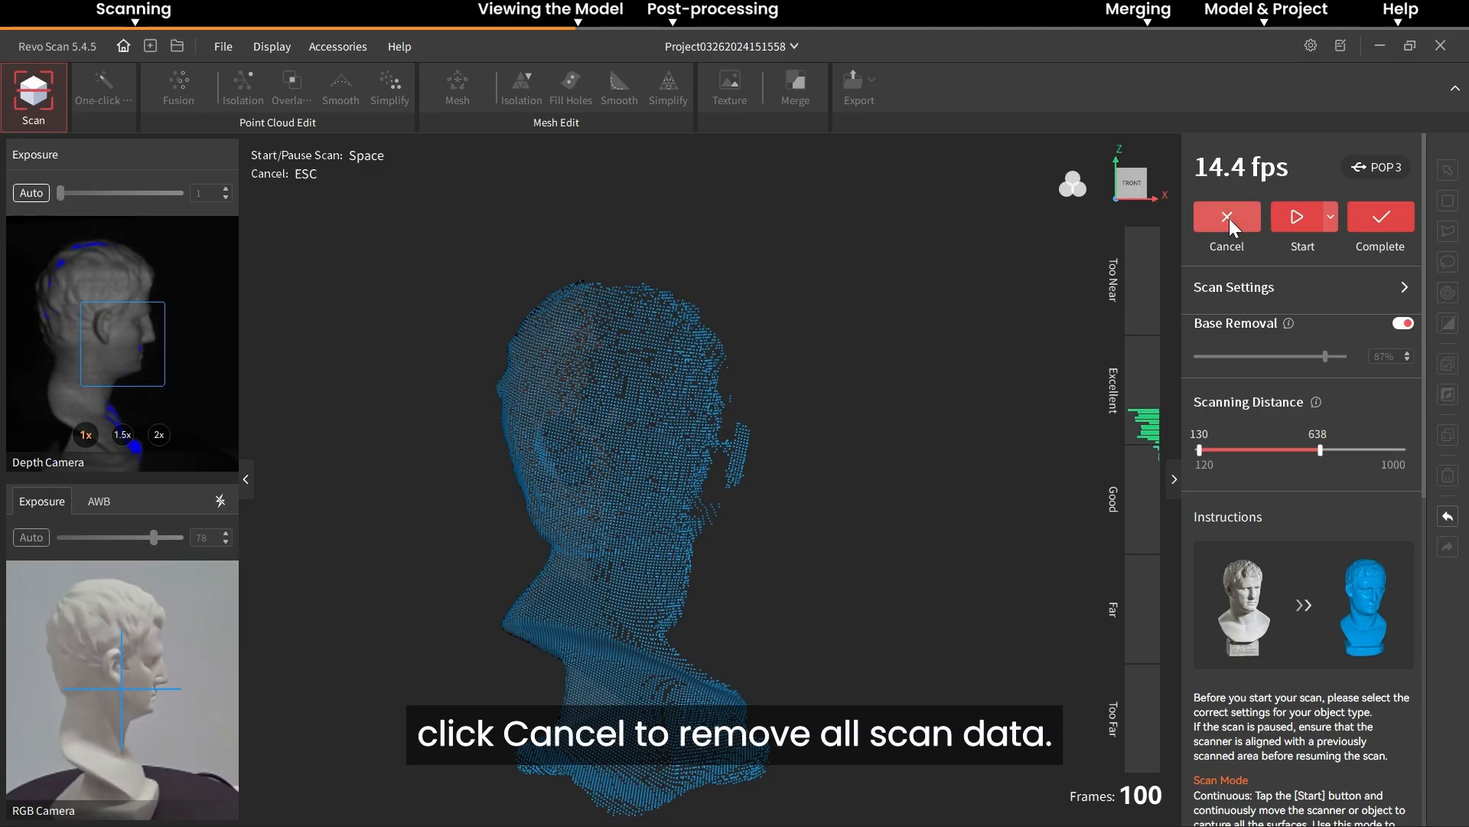
click(1297, 216)
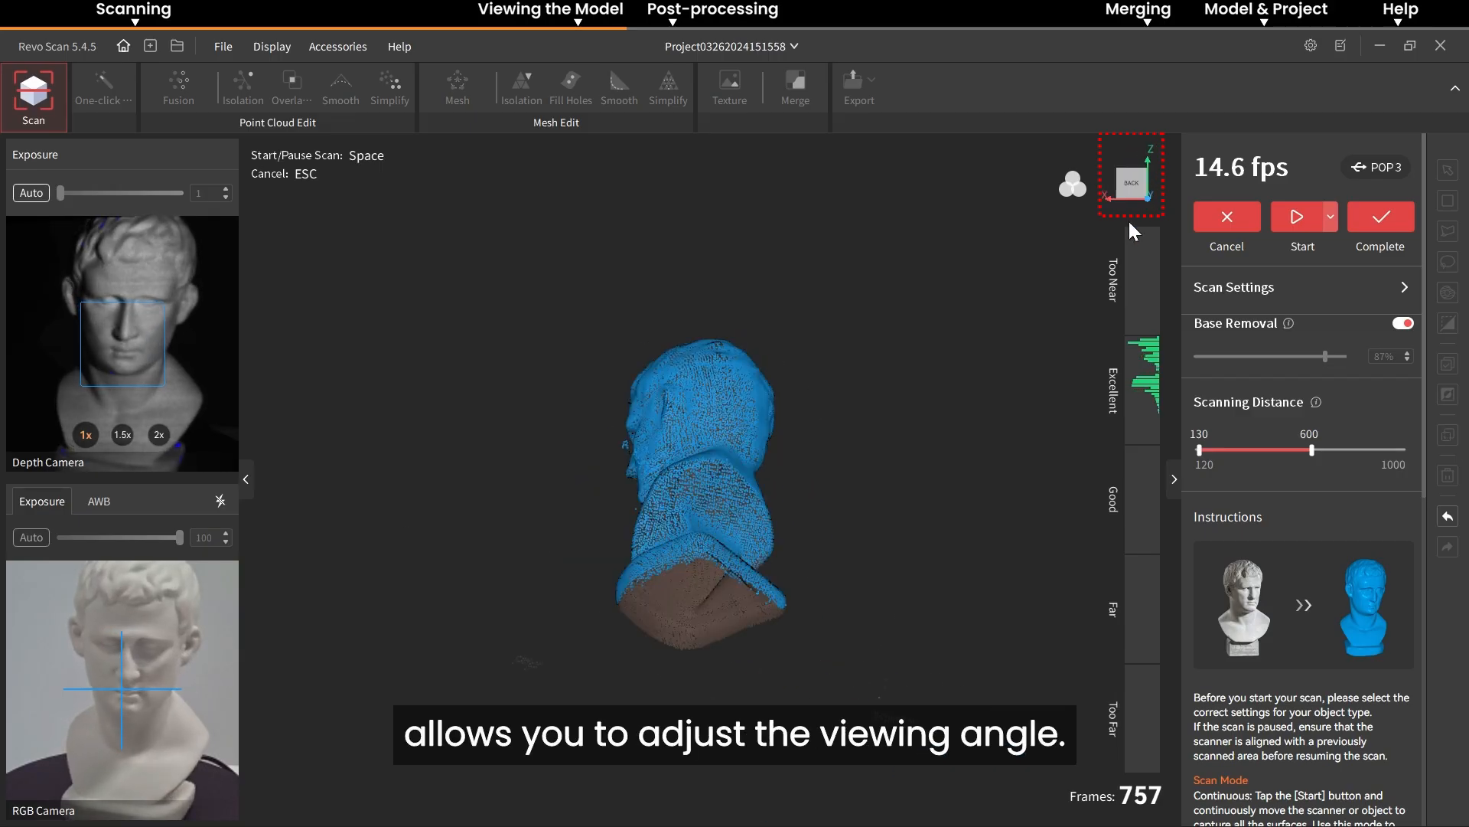
click(271, 46)
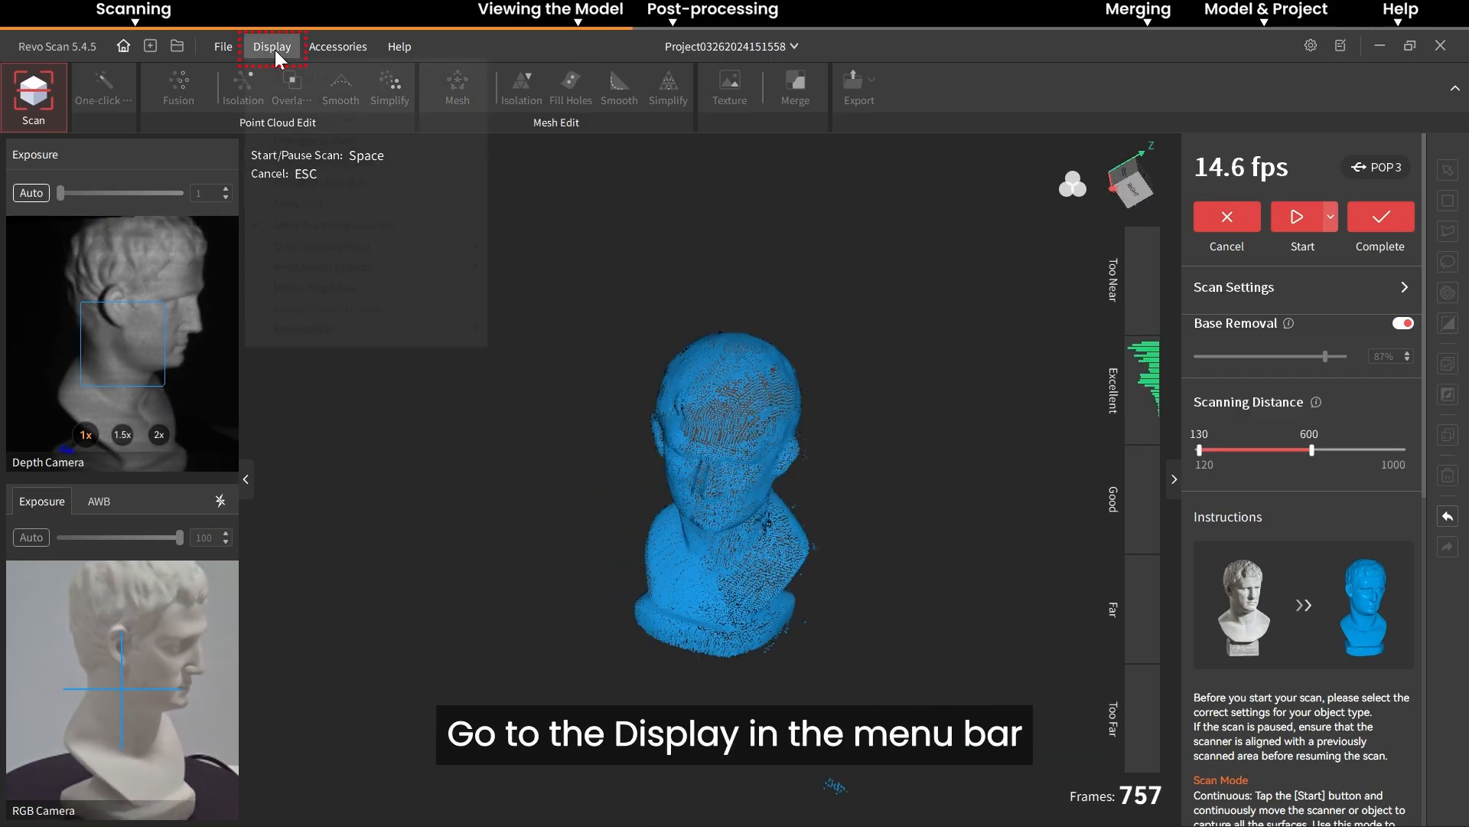
Enable Show Bounding Box and Show Rotation Ball in Display, then complete the scan as model 0326_03.
click(271, 46)
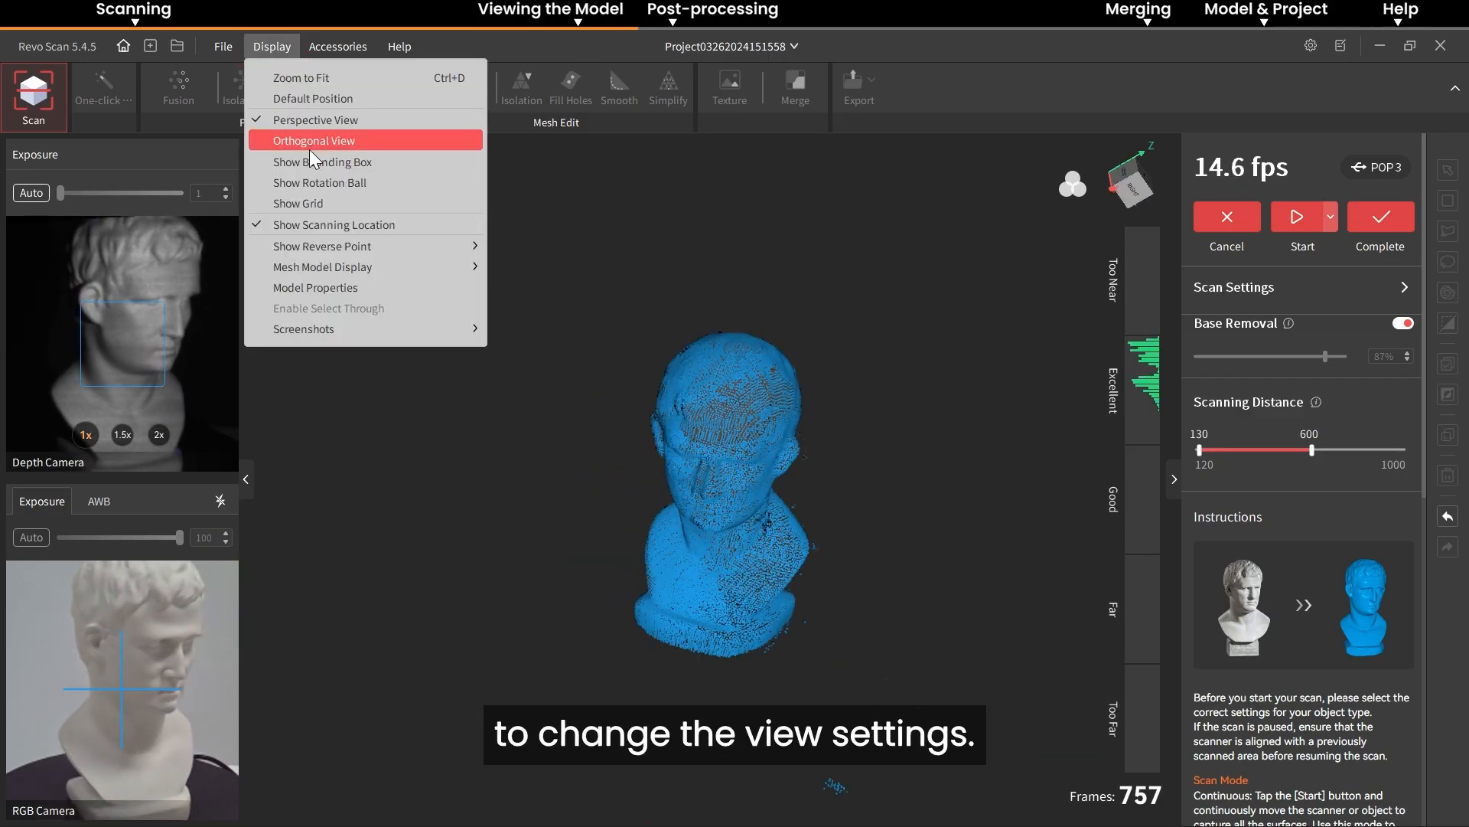
click(315, 141)
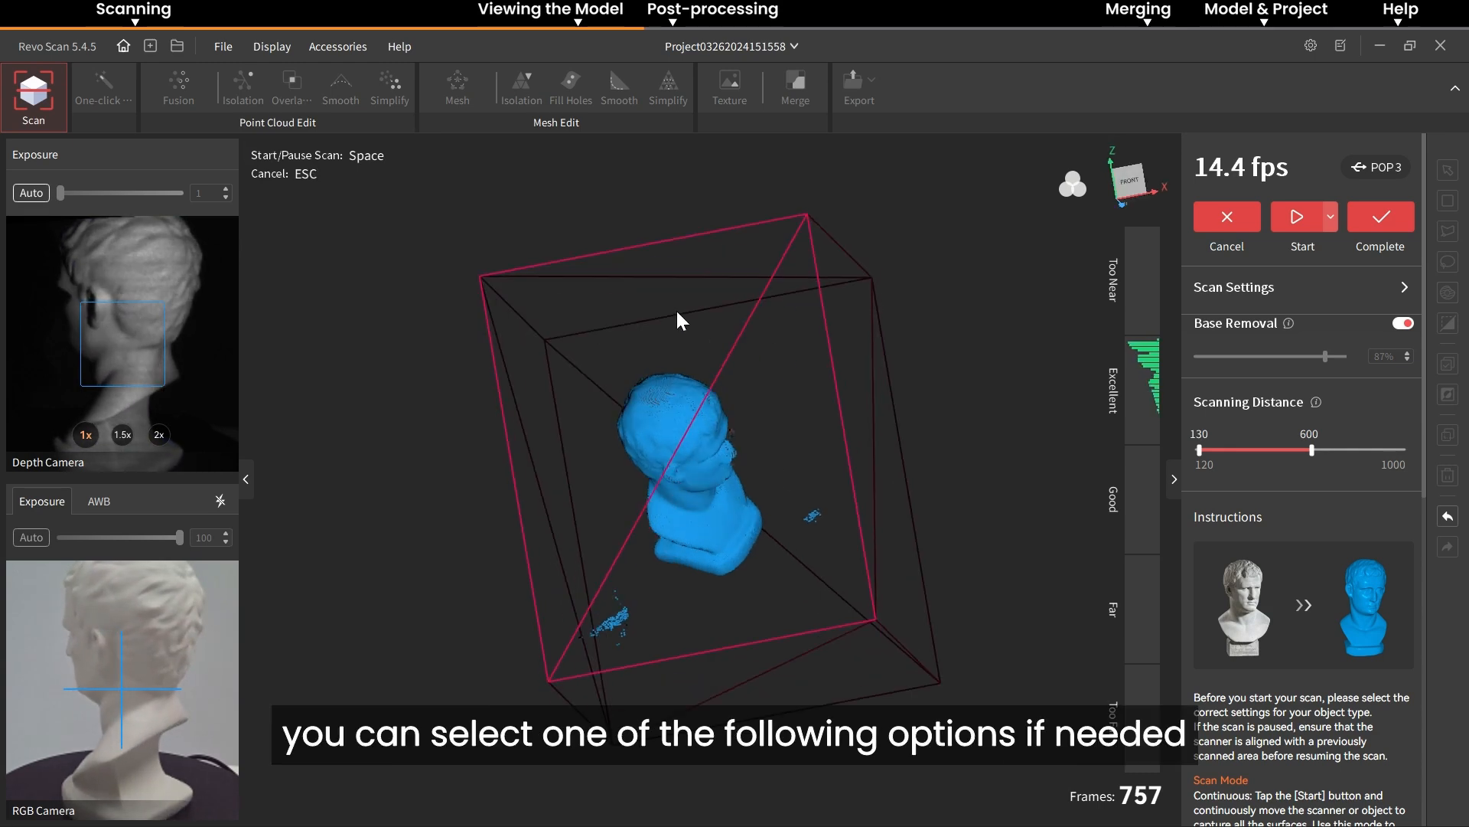
click(271, 46)
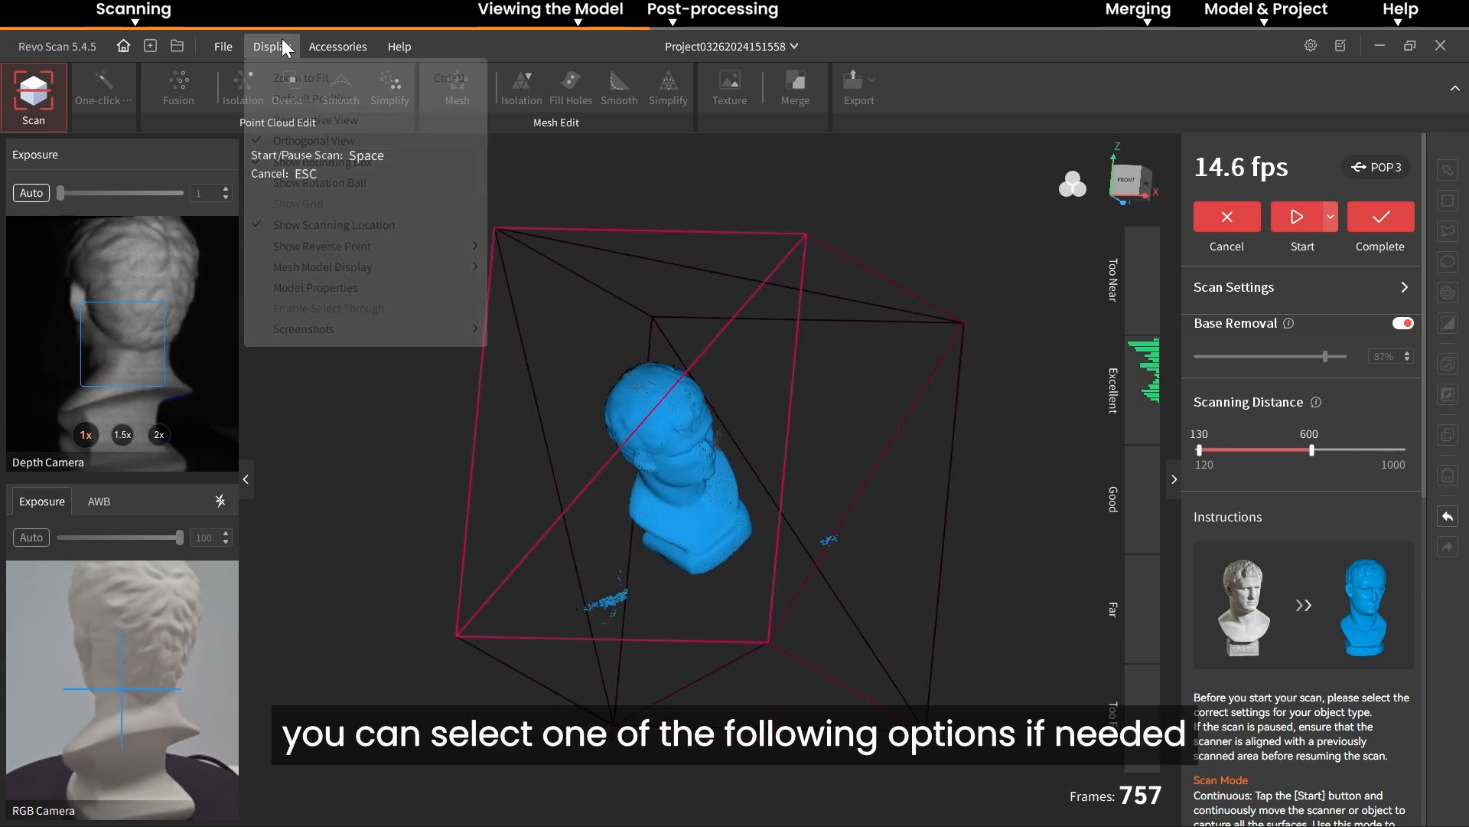
click(318, 183)
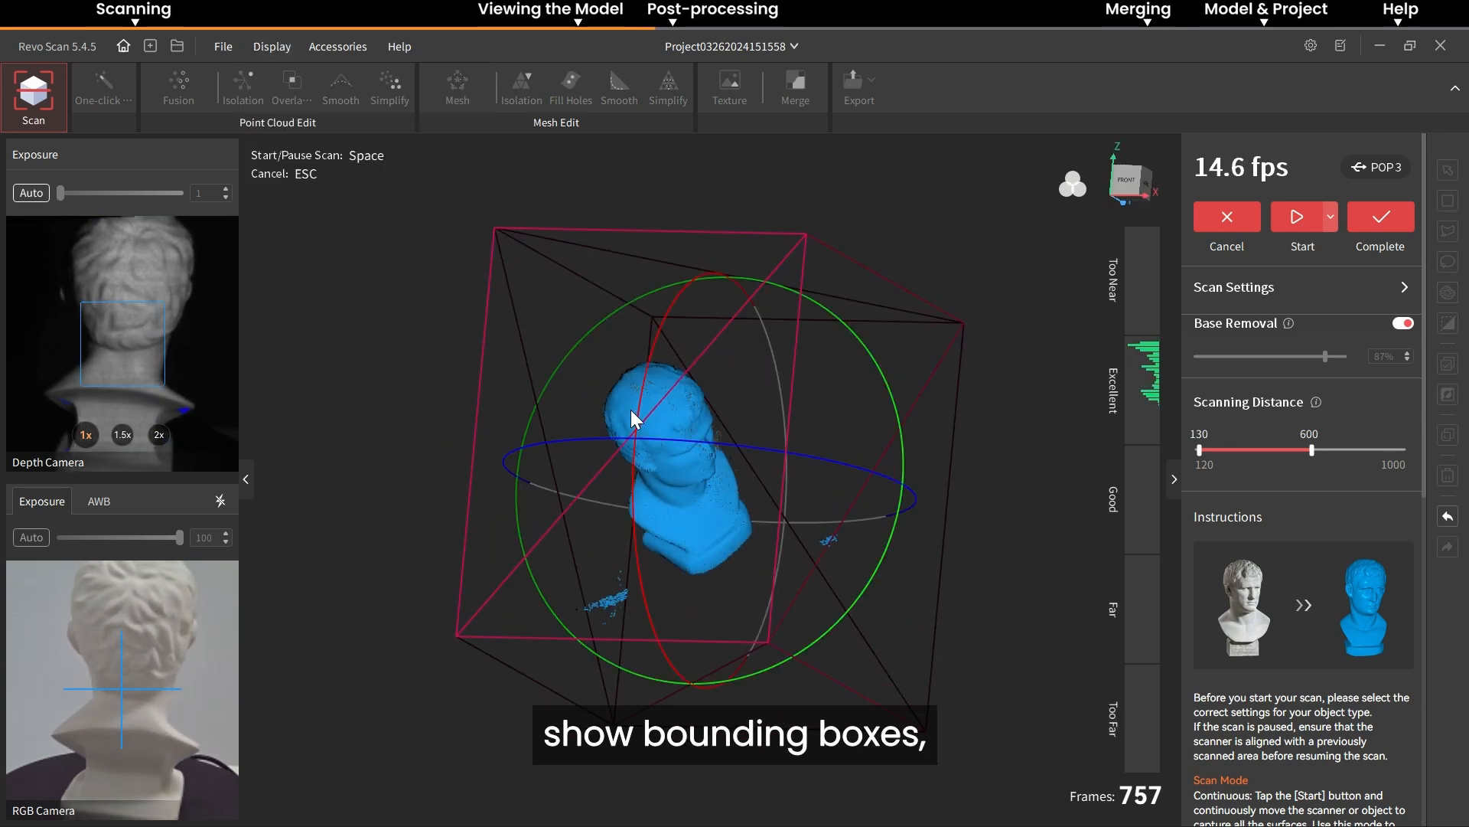
click(271, 45)
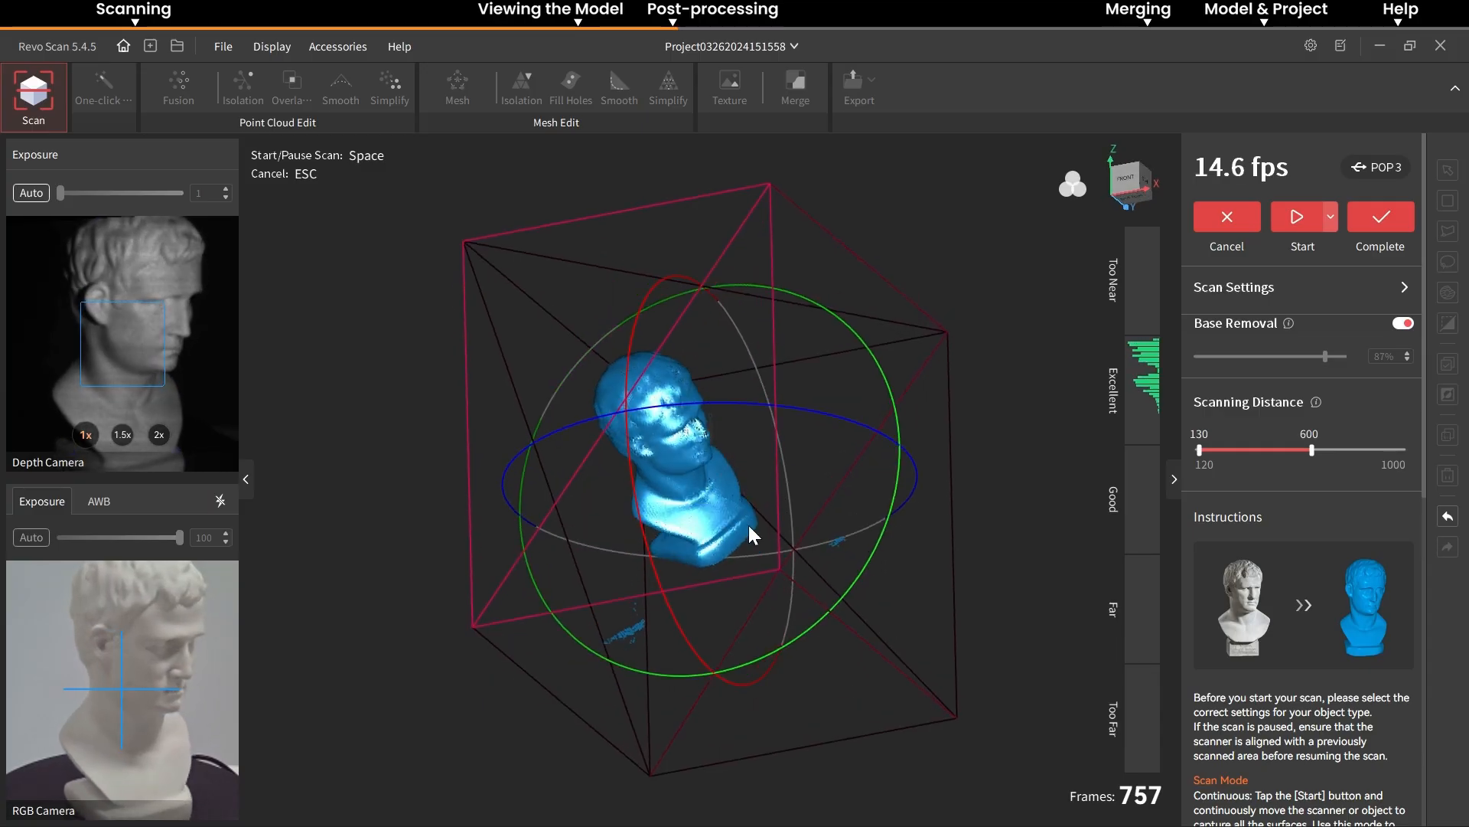
click(1378, 225)
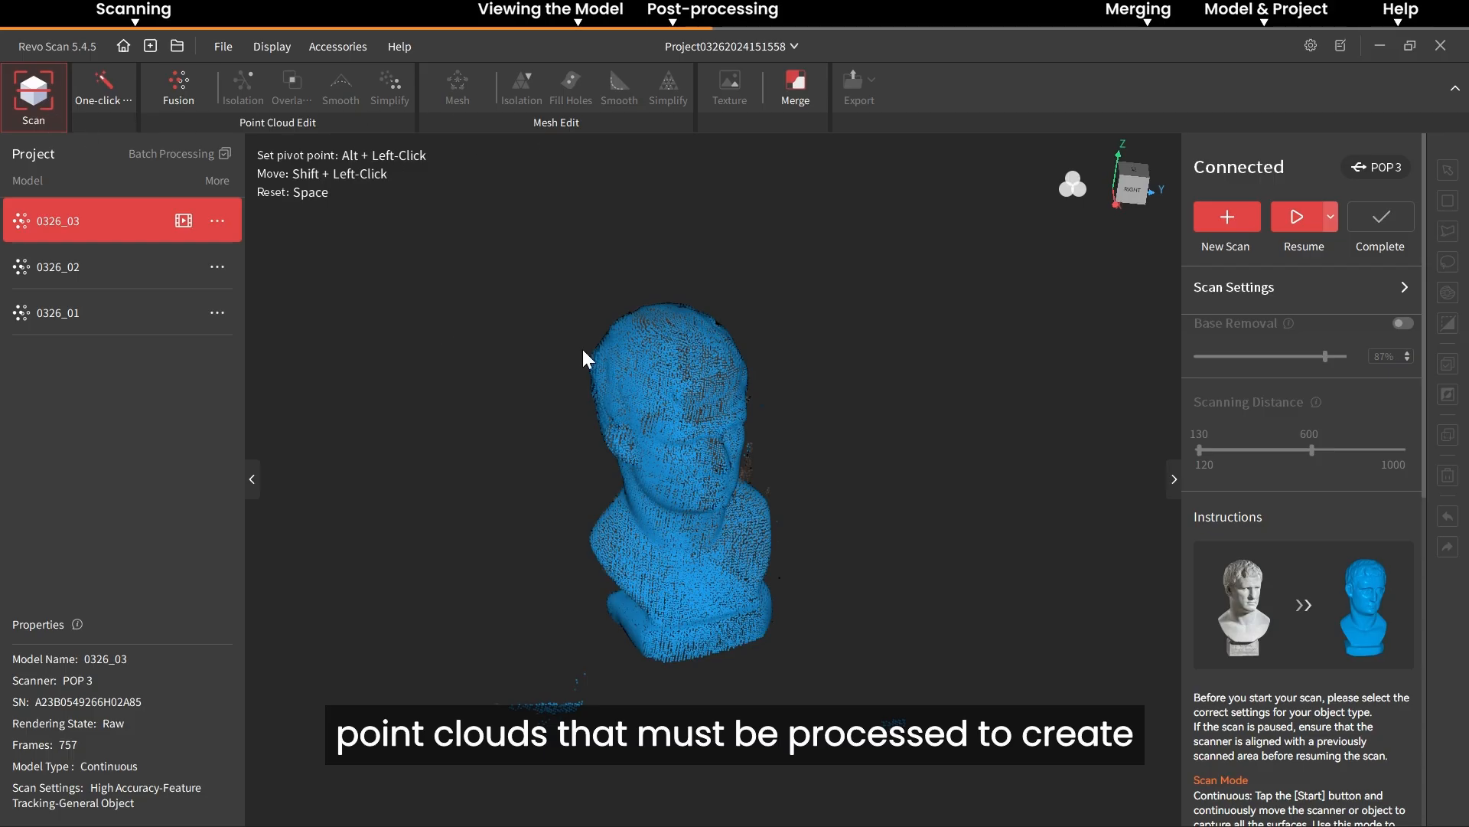
mouse_move(165, 172)
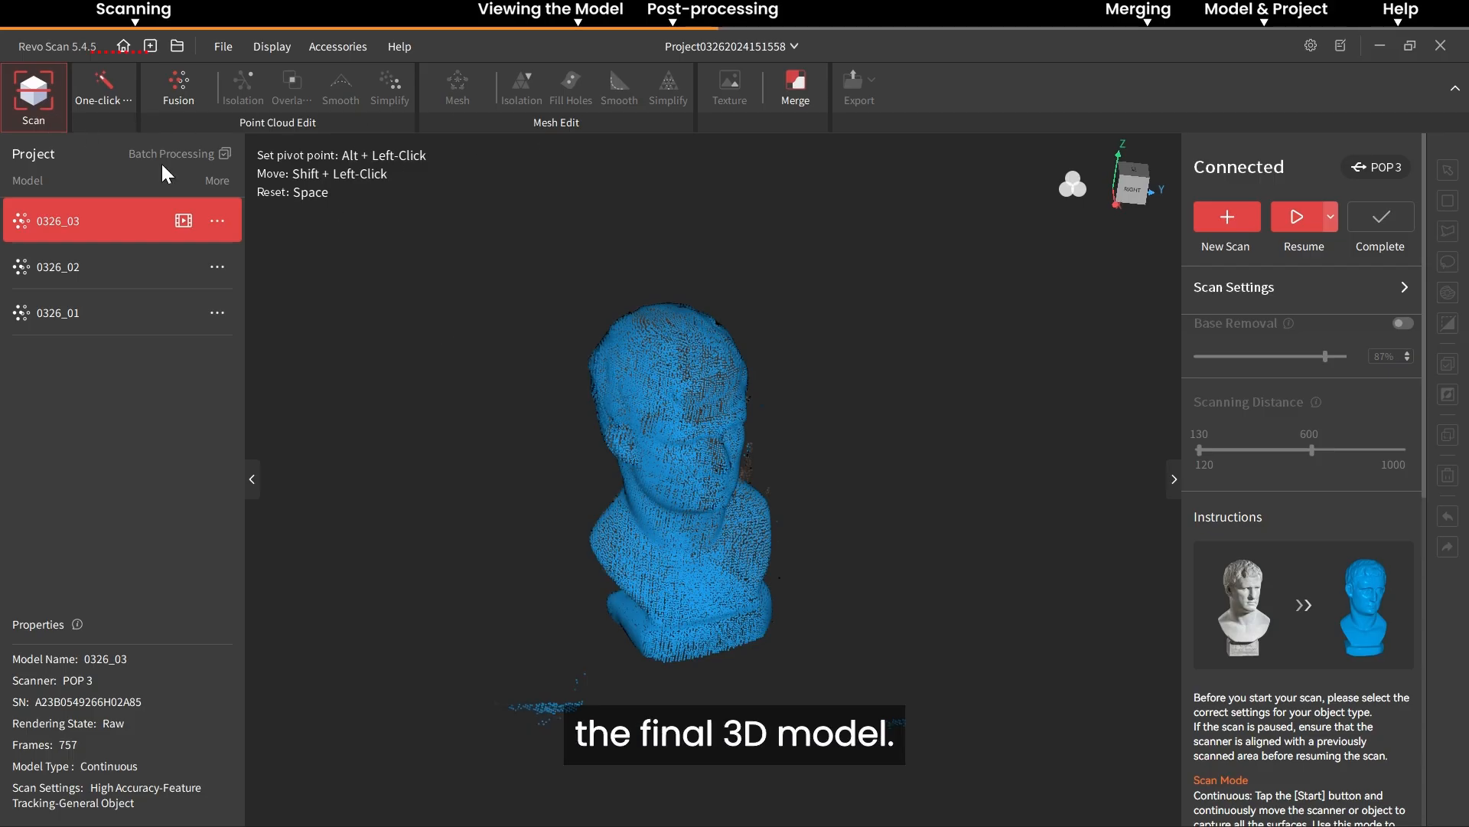
Run One-click Edit on the bust scan and cancel its progress.
click(103, 93)
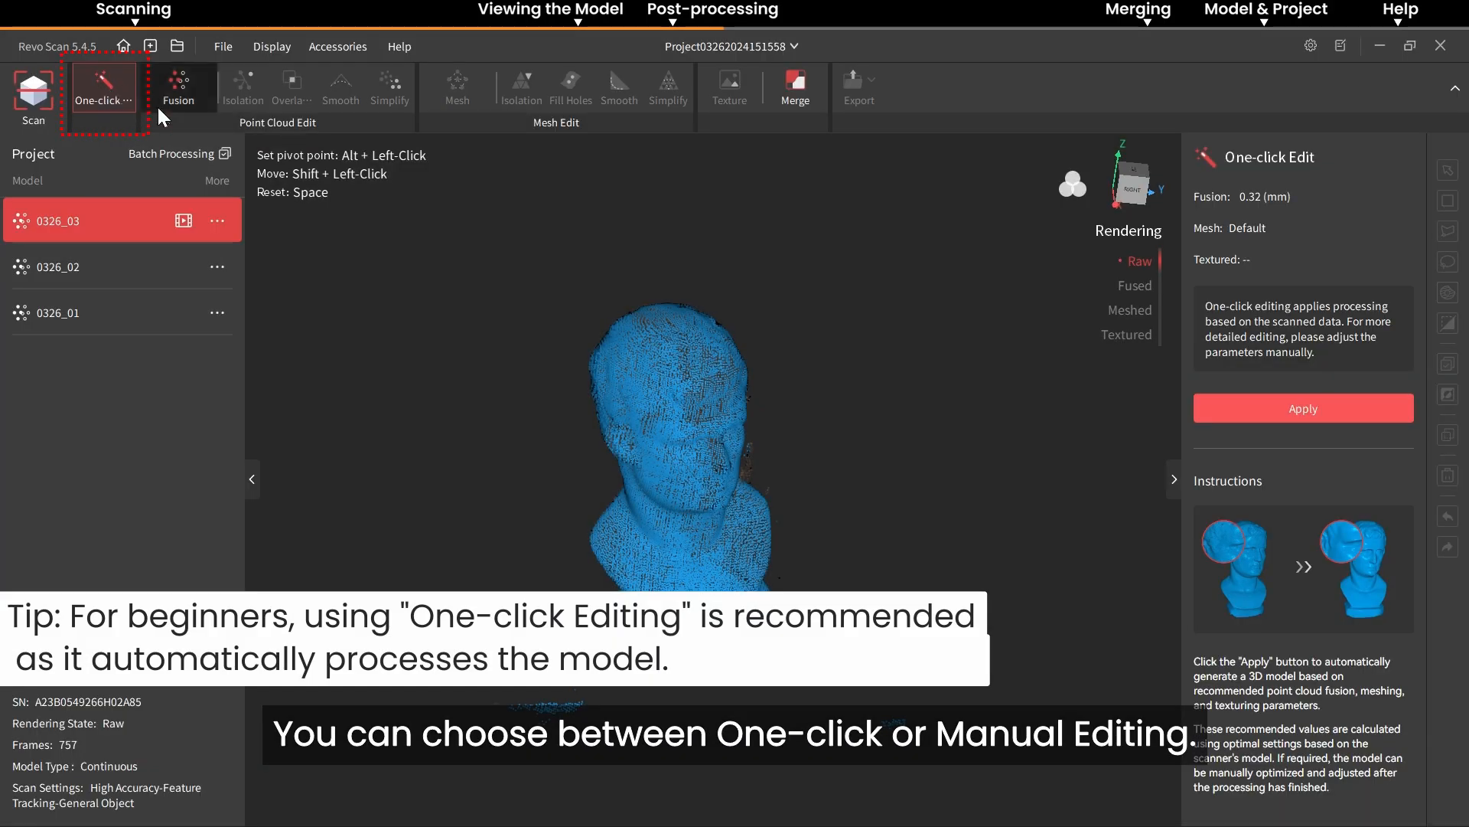
click(1302, 408)
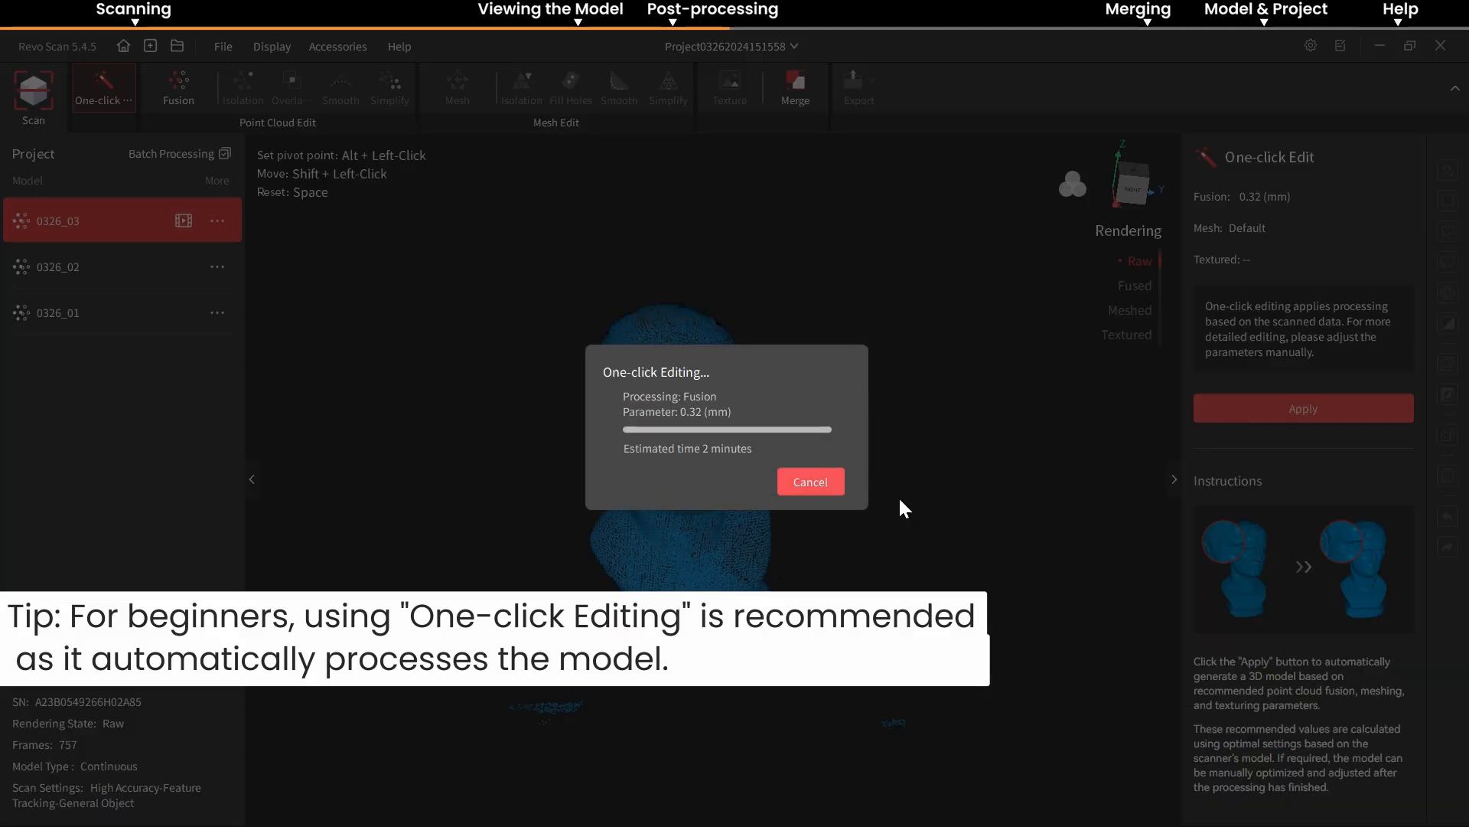
click(179, 86)
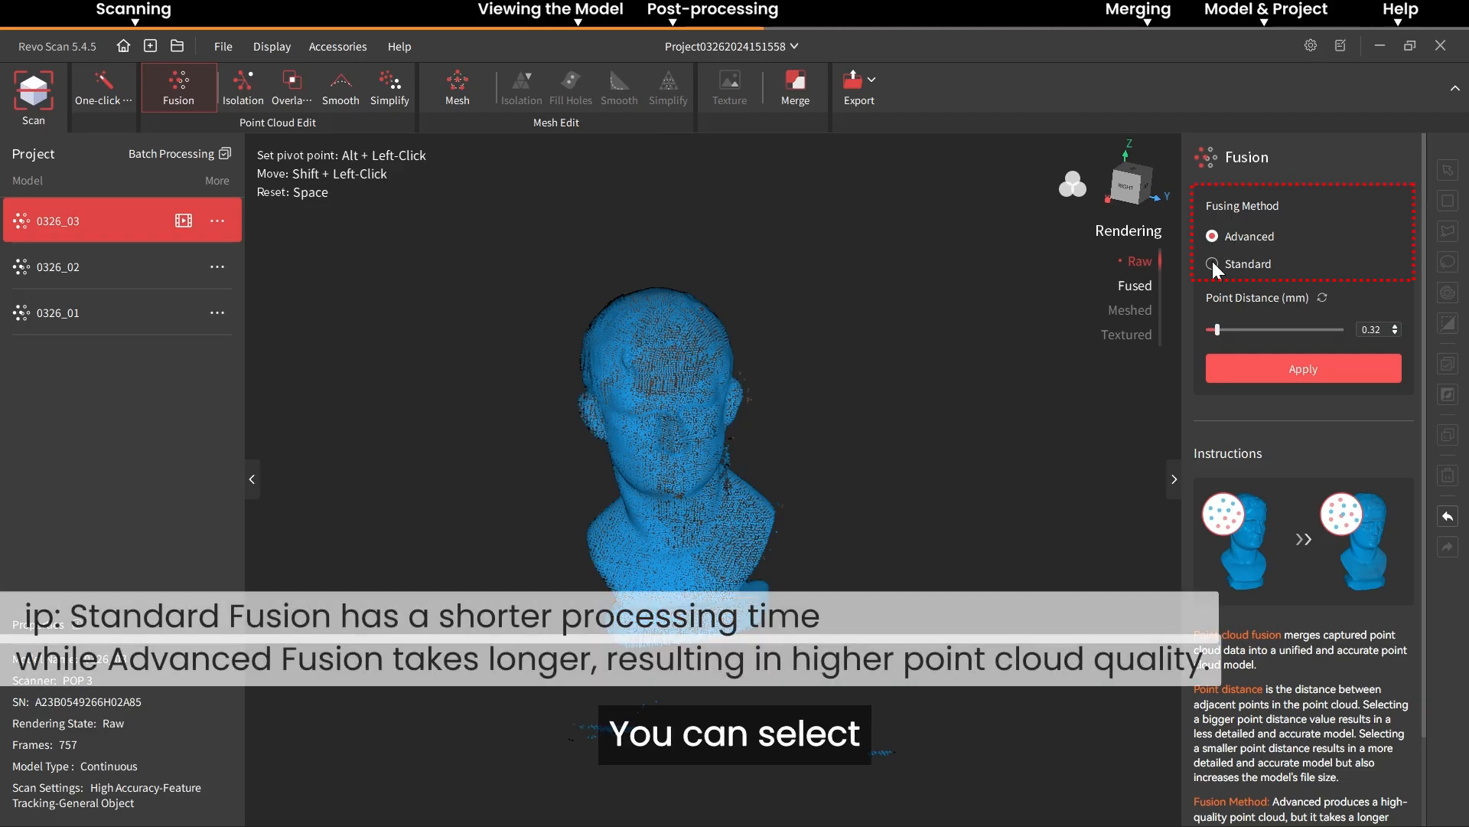
Fuse the point cloud with Advanced fusion at 0.30 mm point distance and confirm overwriting.
click(1212, 263)
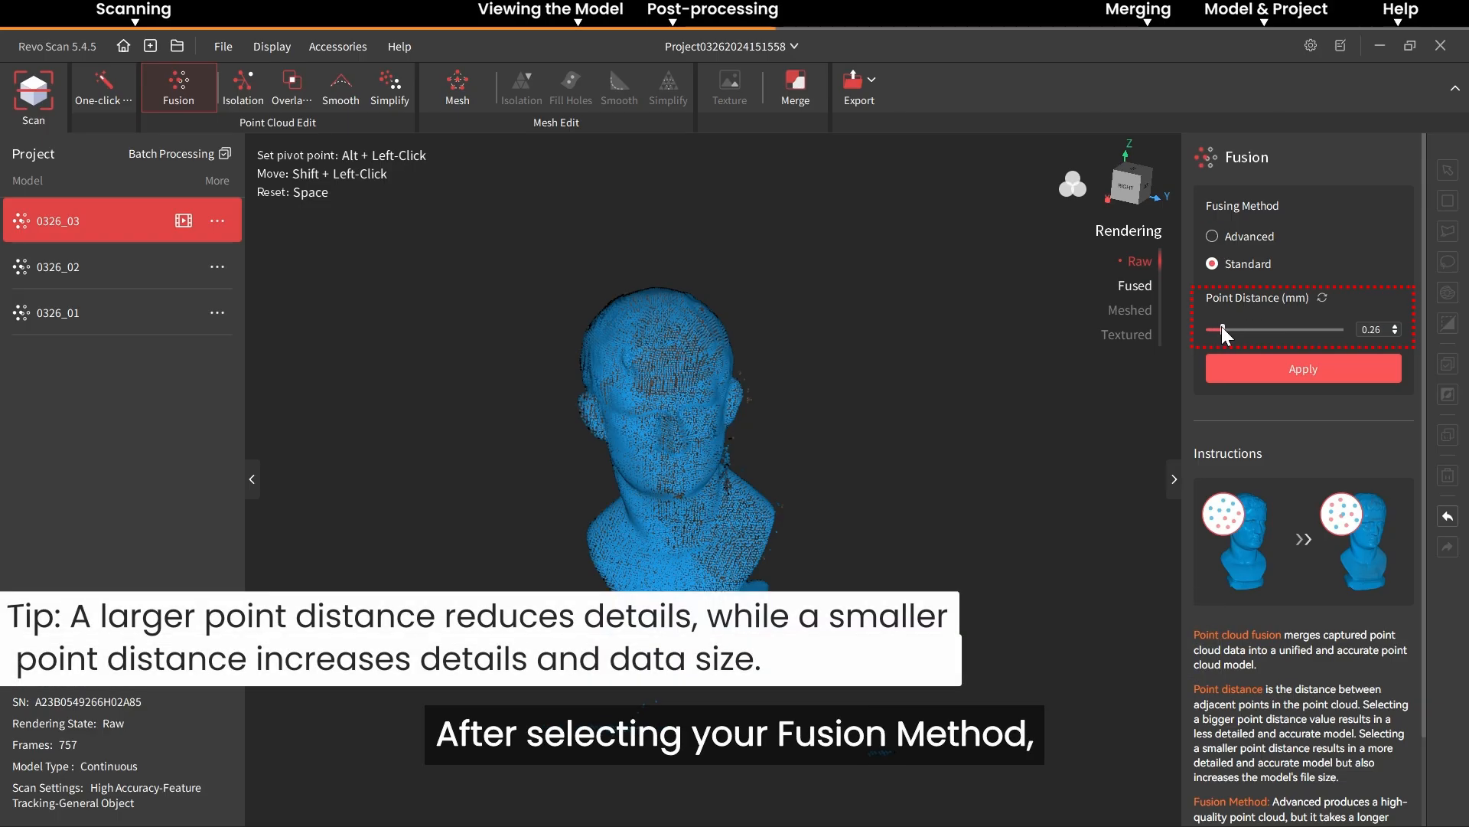
drag(1222, 330, 1232, 329)
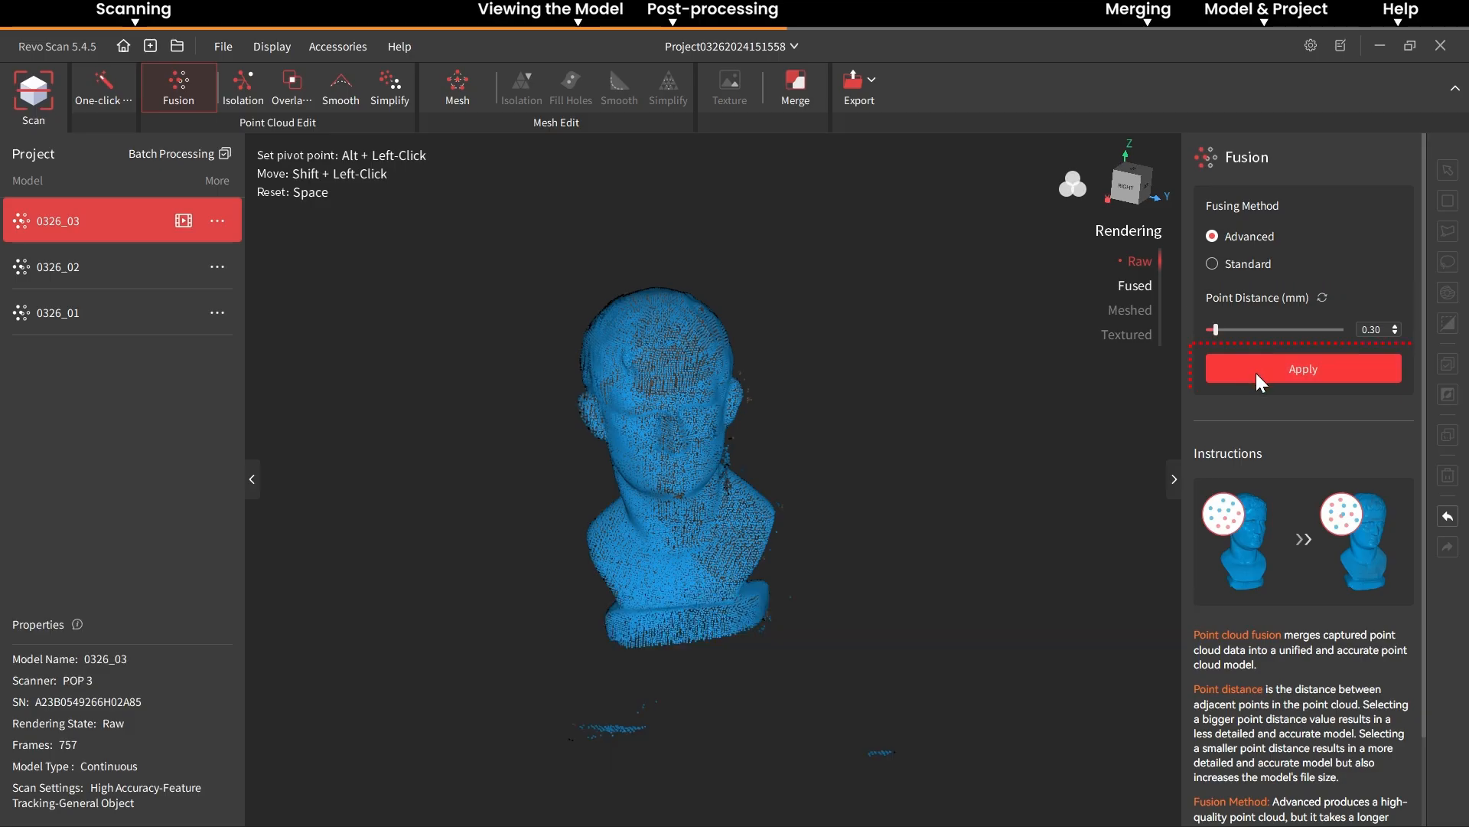
click(1302, 368)
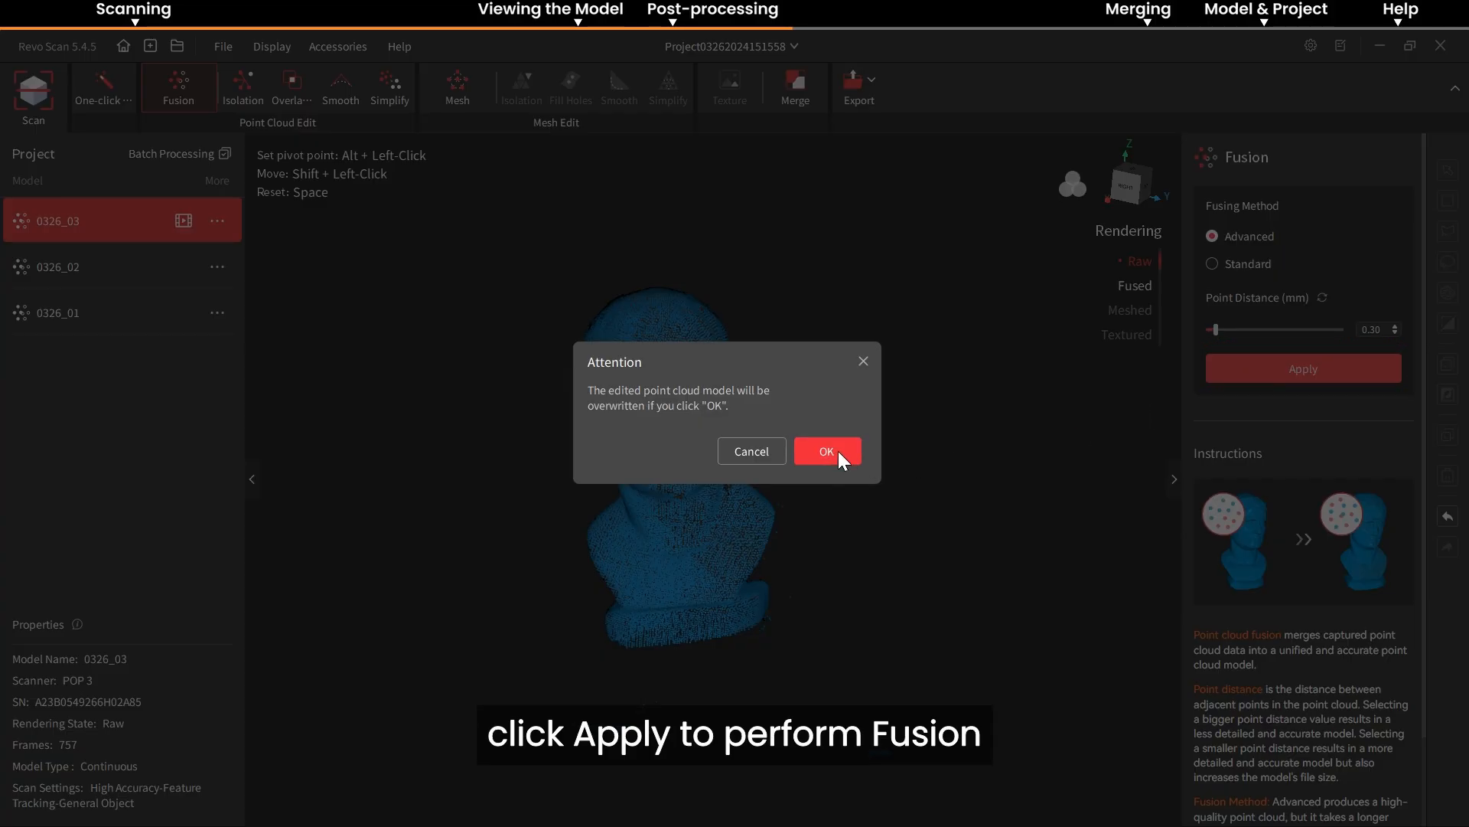
click(826, 451)
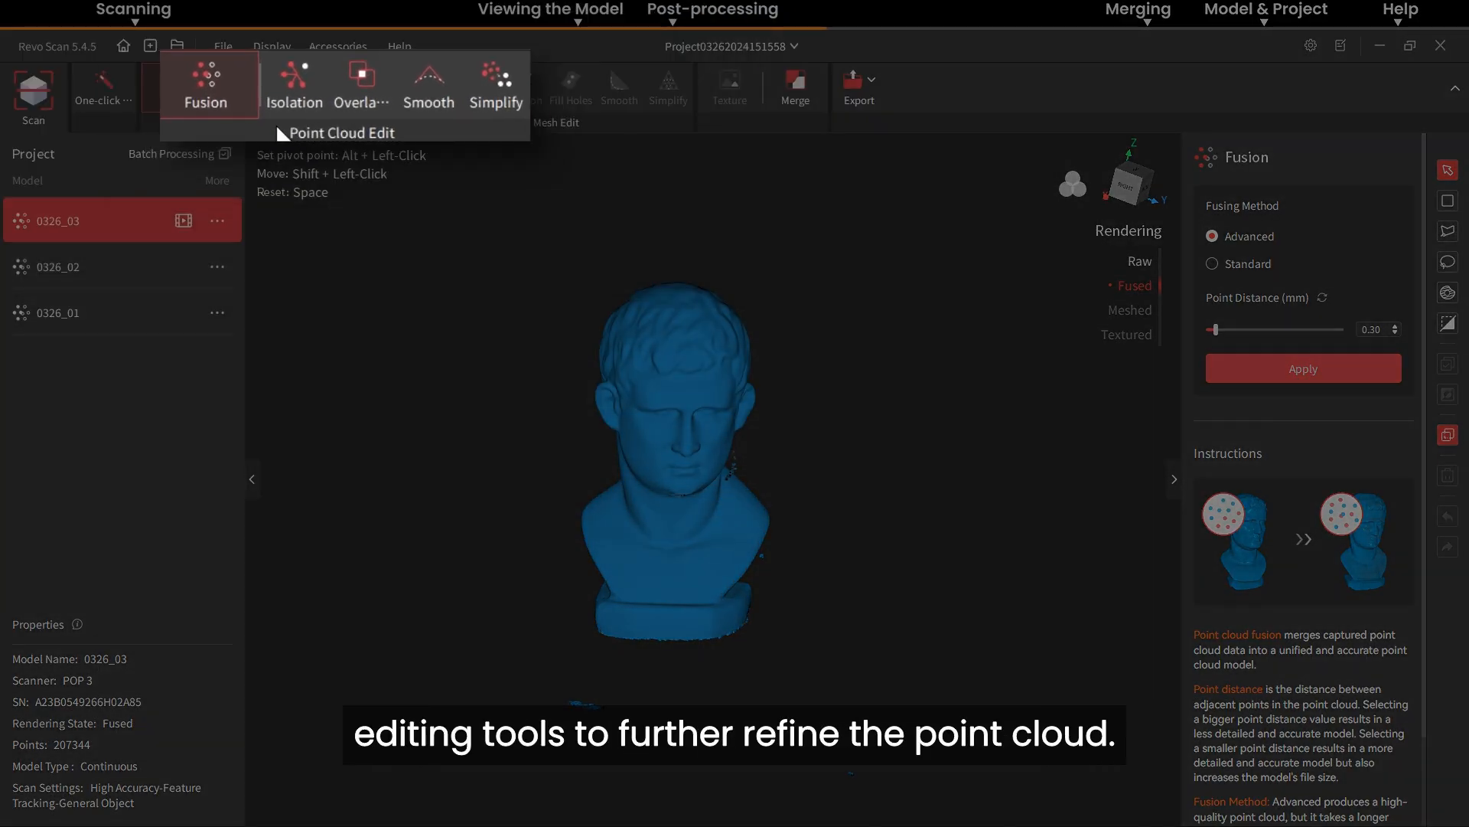
Detect and delete the isolated stray points from the fused bust point cloud.
click(243, 86)
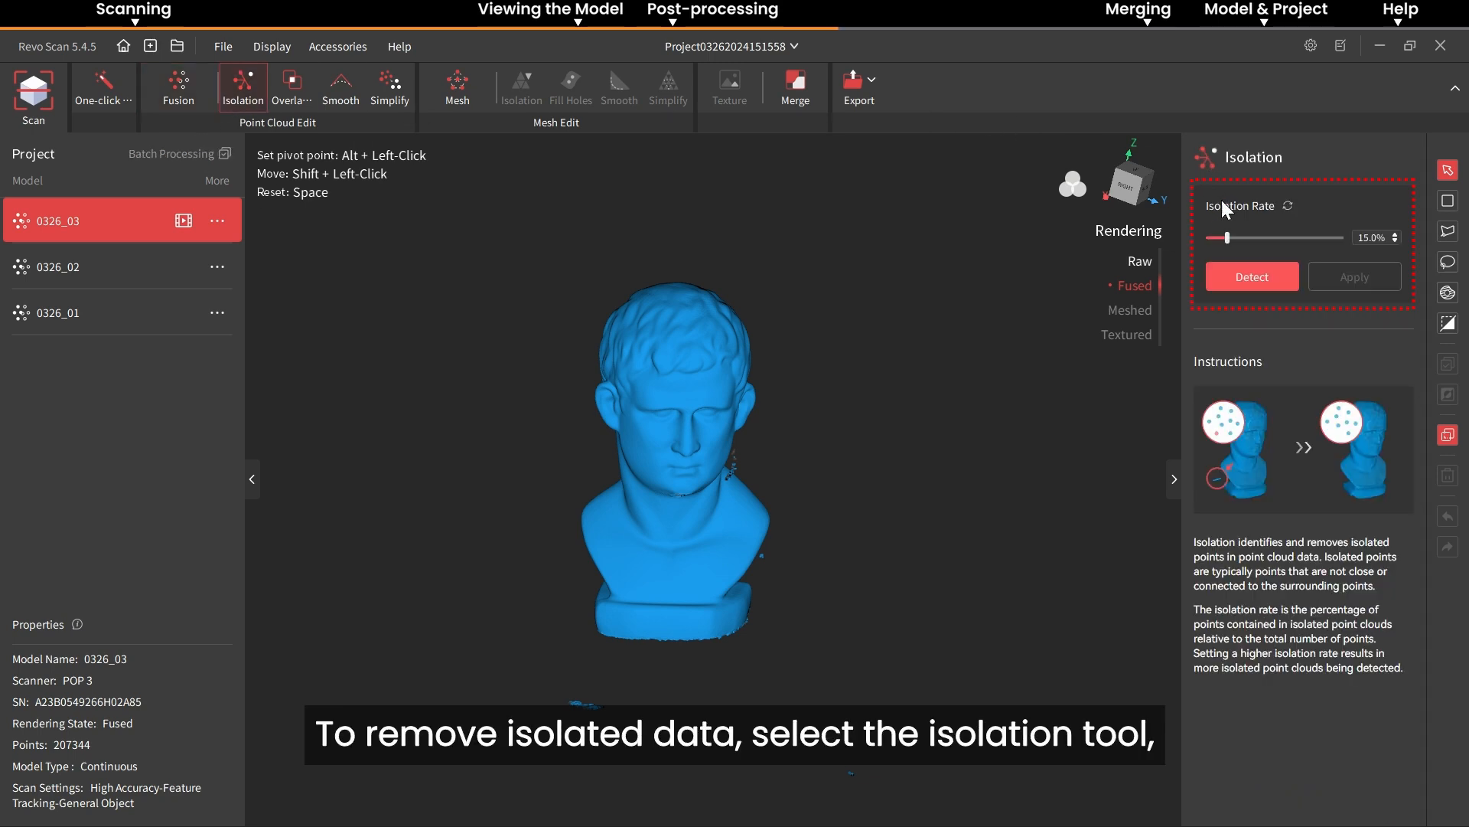
click(1252, 276)
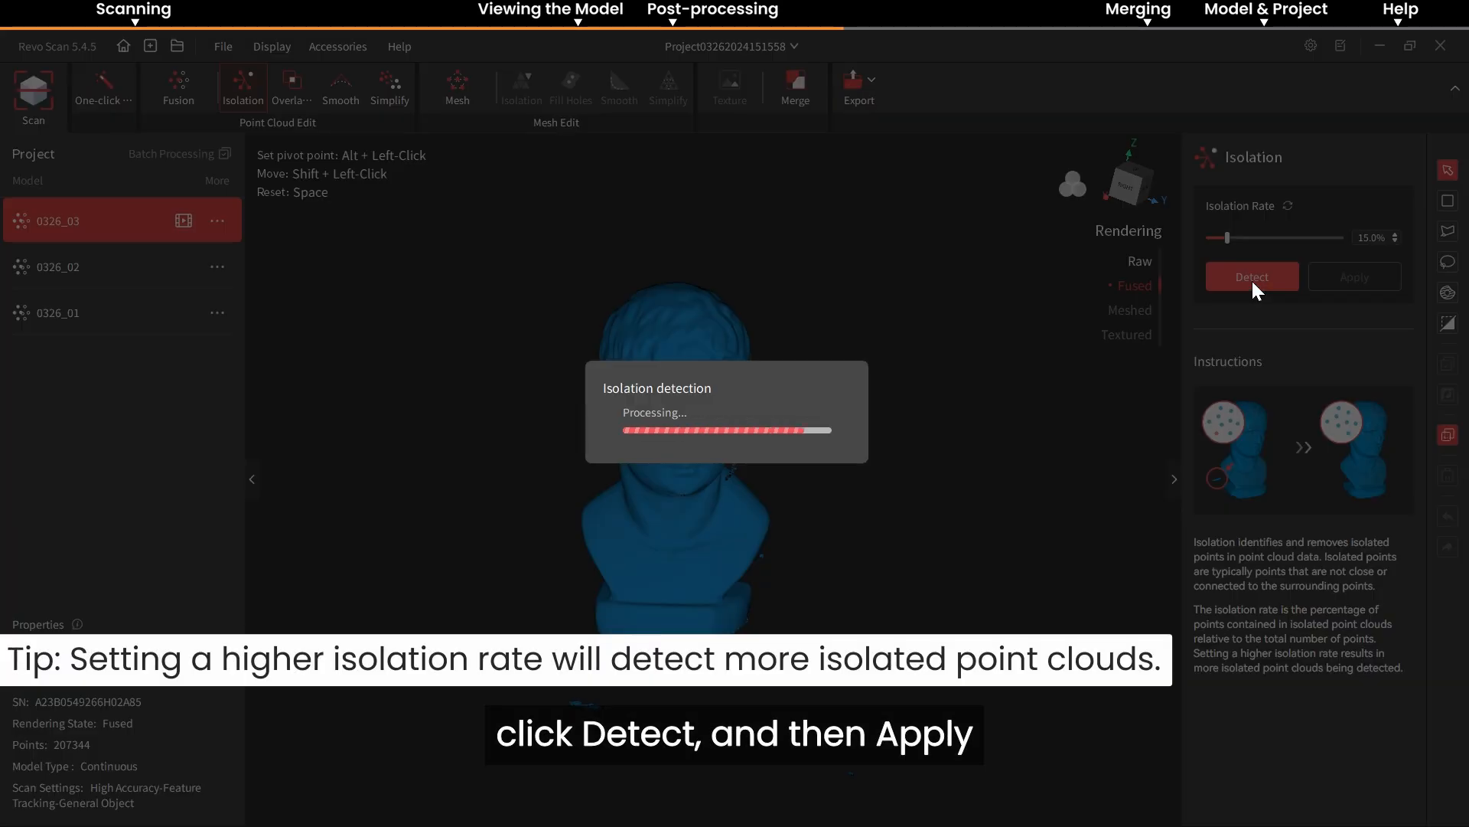
click(1251, 276)
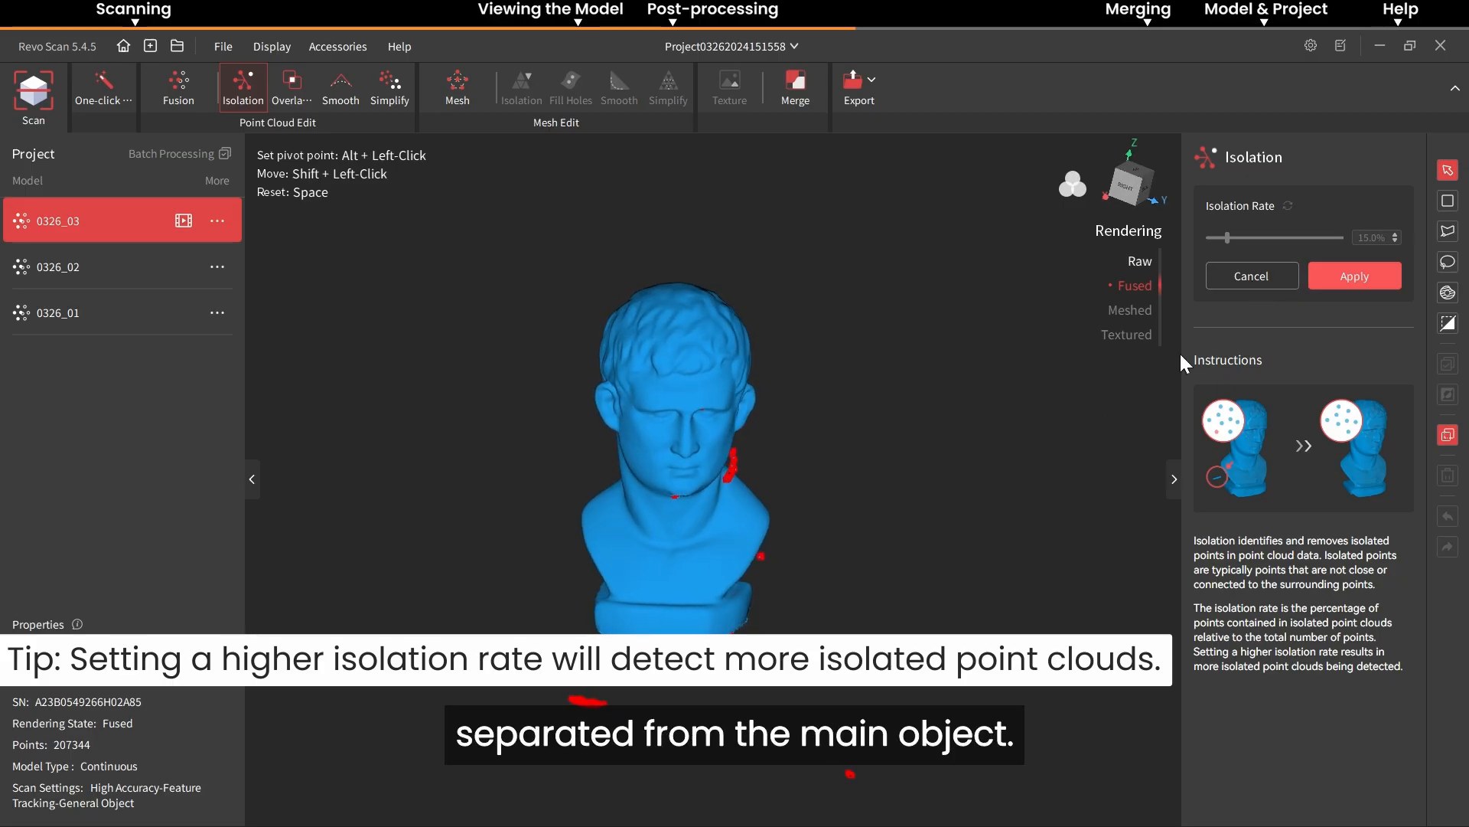
click(292, 84)
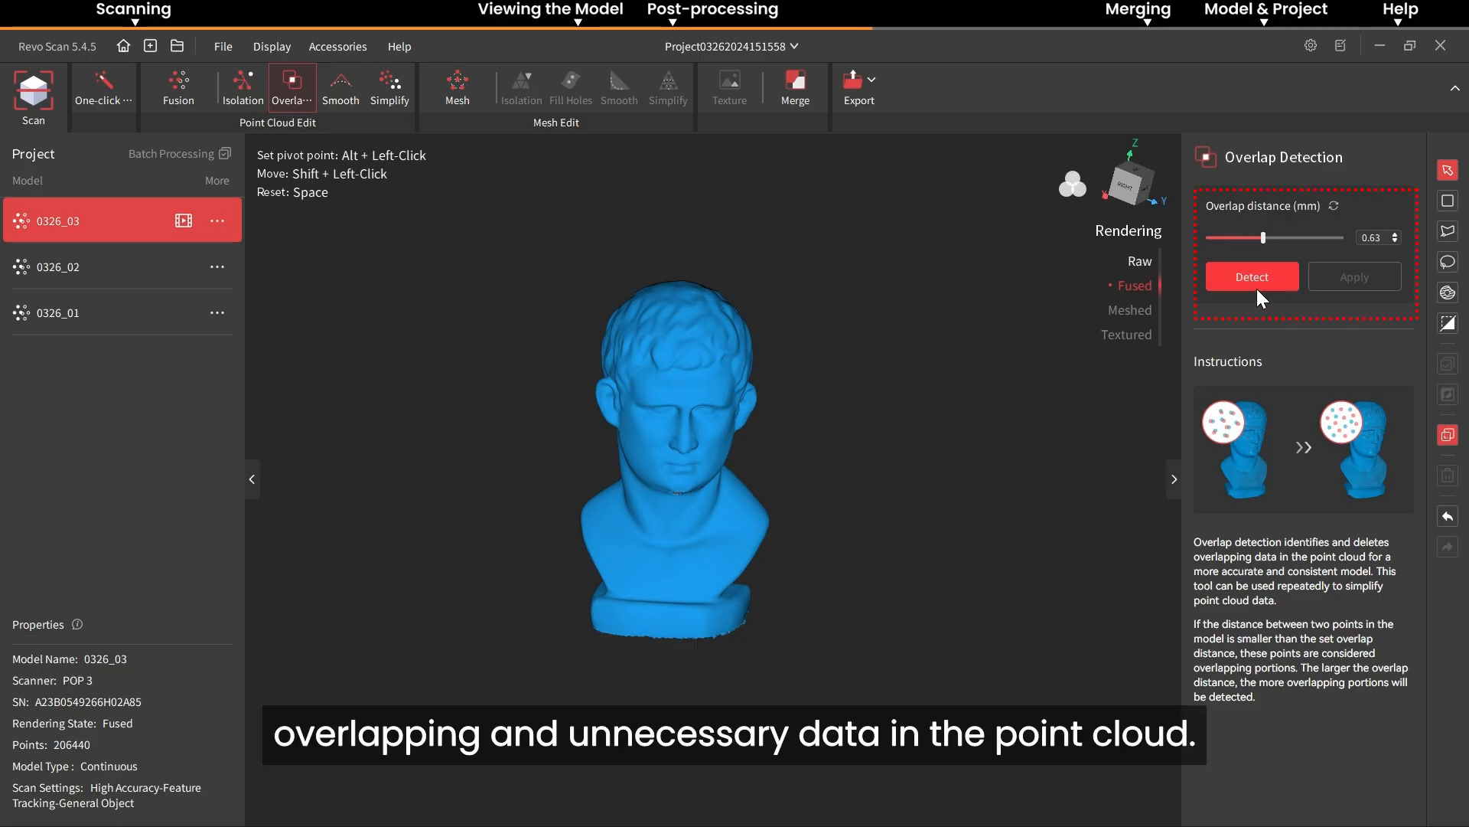
Remove the detected overlapping points, then smooth the point cloud at strength 10 over 10 passes.
click(1252, 277)
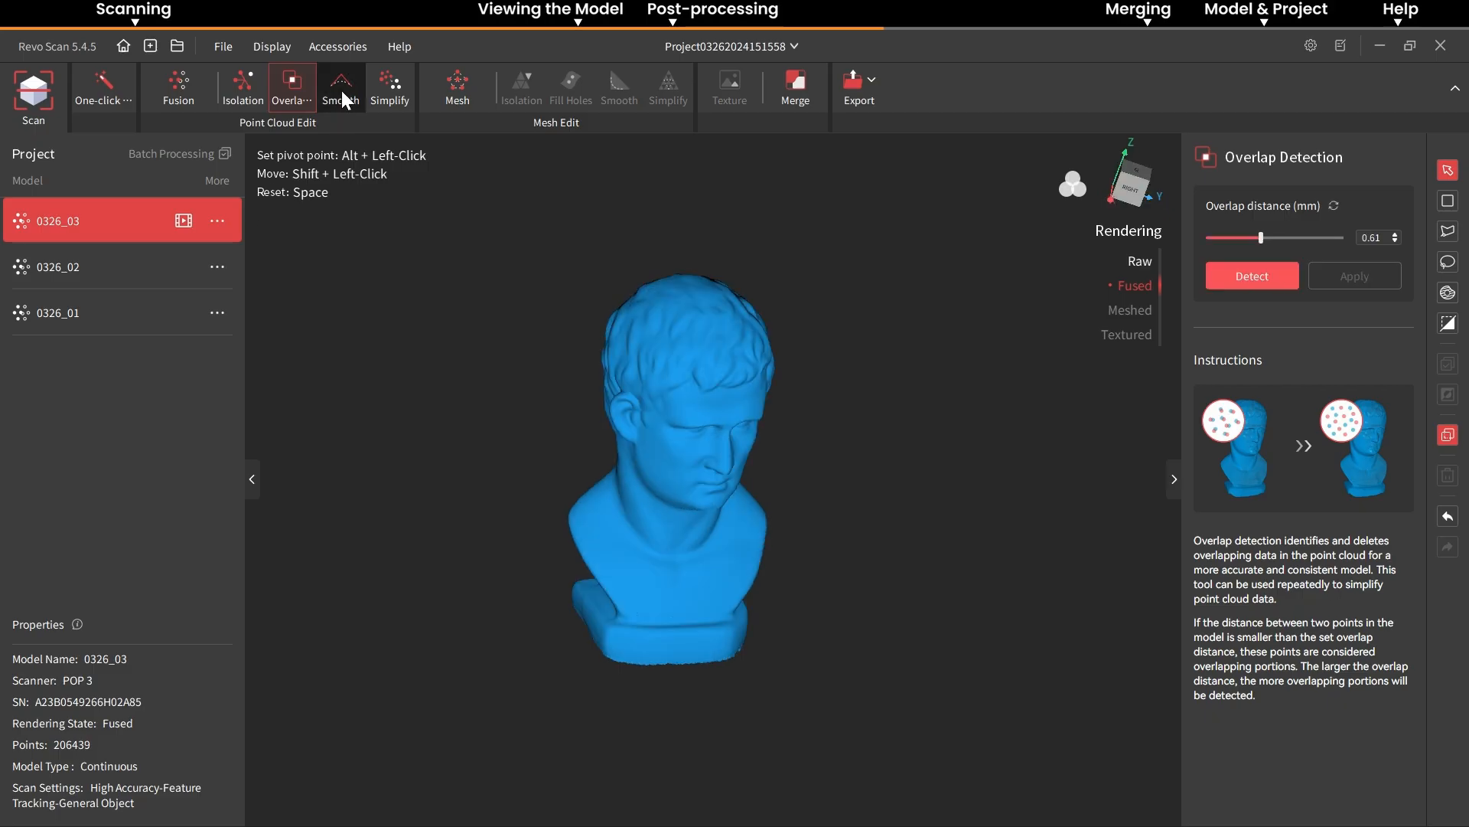
click(340, 87)
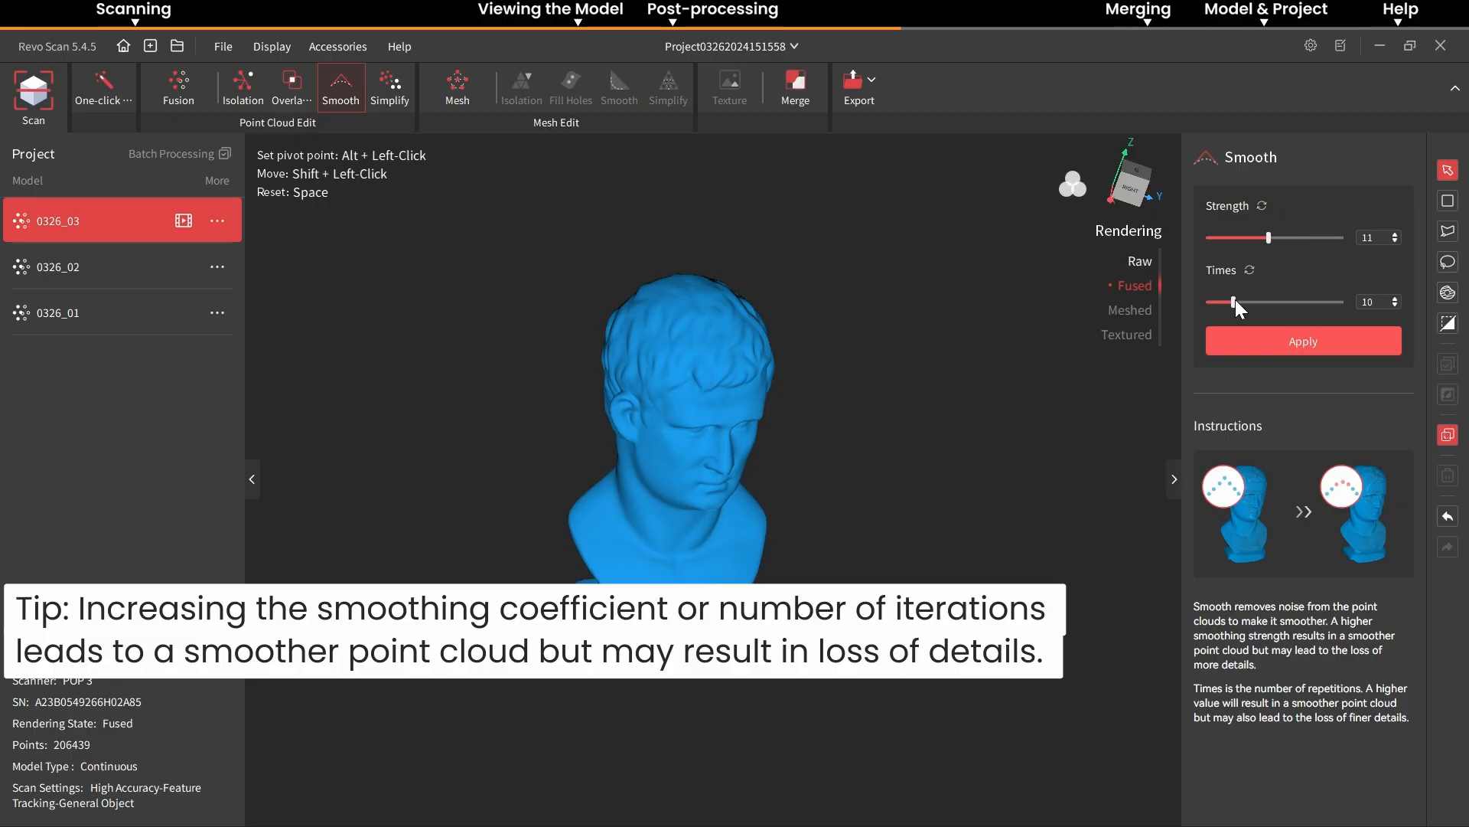
click(1302, 339)
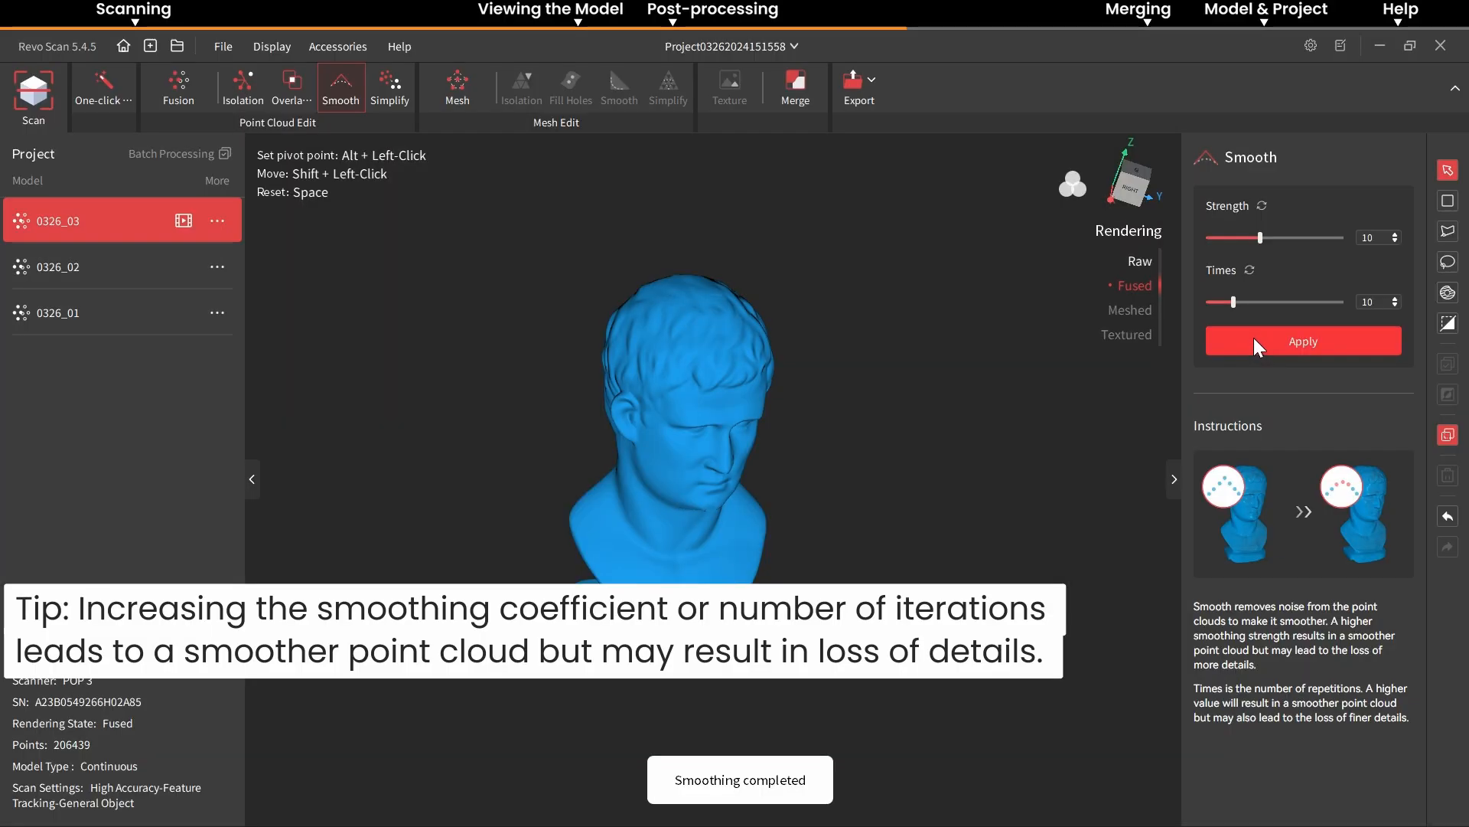
click(389, 87)
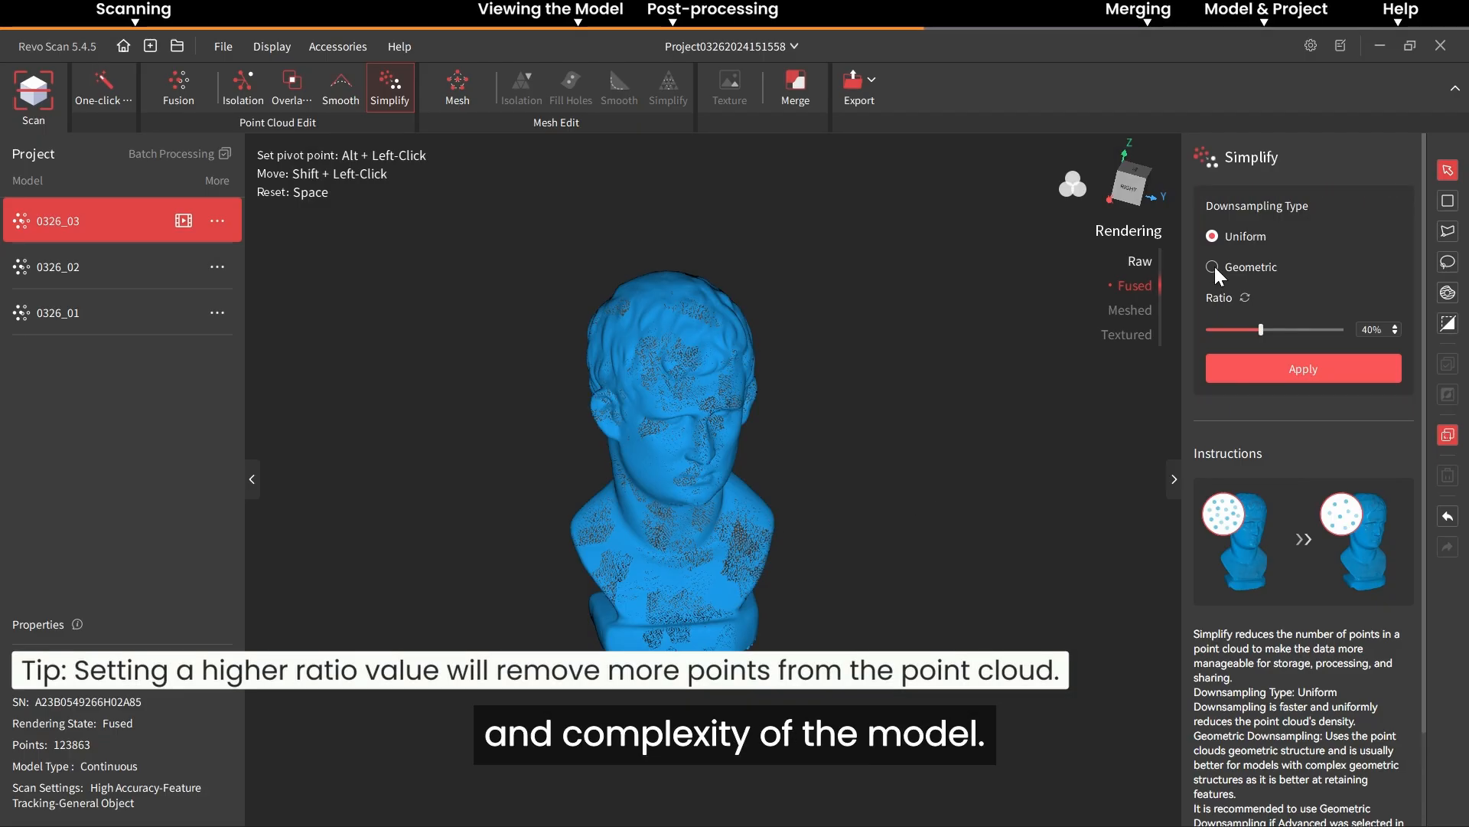
Choose geometric downsampling for simplification, then bring up the meshing settings at quality 5.0.
click(1211, 267)
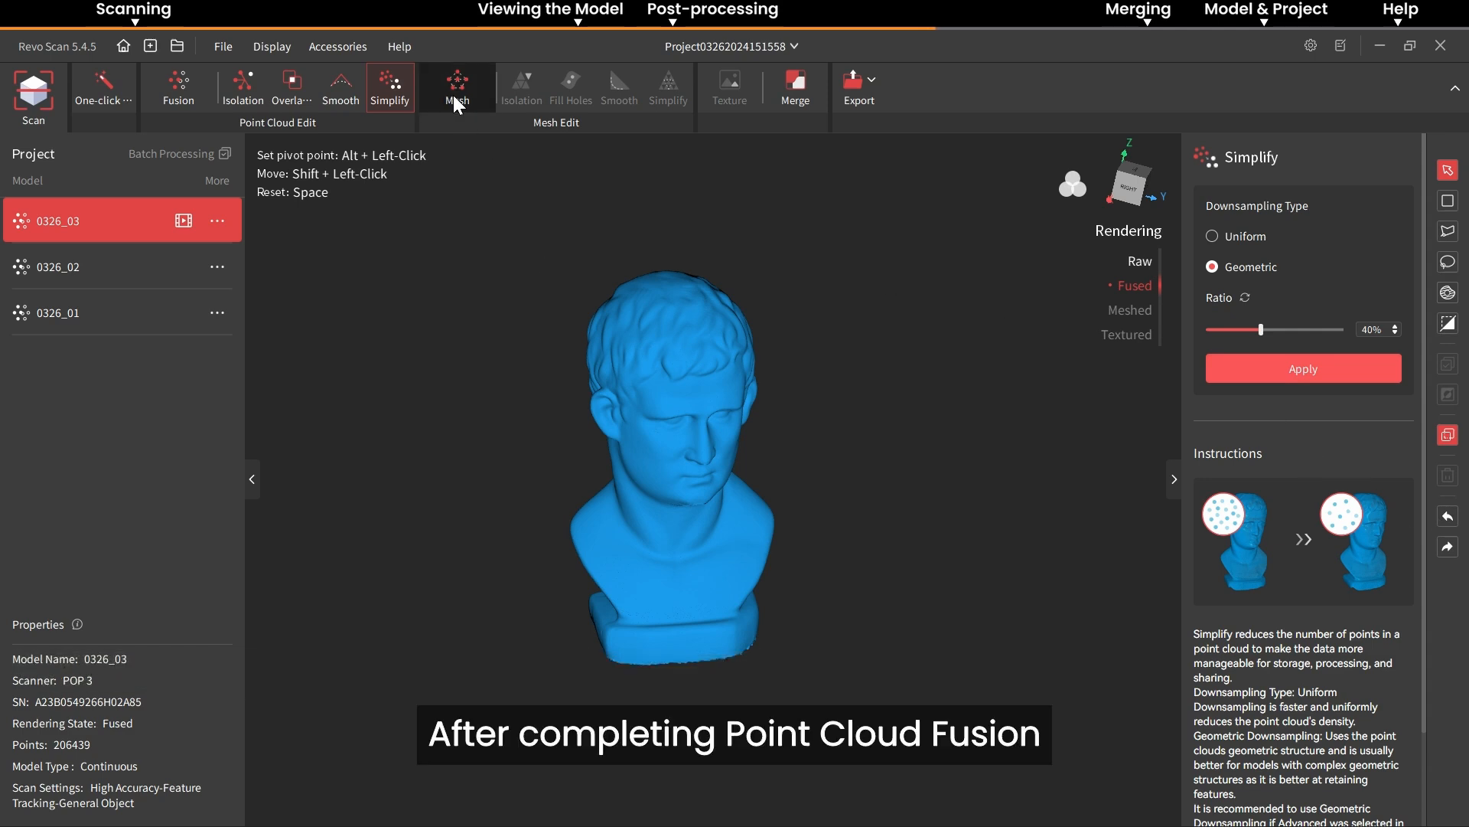
click(457, 88)
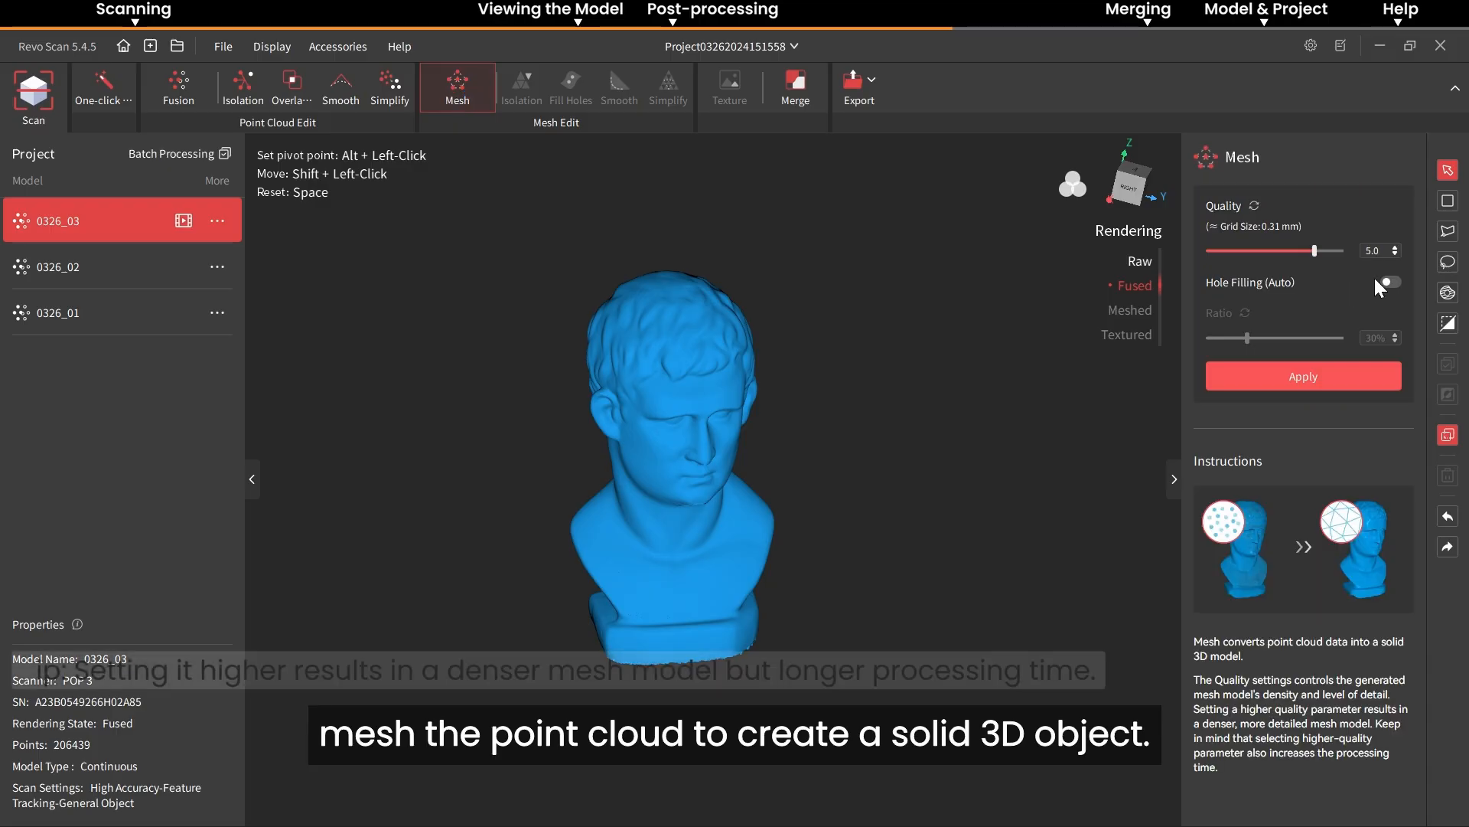
Enable automatic hole filling at a 35% ratio and generate the mesh from the point cloud.
click(1388, 282)
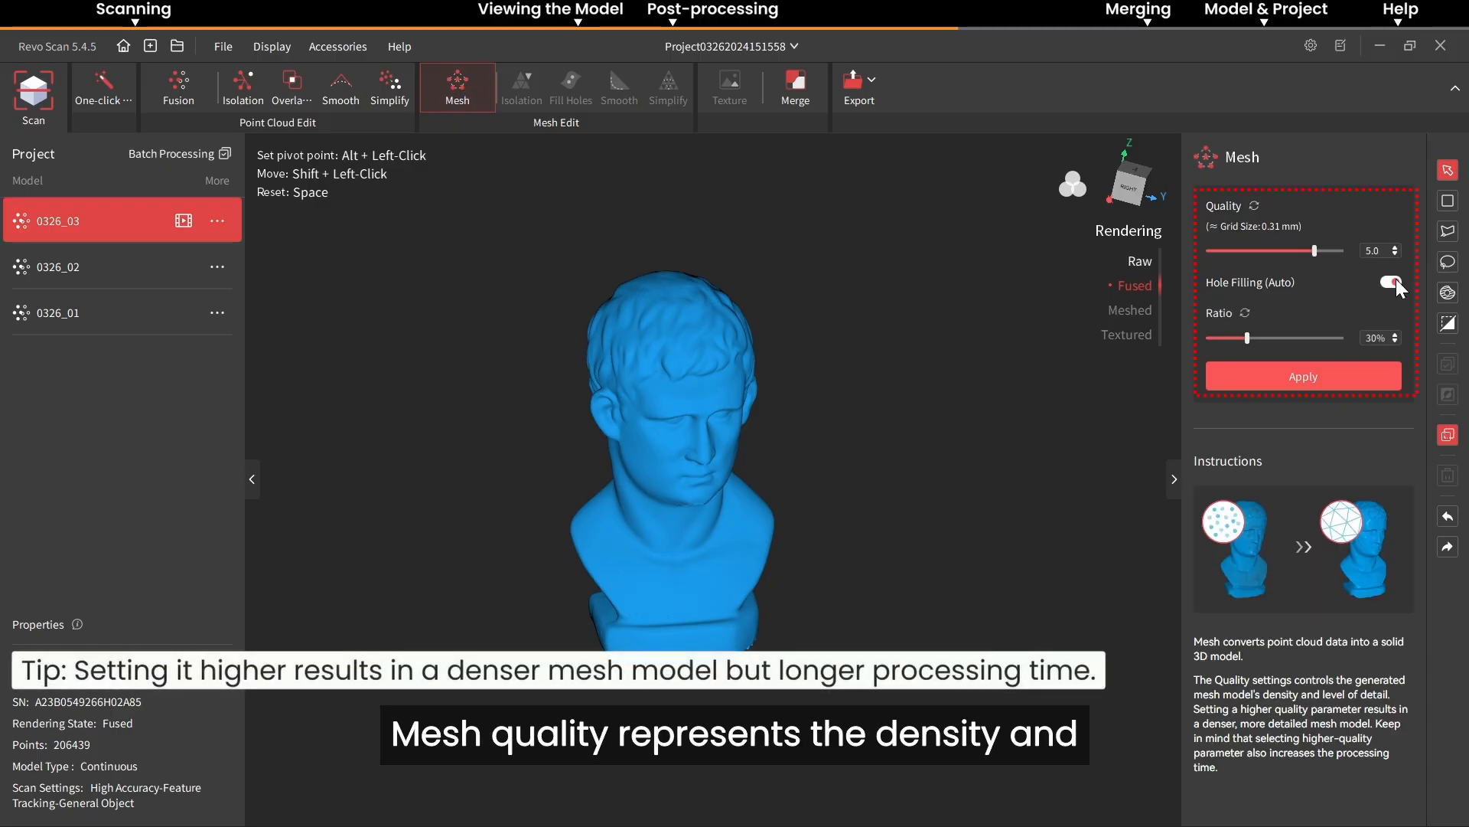
drag(1248, 338, 1262, 338)
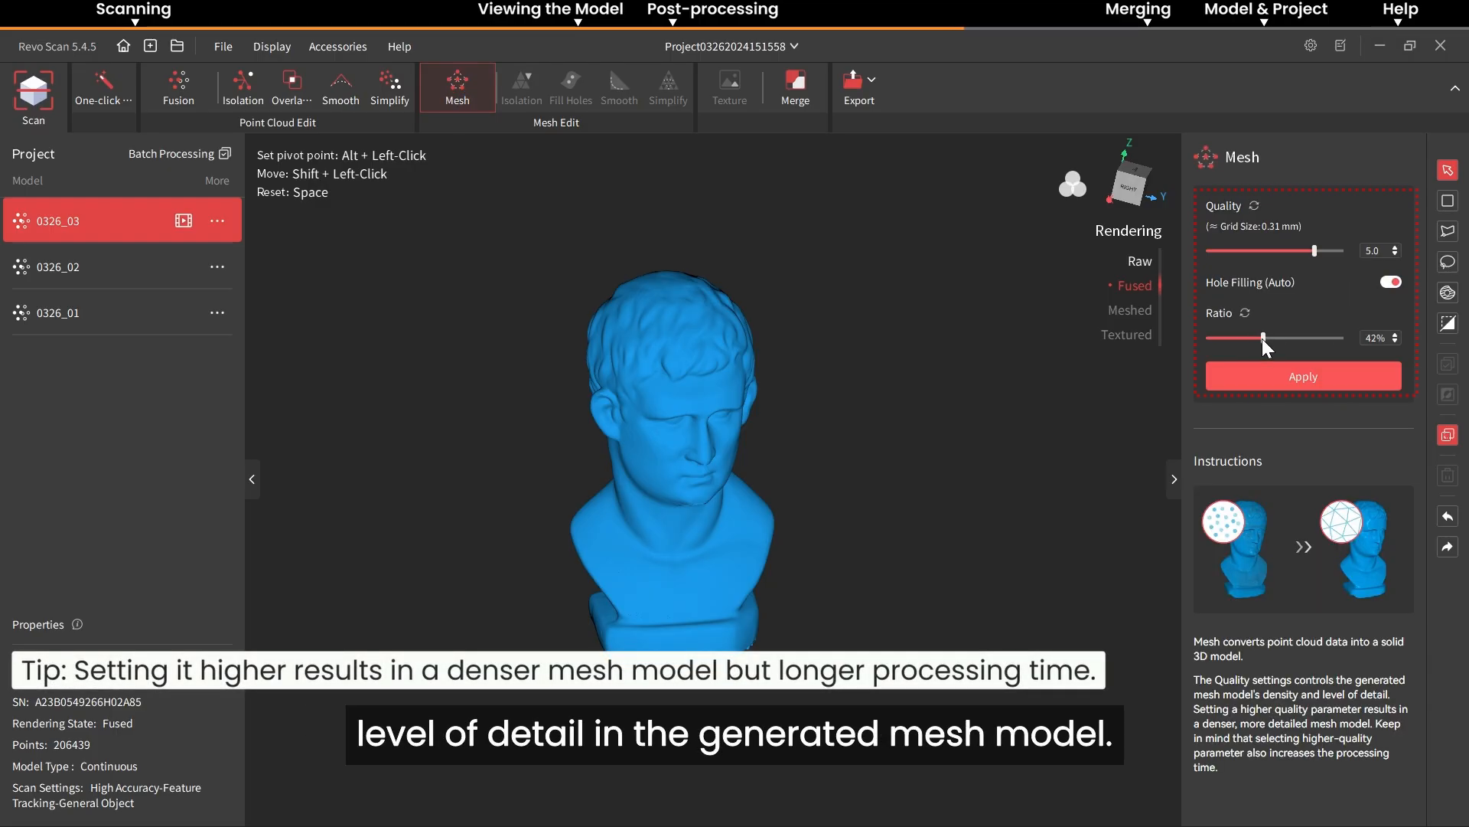
drag(1262, 338, 1251, 339)
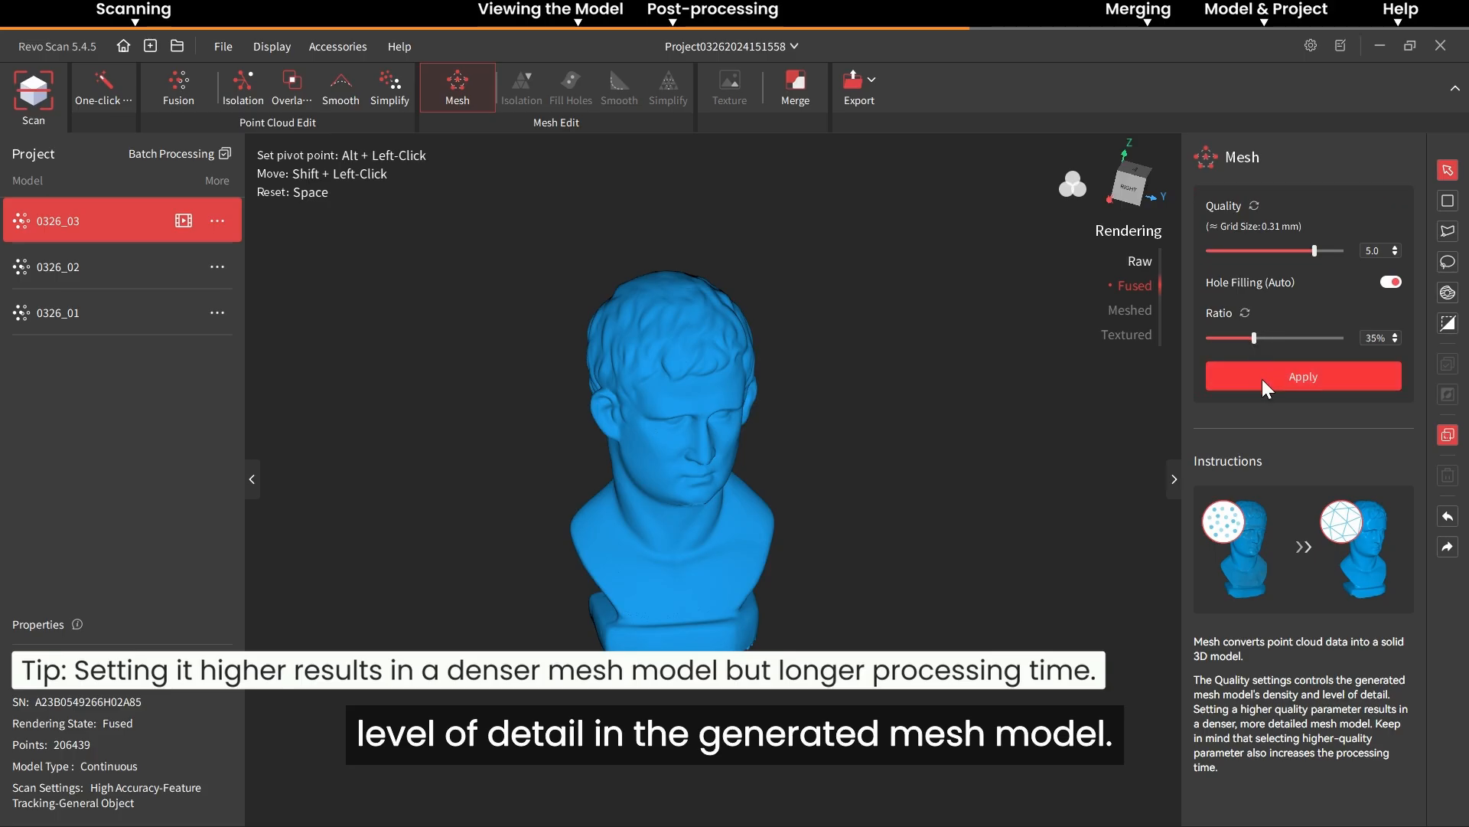
click(1302, 375)
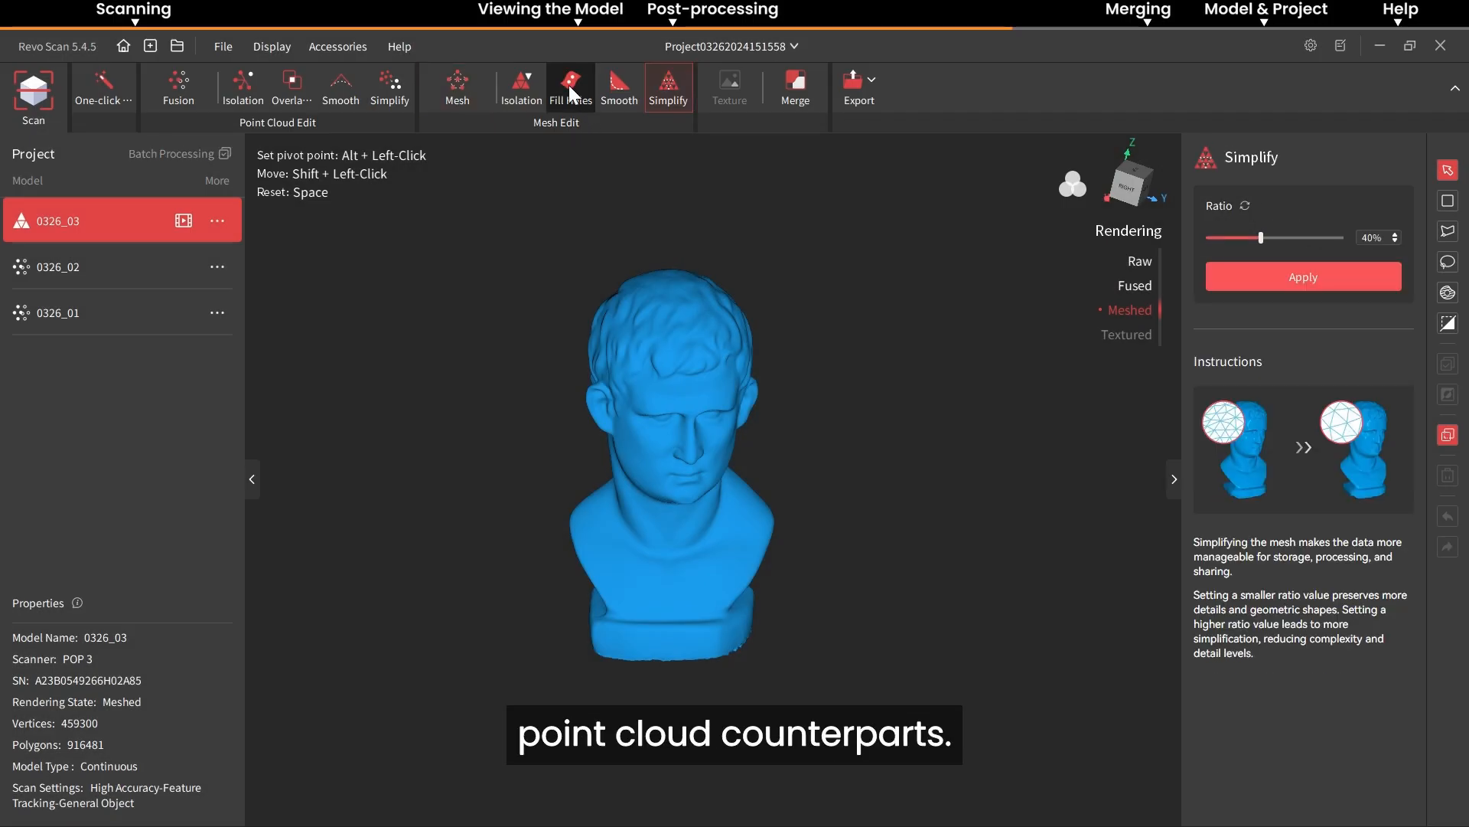
Detect and fill the remaining holes in the bust mesh with manual hole filling.
click(571, 87)
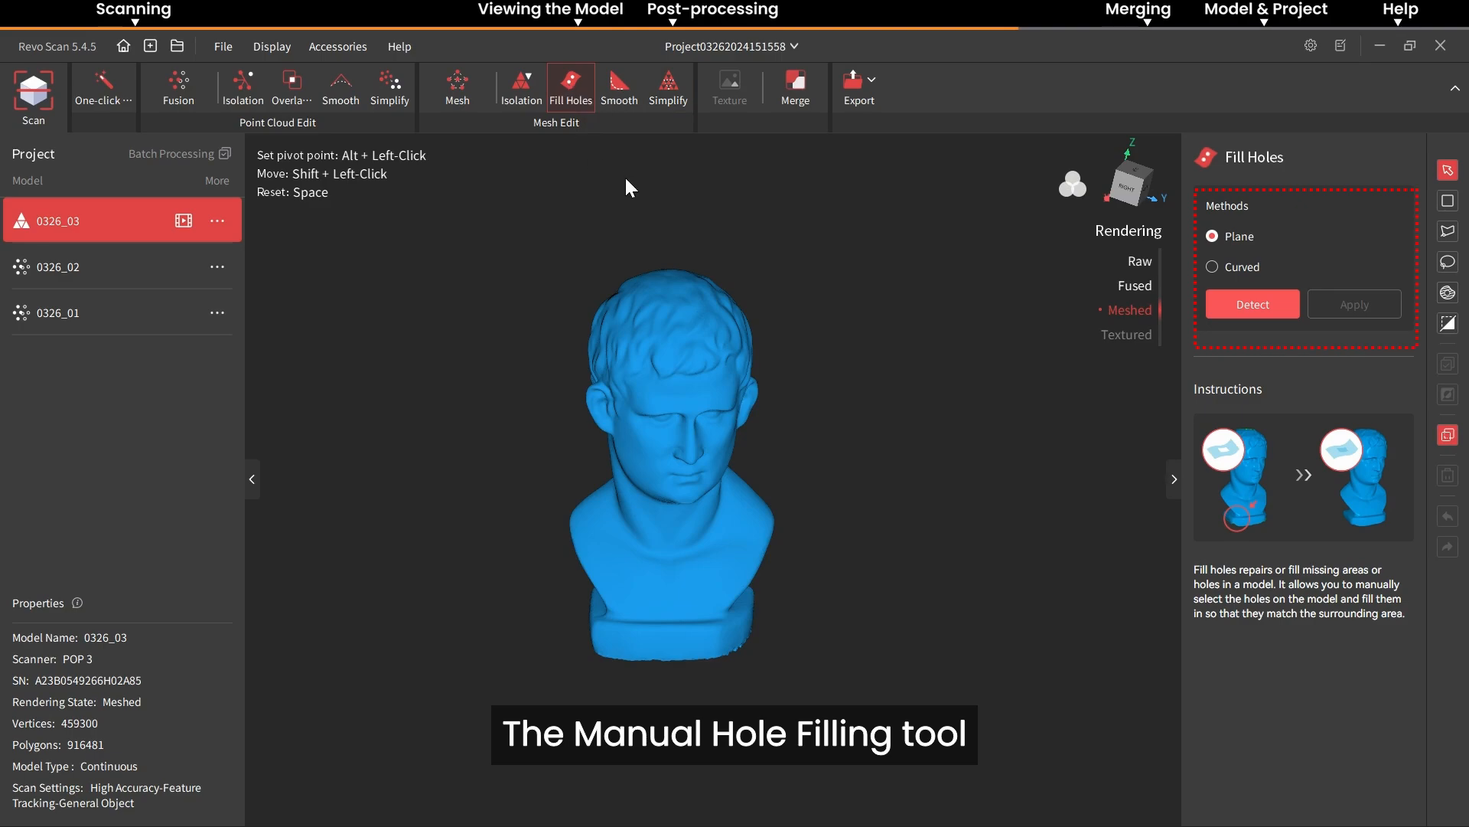
click(1251, 304)
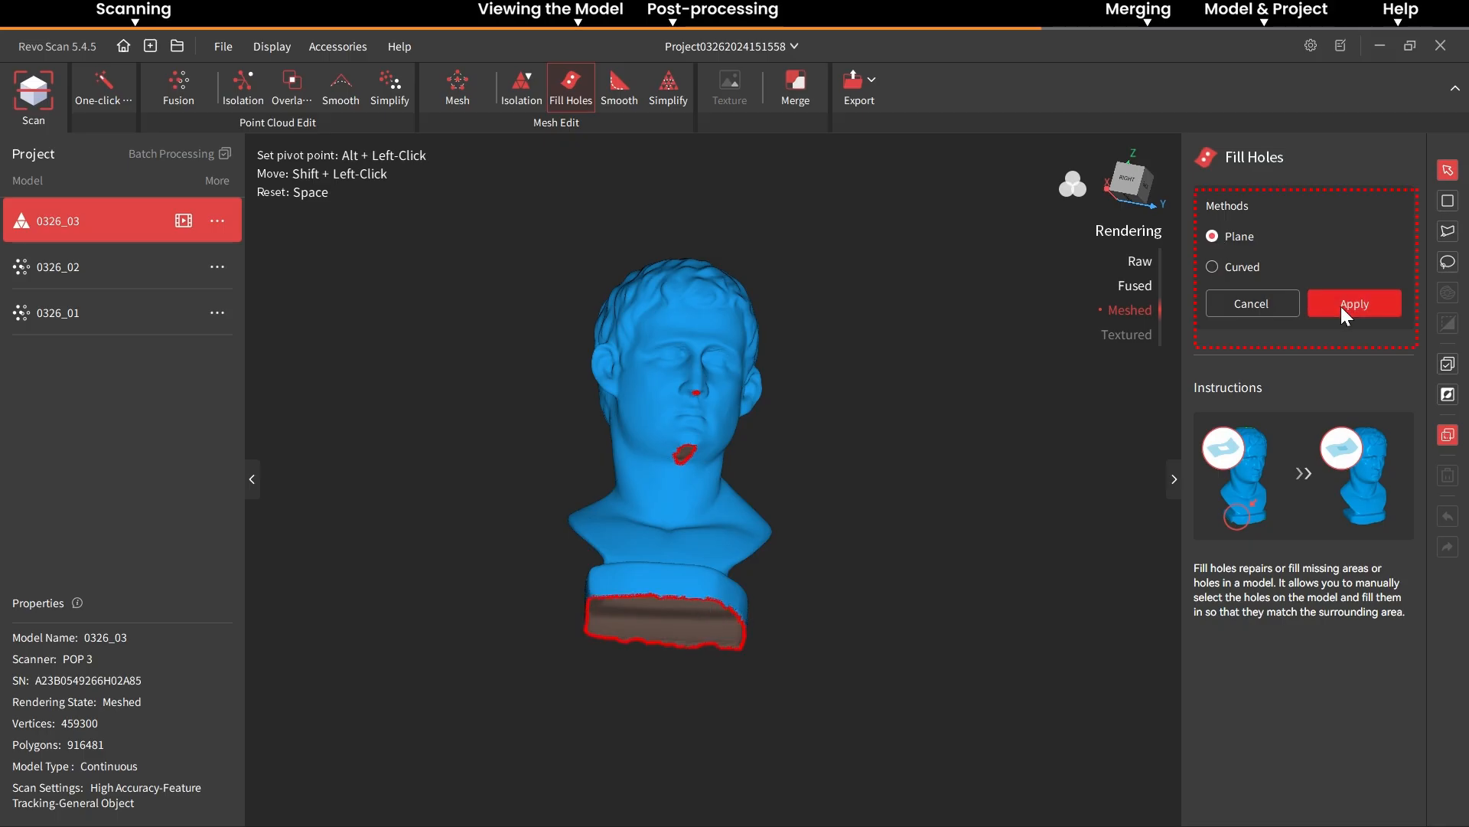
click(1353, 304)
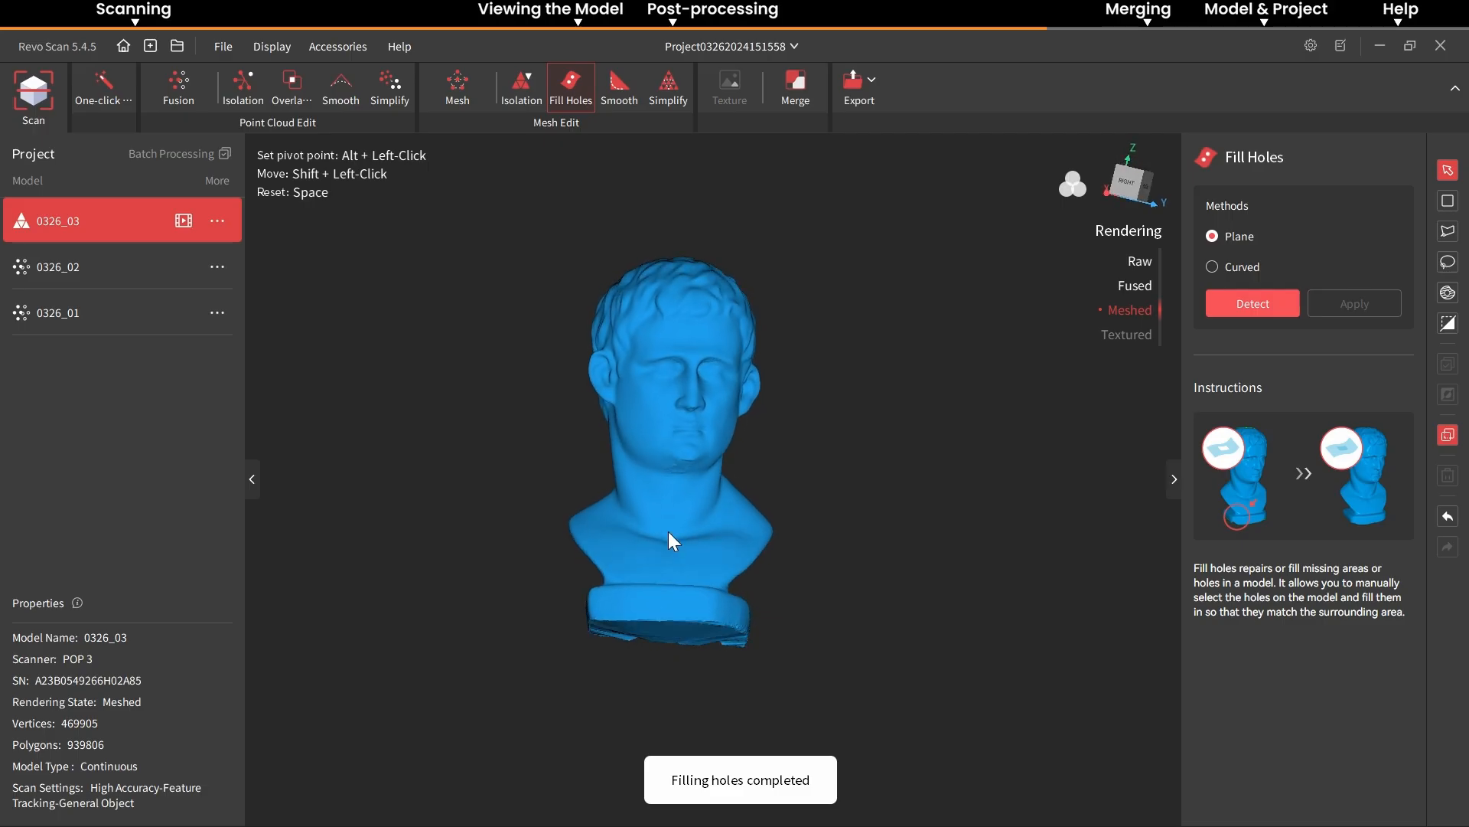
Choose vertex coloring as the texture mapping source.
click(729, 86)
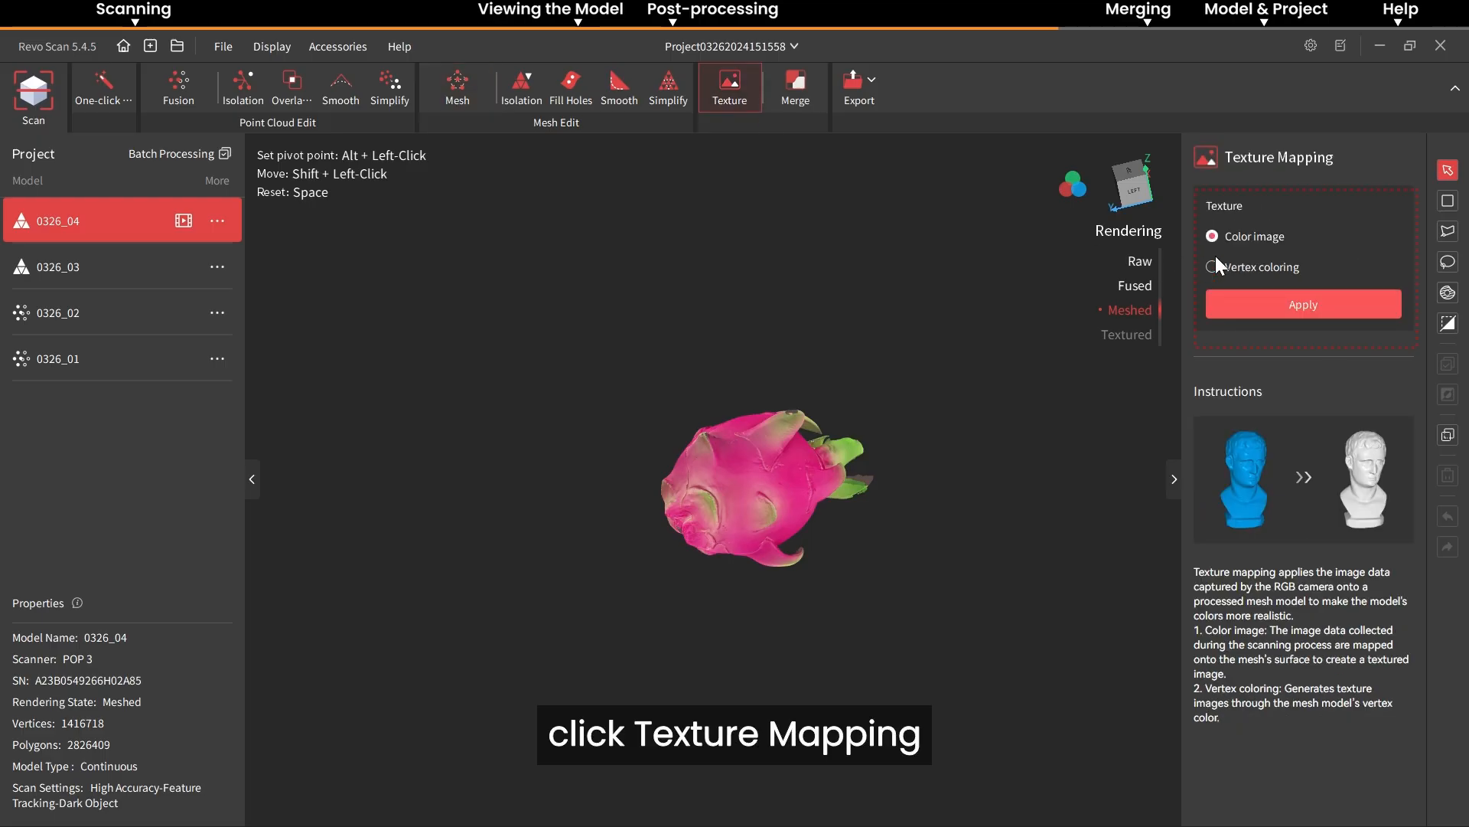
click(1302, 303)
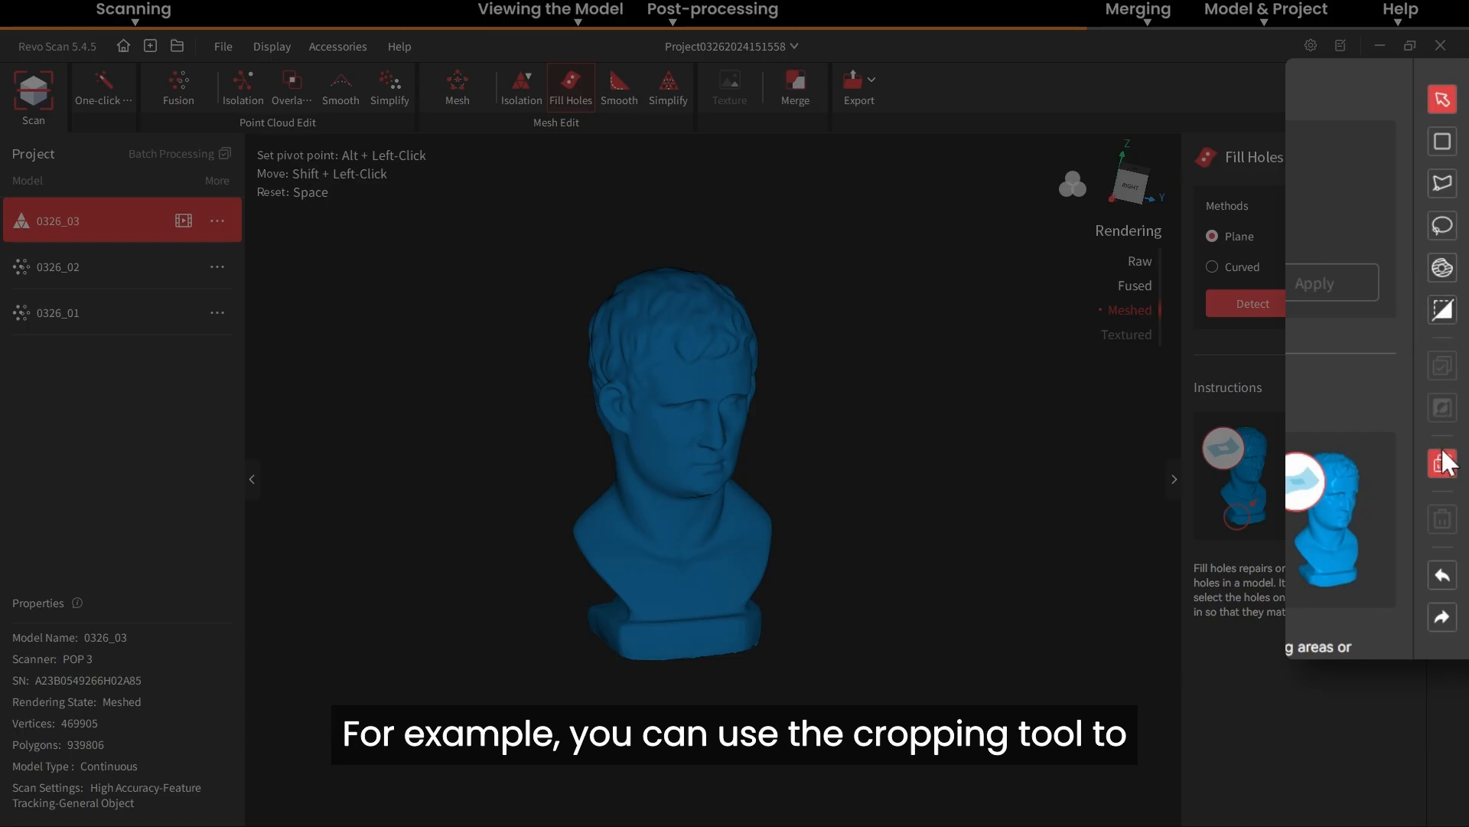
mouse_move(1451, 630)
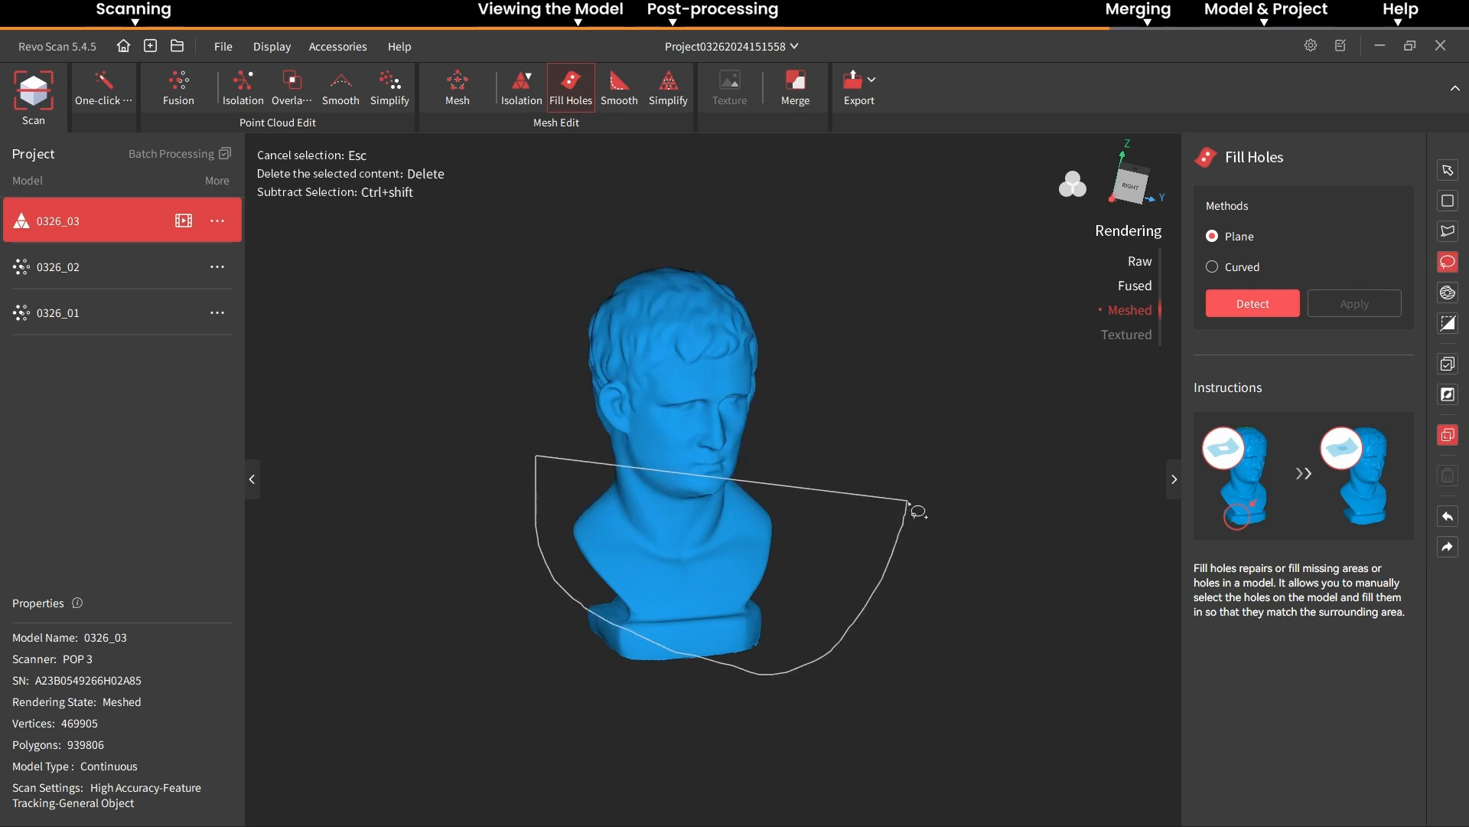
Undo the last change to the bust via the viewport menu and open its key frame editing.
right_click(787, 492)
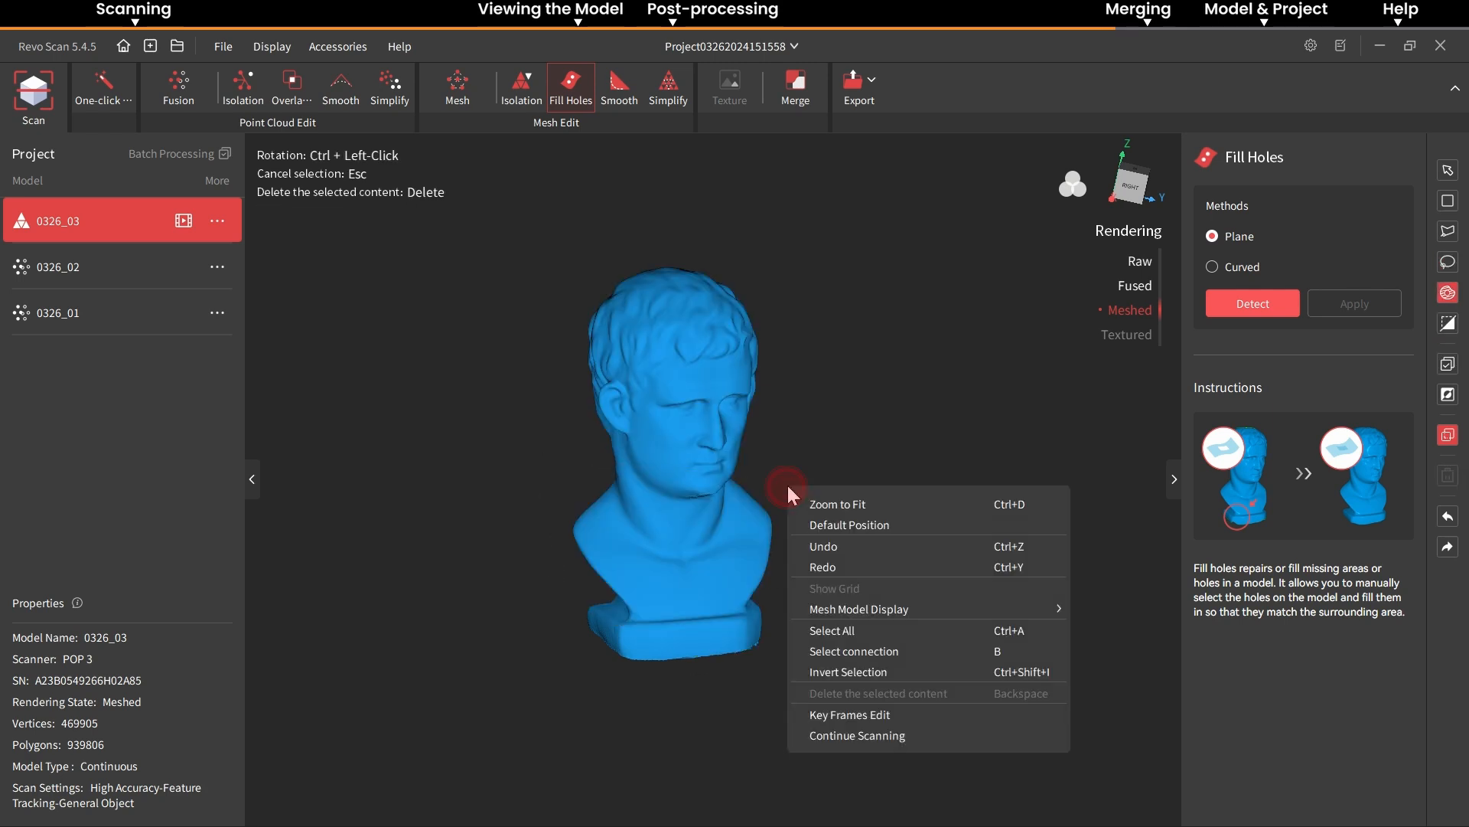
mouse_move(852, 545)
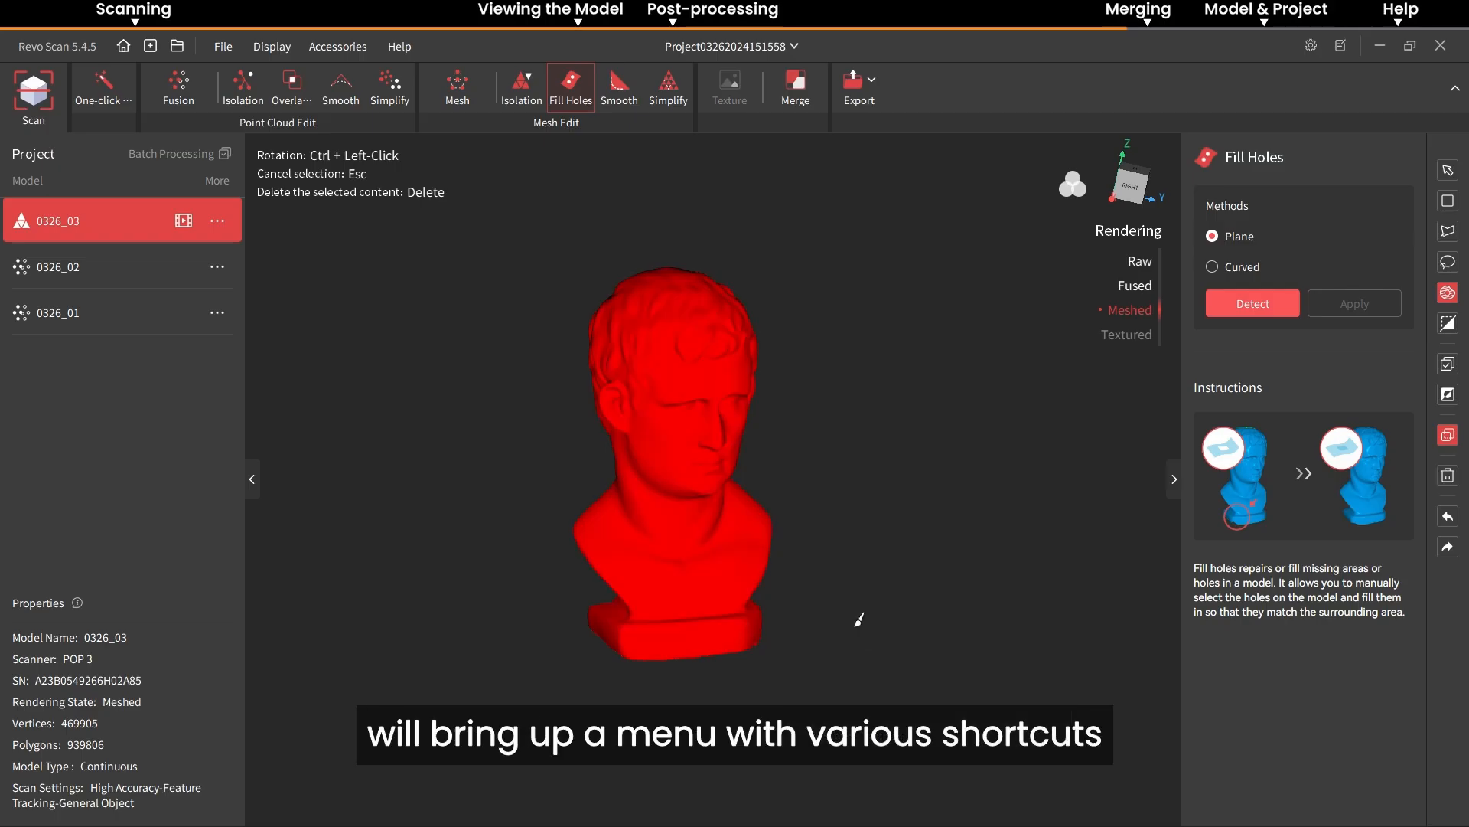
right_click(857, 619)
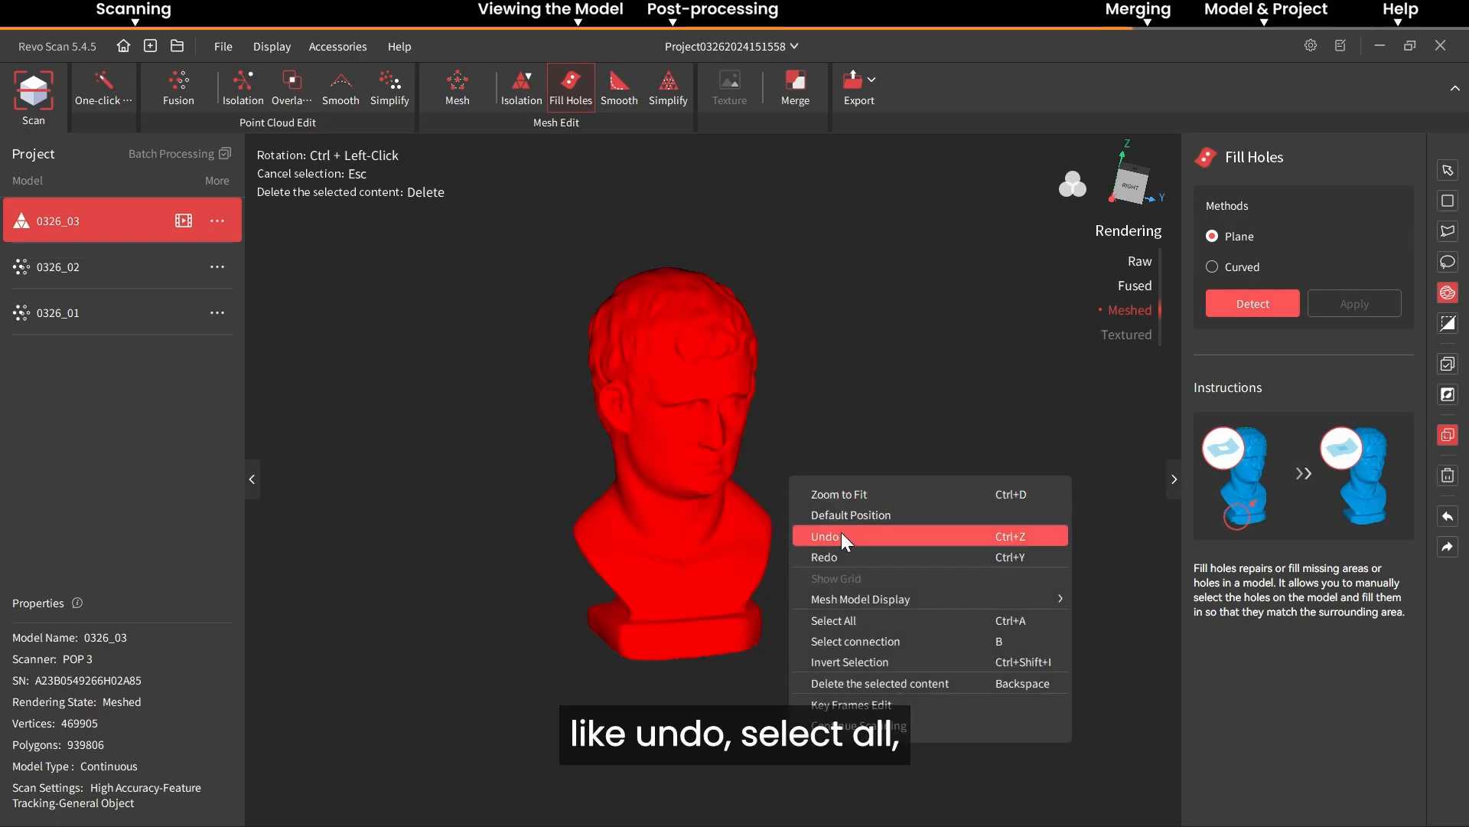
click(840, 535)
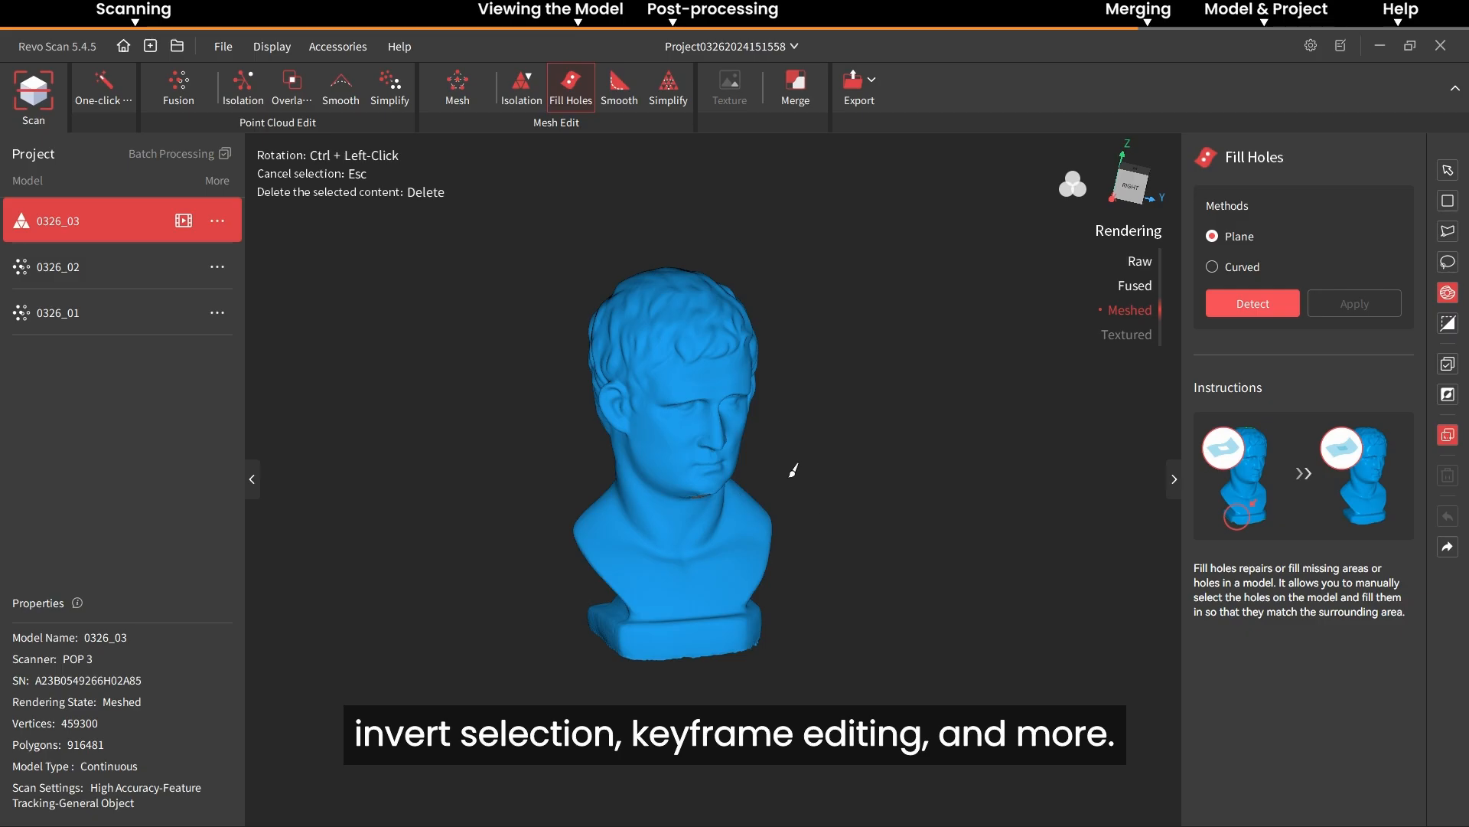
right_click(792, 468)
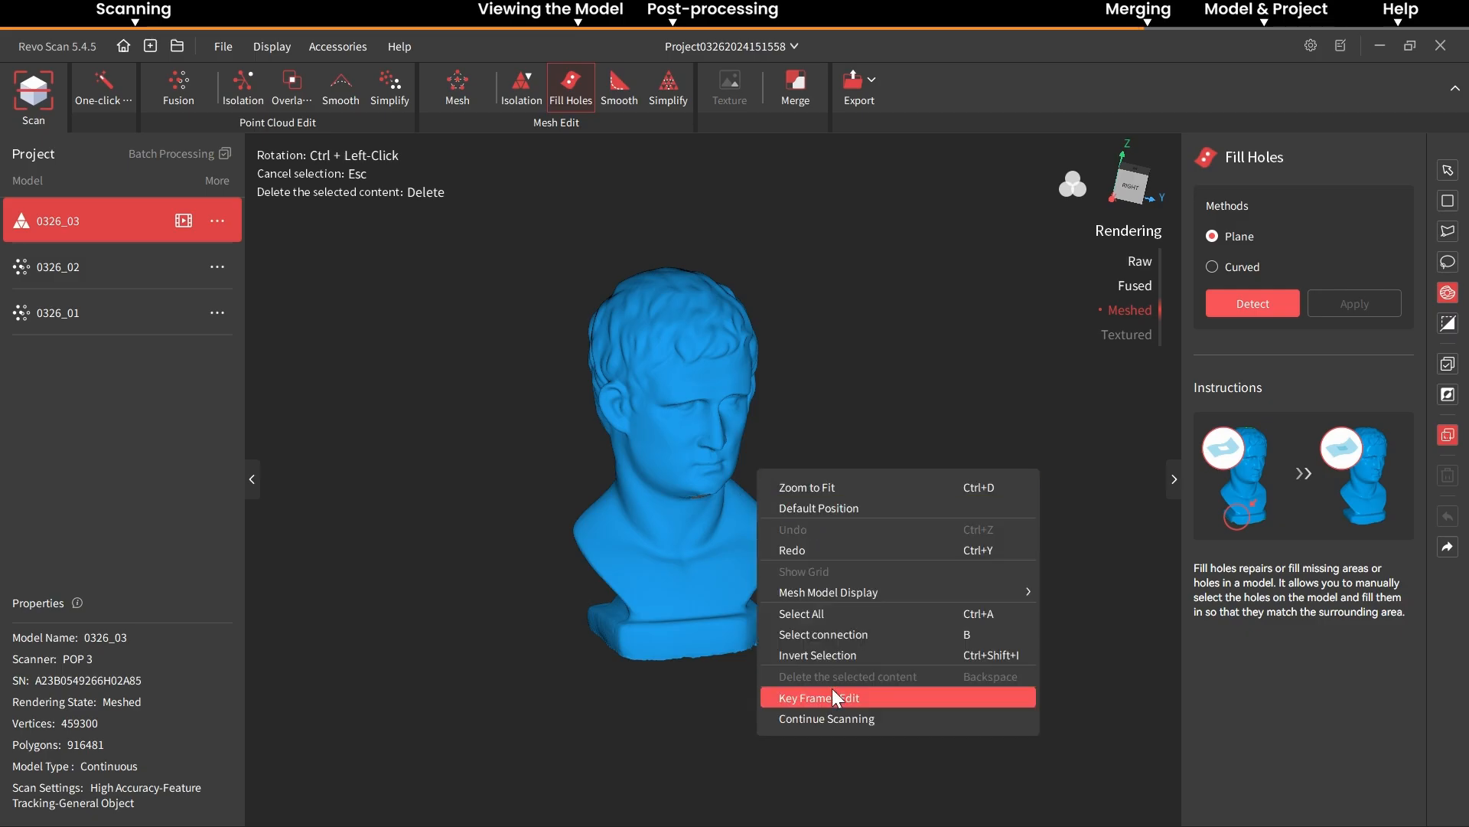
click(822, 697)
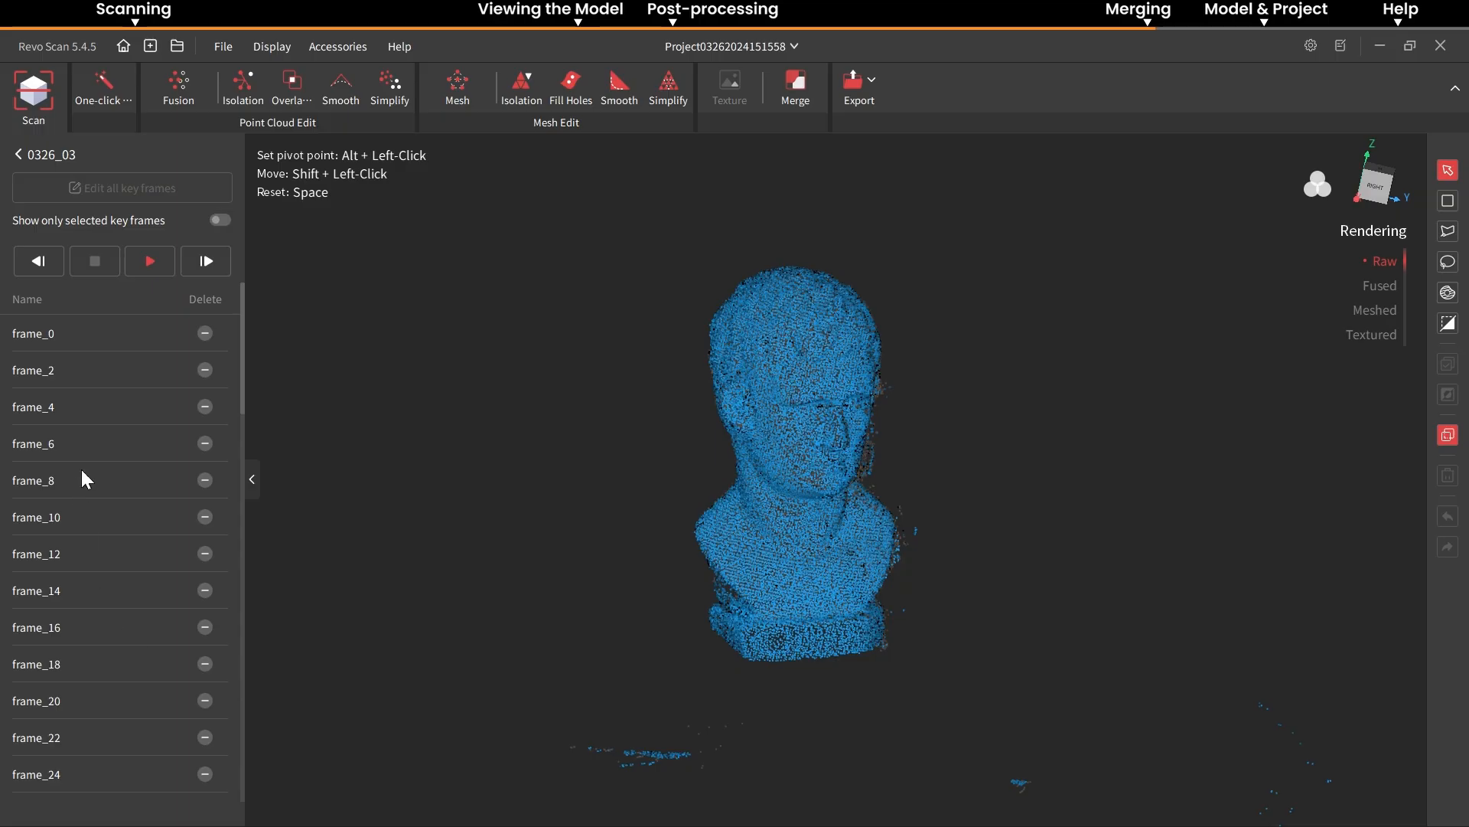
click(667, 86)
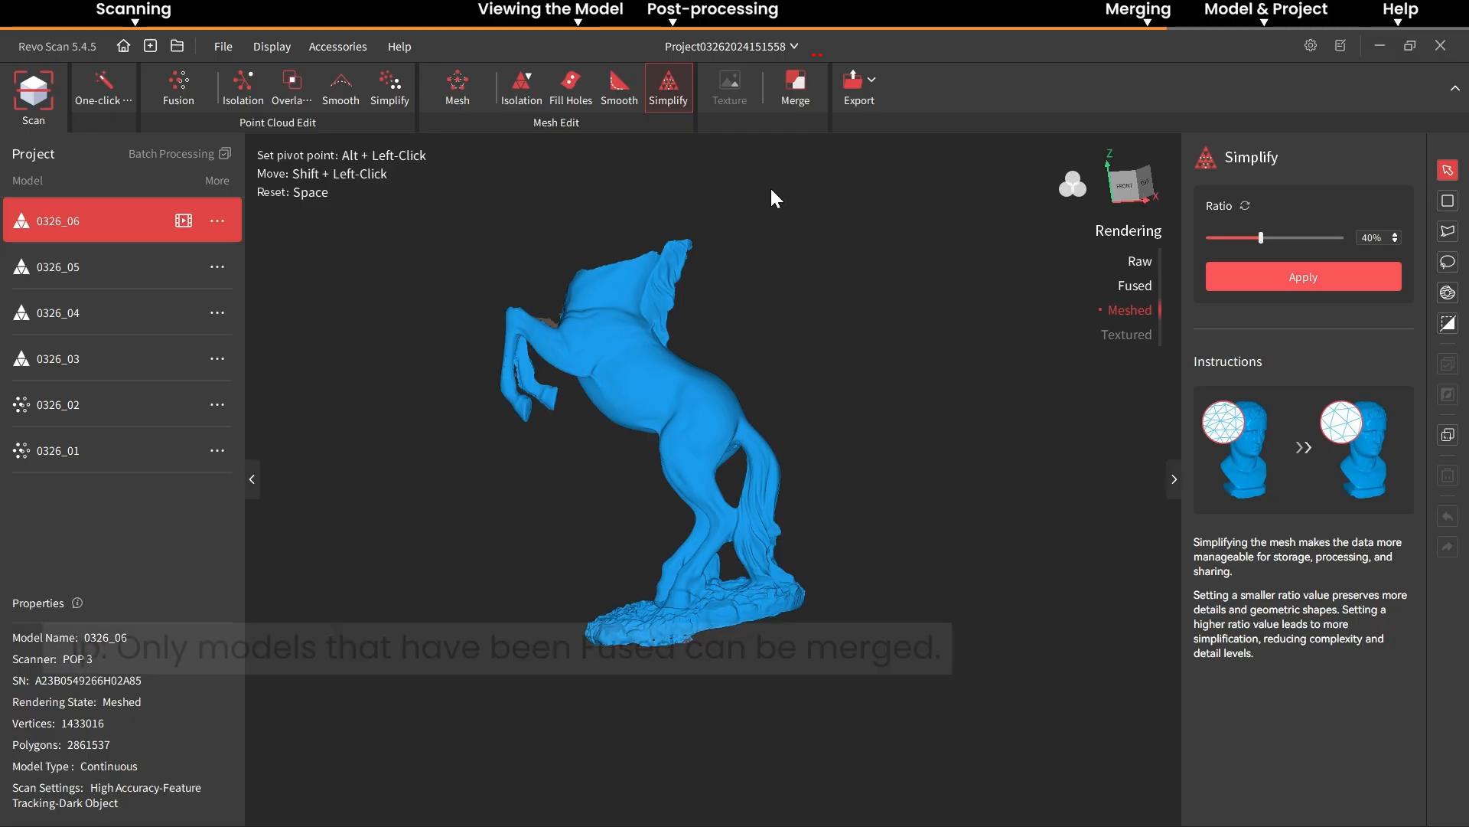
Preview feature-based alignment of horse scans 0326_05 and 0326_06, then choose marker-point alignment.
click(794, 86)
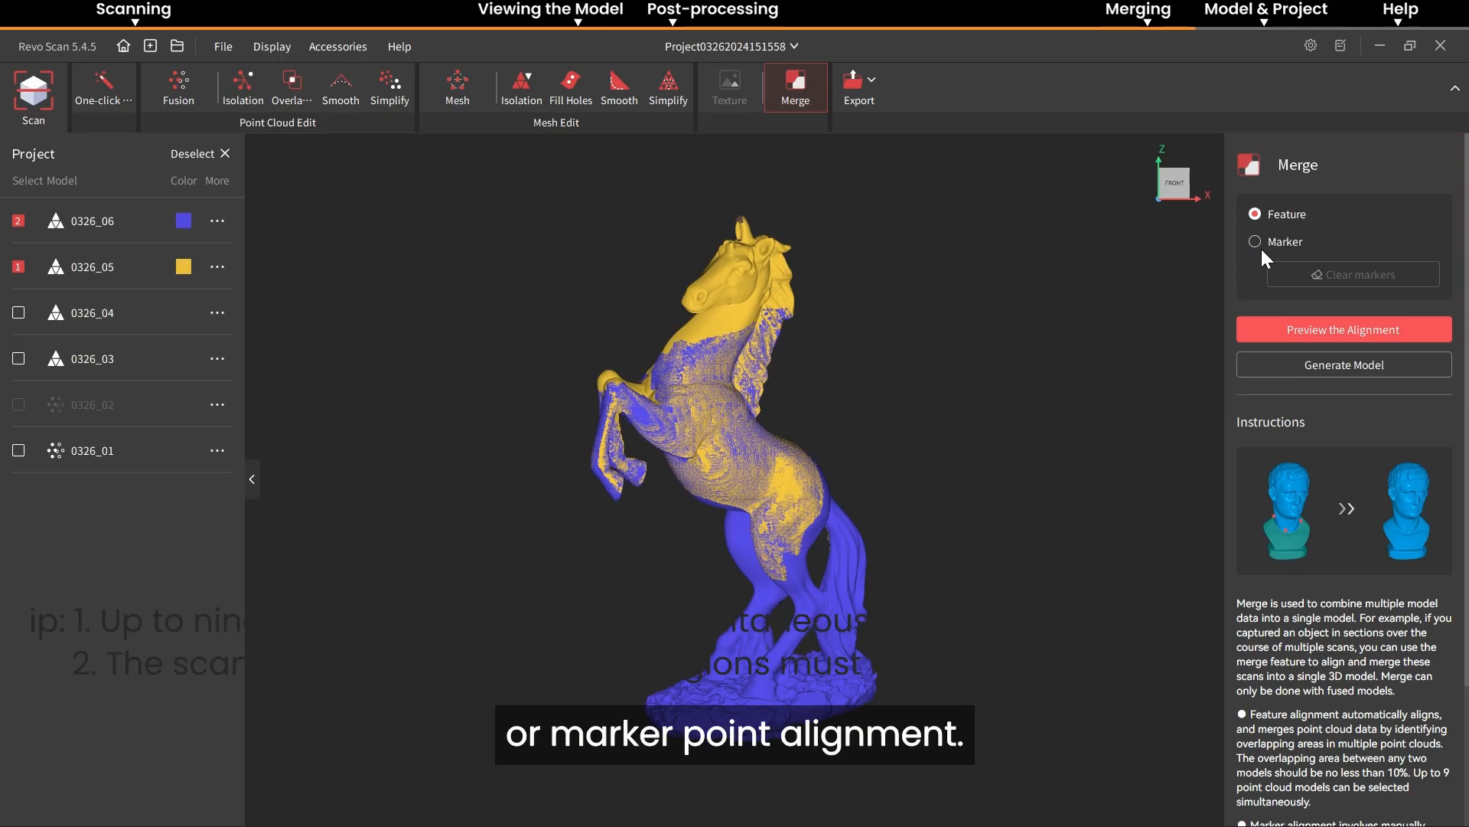
click(1342, 330)
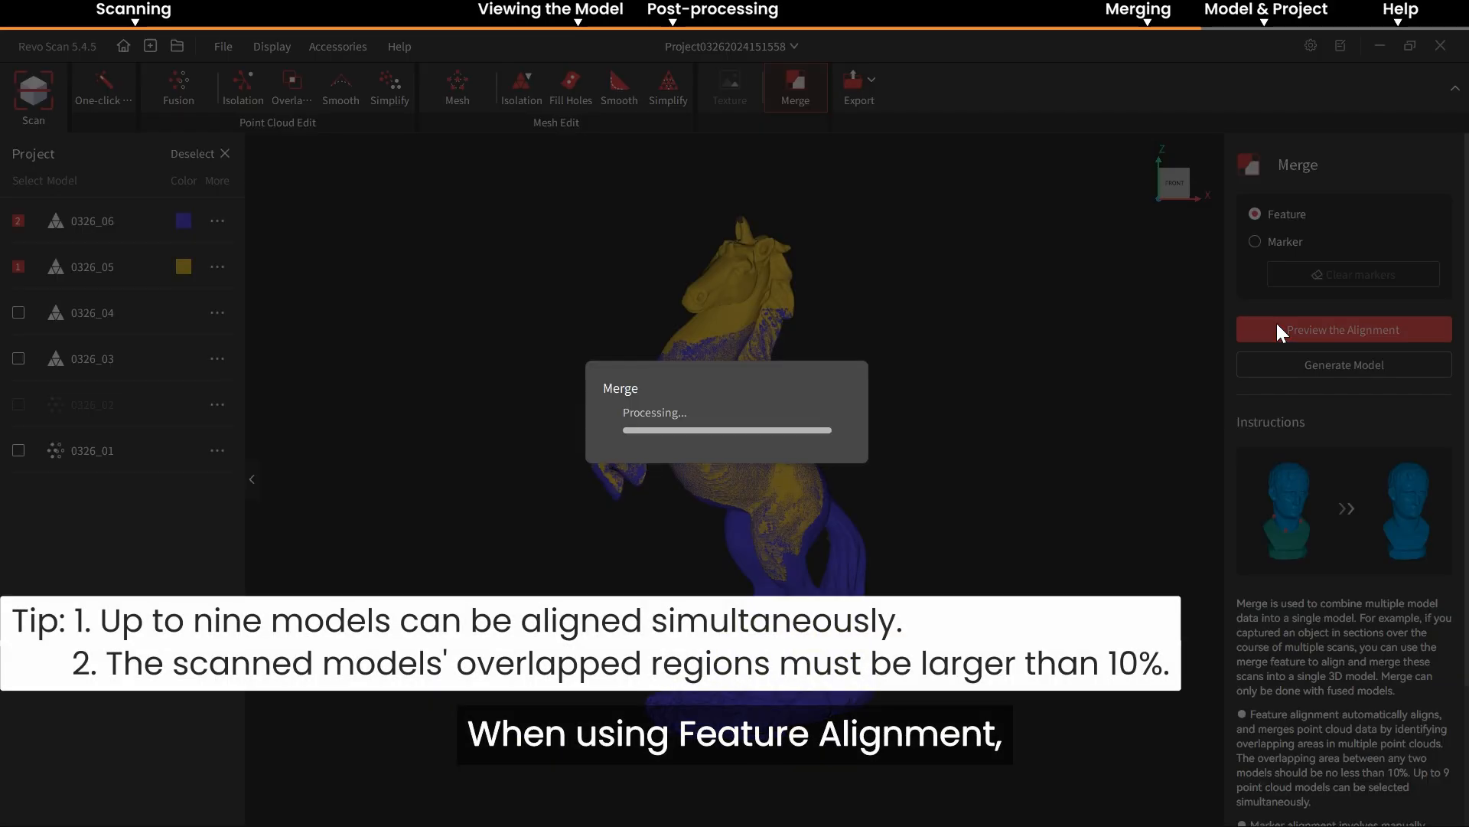
click(1342, 330)
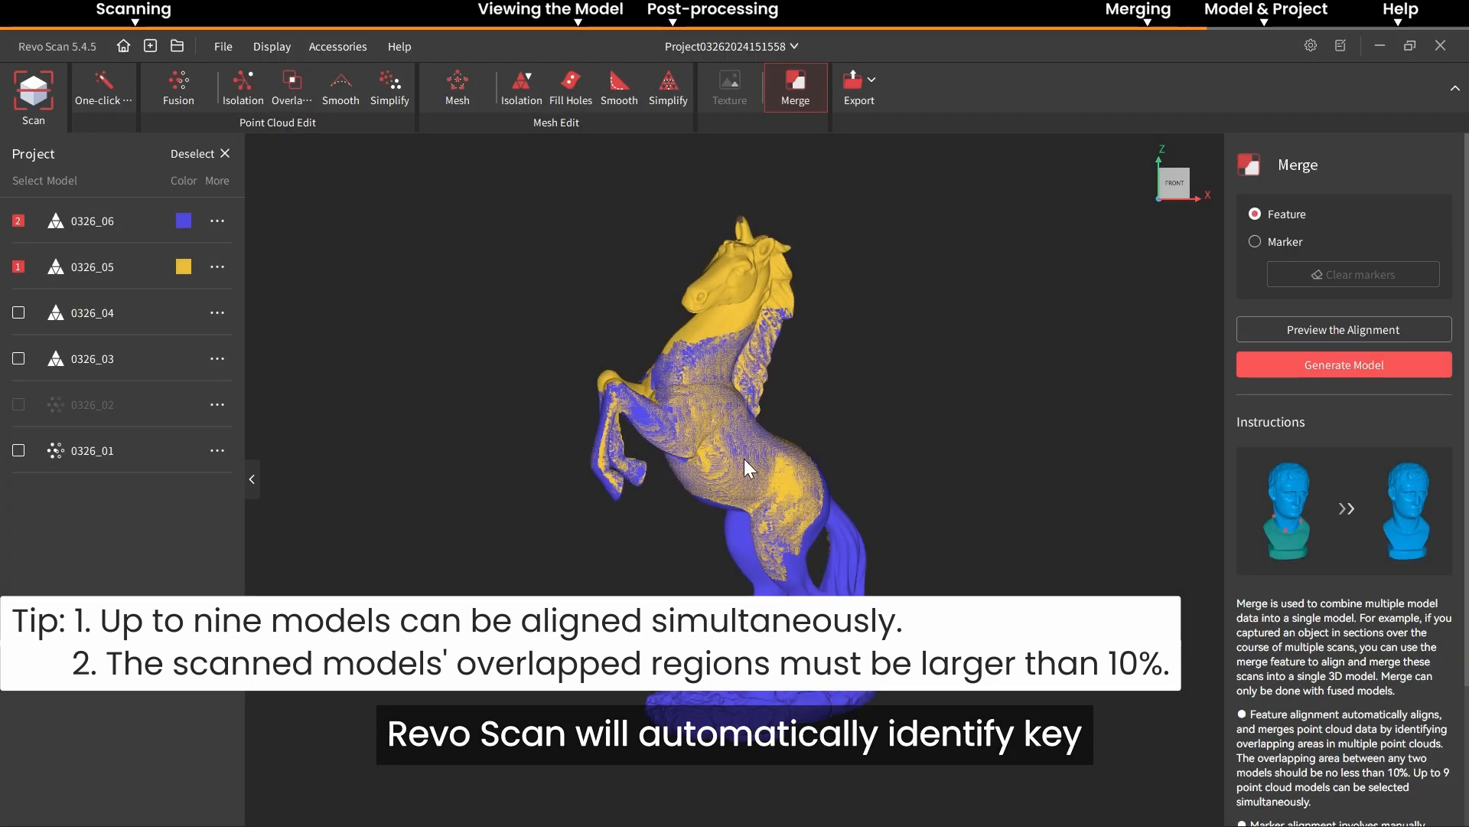
drag(748, 468, 737, 414)
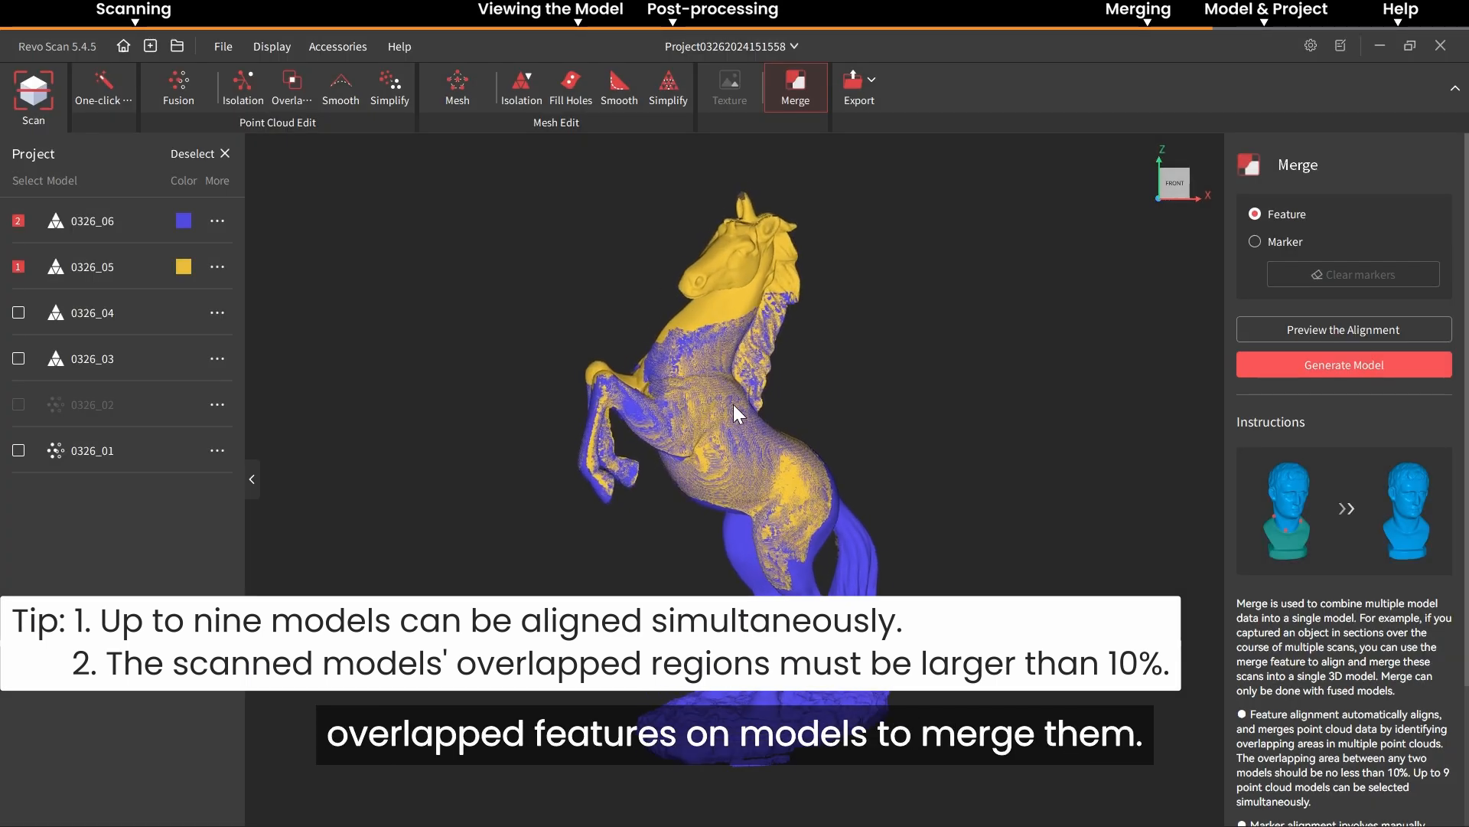
drag(736, 412, 698, 418)
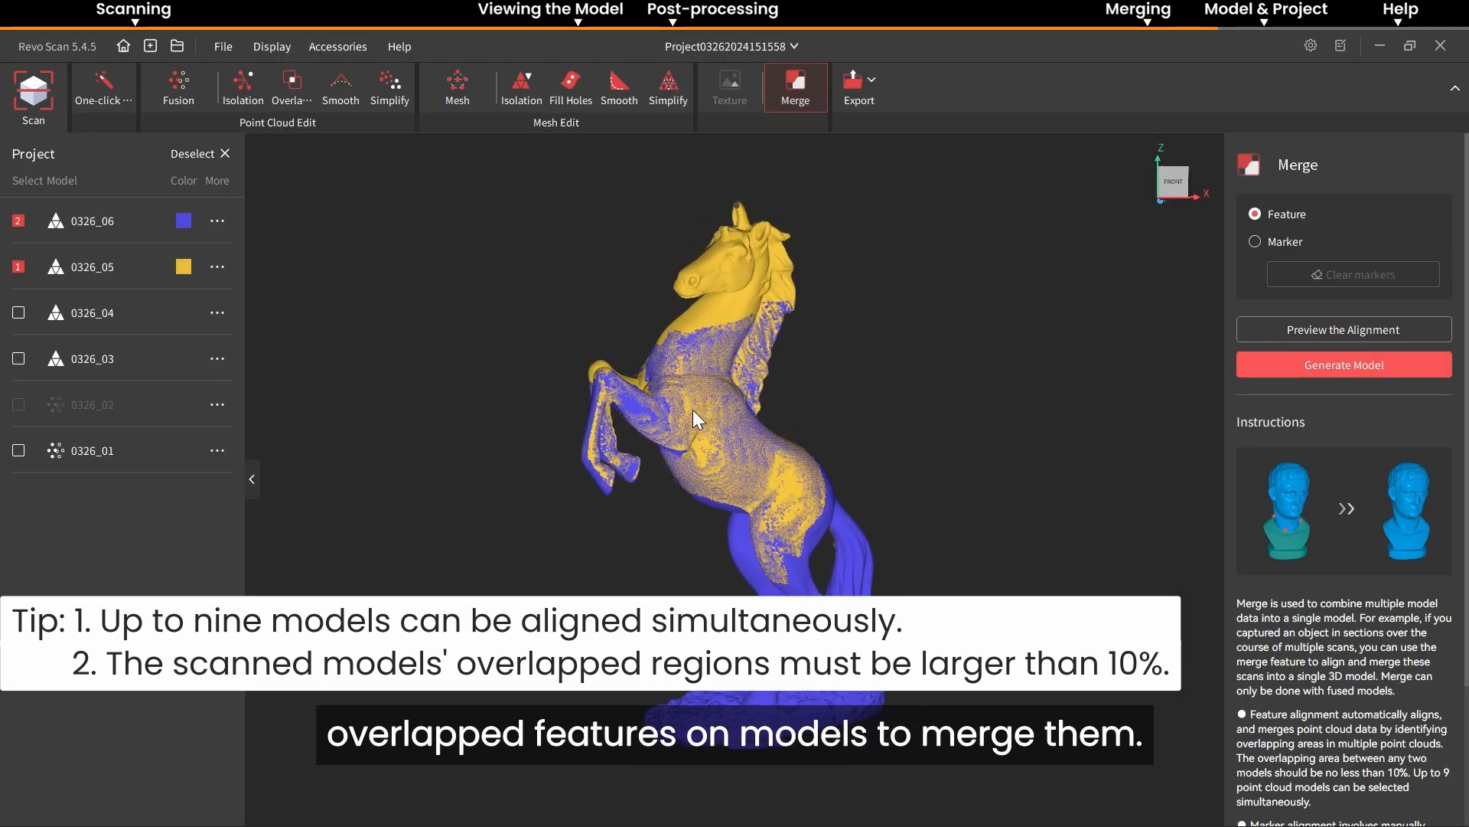
click(1254, 242)
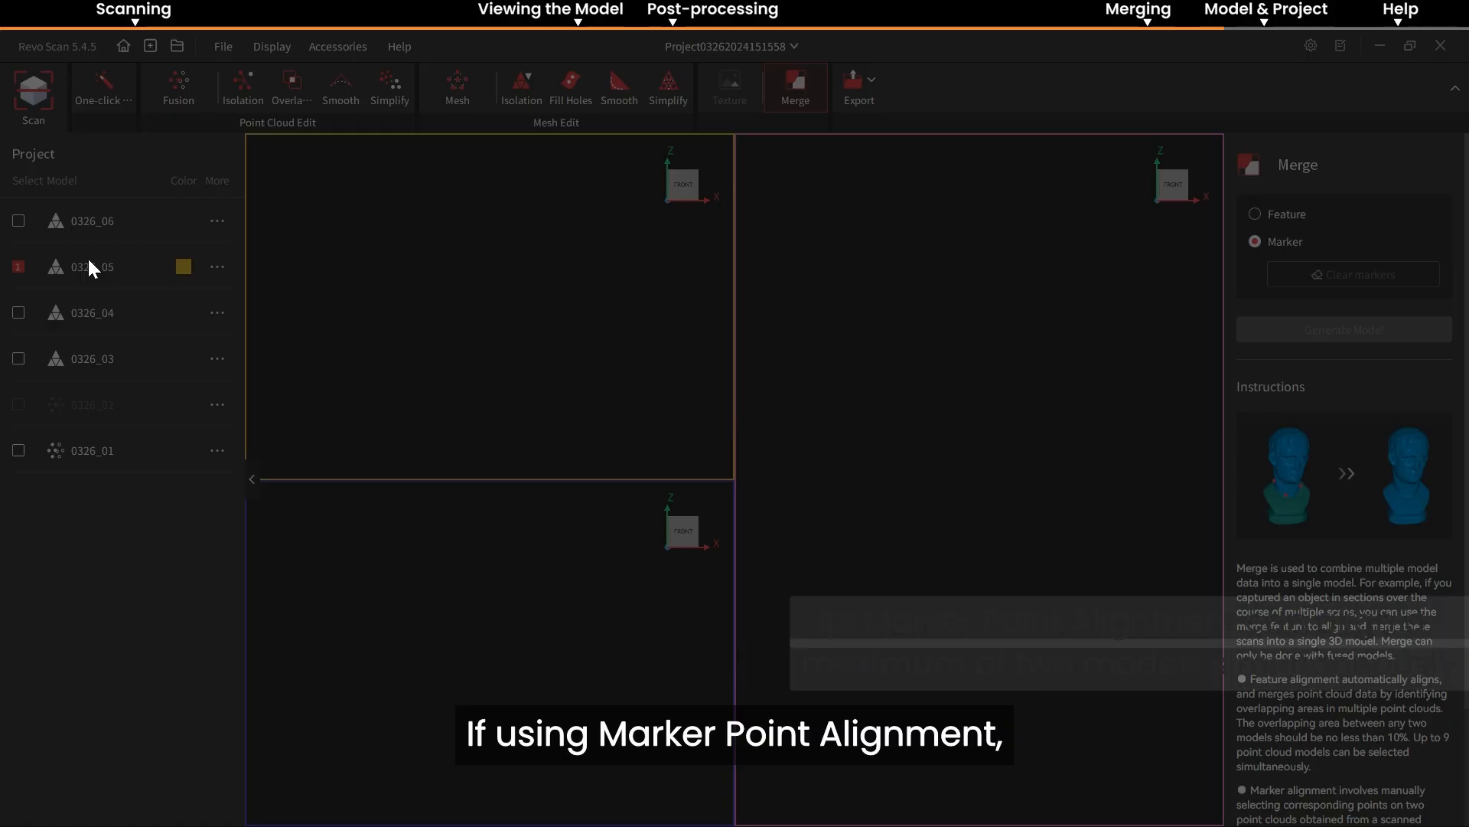
Select the meshed bust model 0326_03 to show its export choices.
click(18, 220)
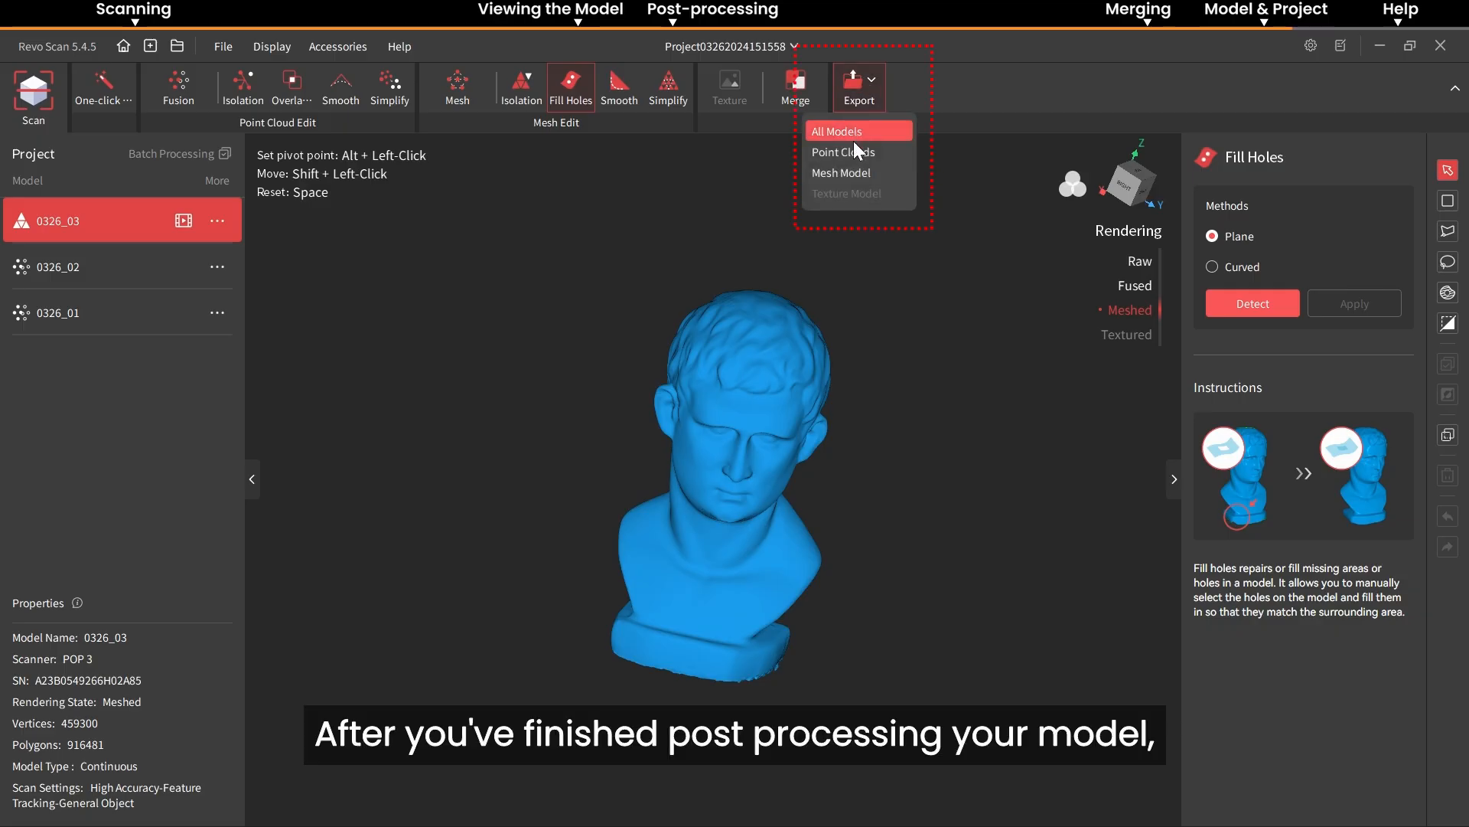
mouse_move(844, 151)
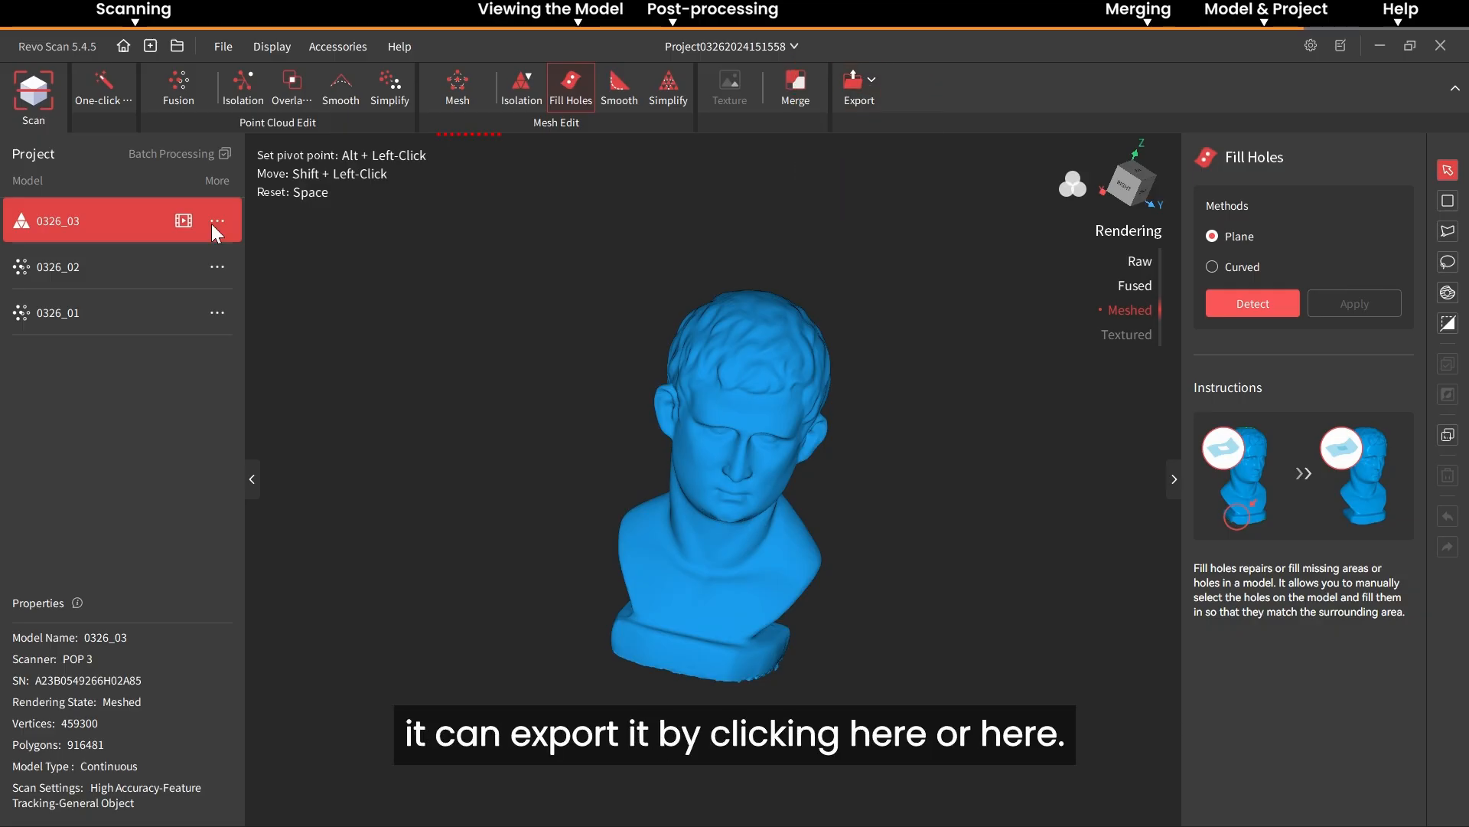
Choose Mesh Model export for bust 0326_03, then bring up its options and the project-level file menu.
click(217, 221)
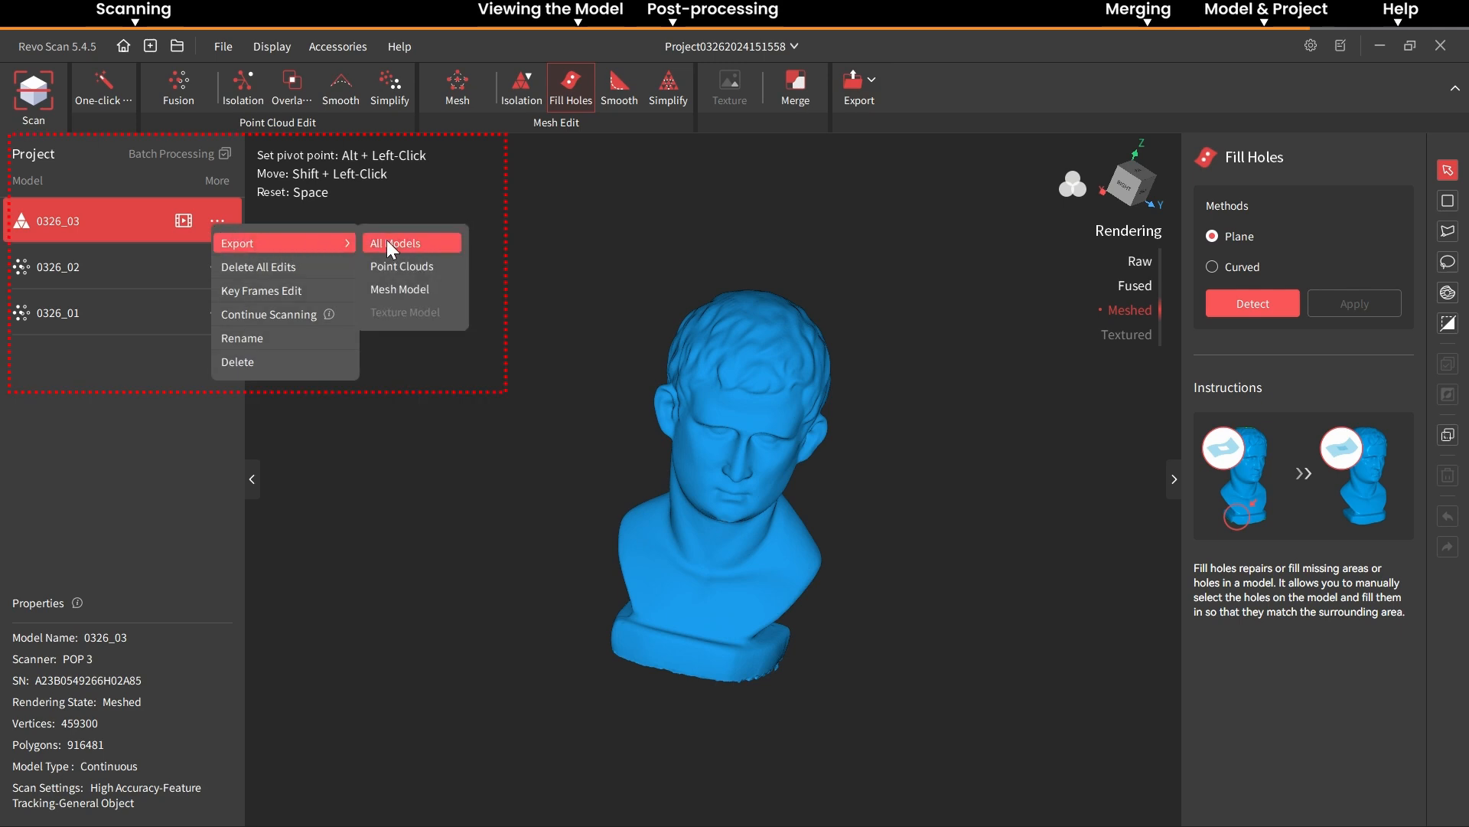
mouse_move(404, 260)
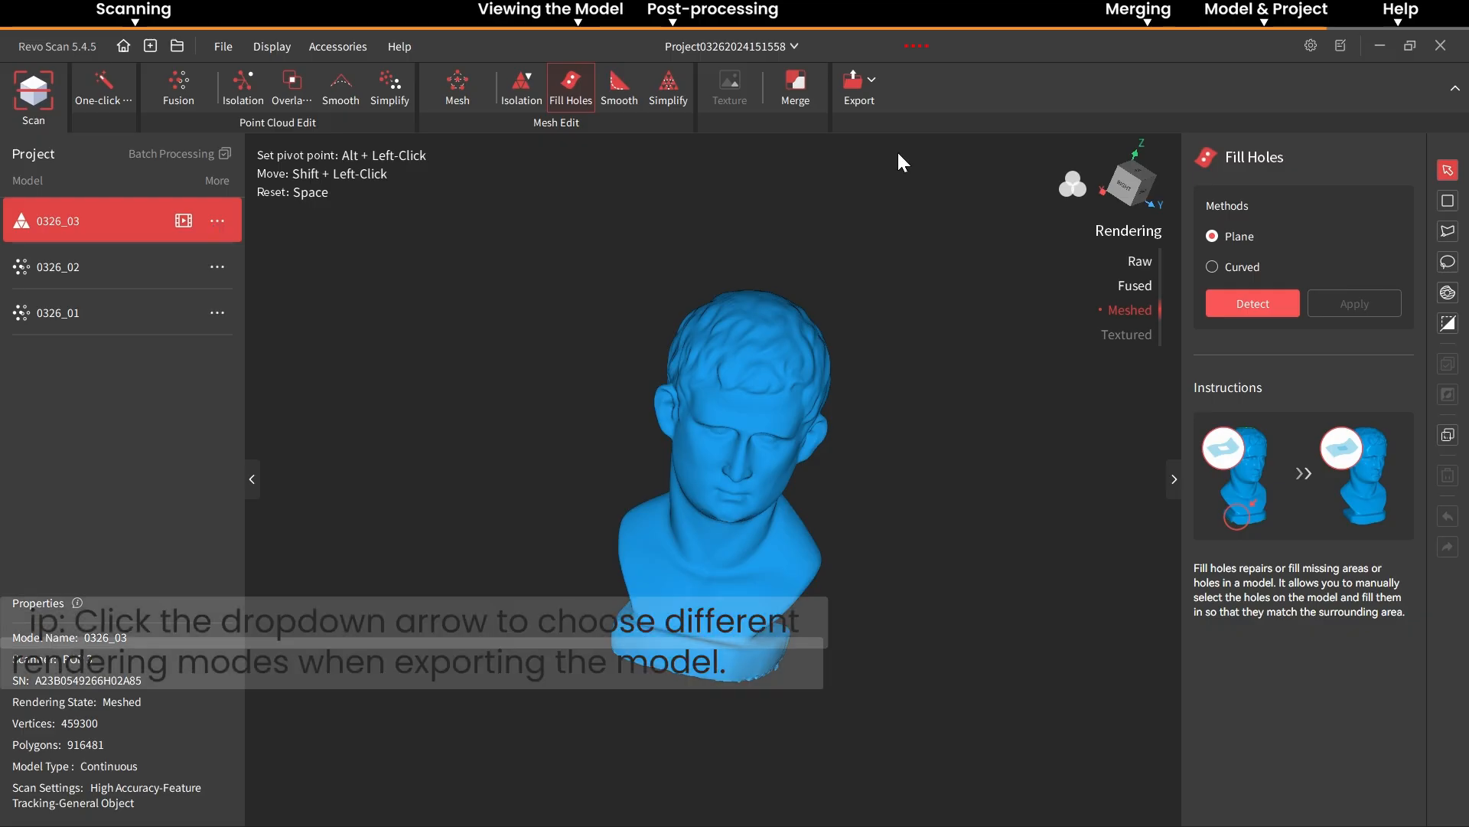
click(871, 78)
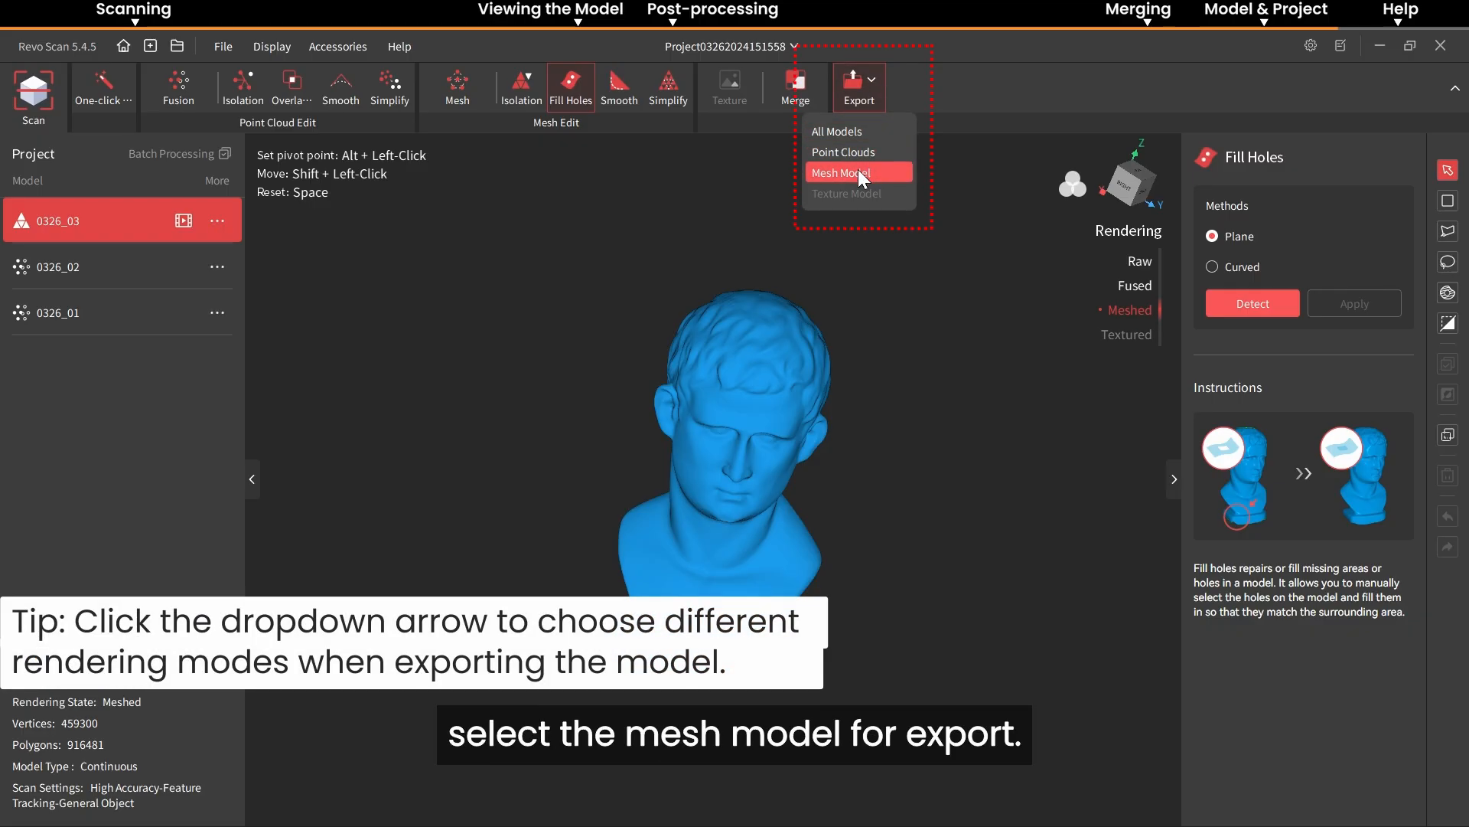
click(843, 172)
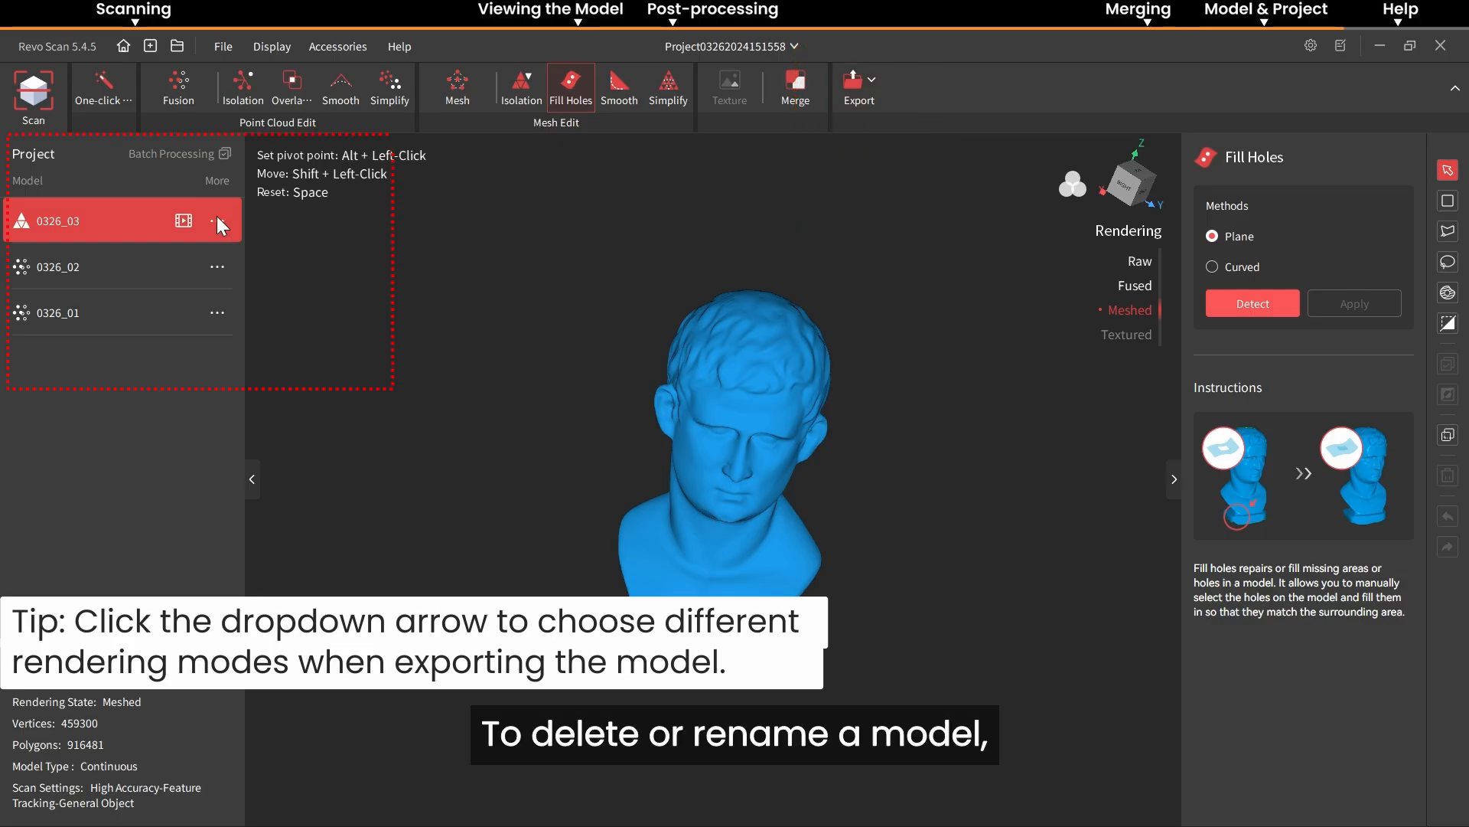
click(211, 220)
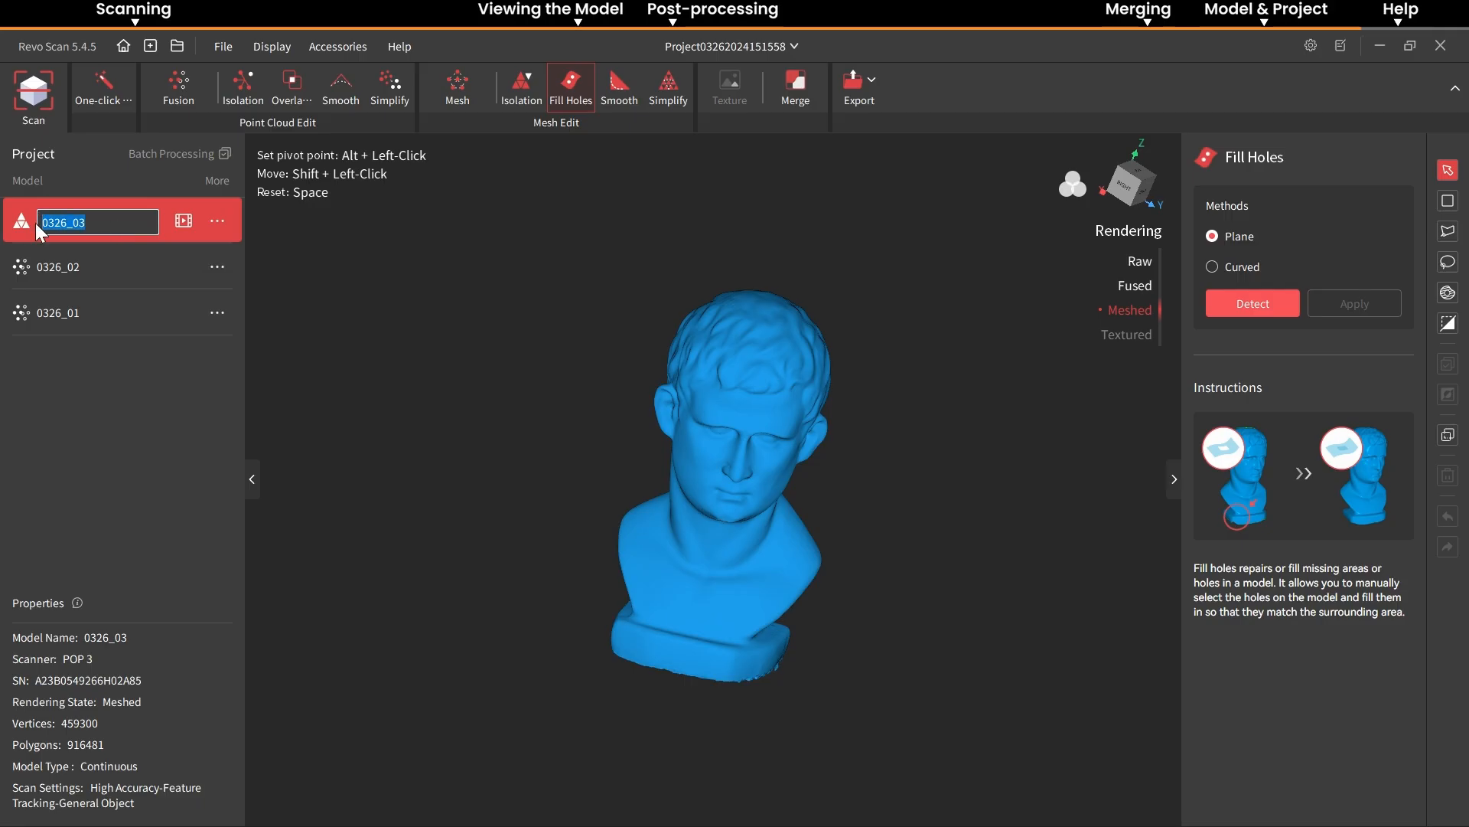
click(289, 51)
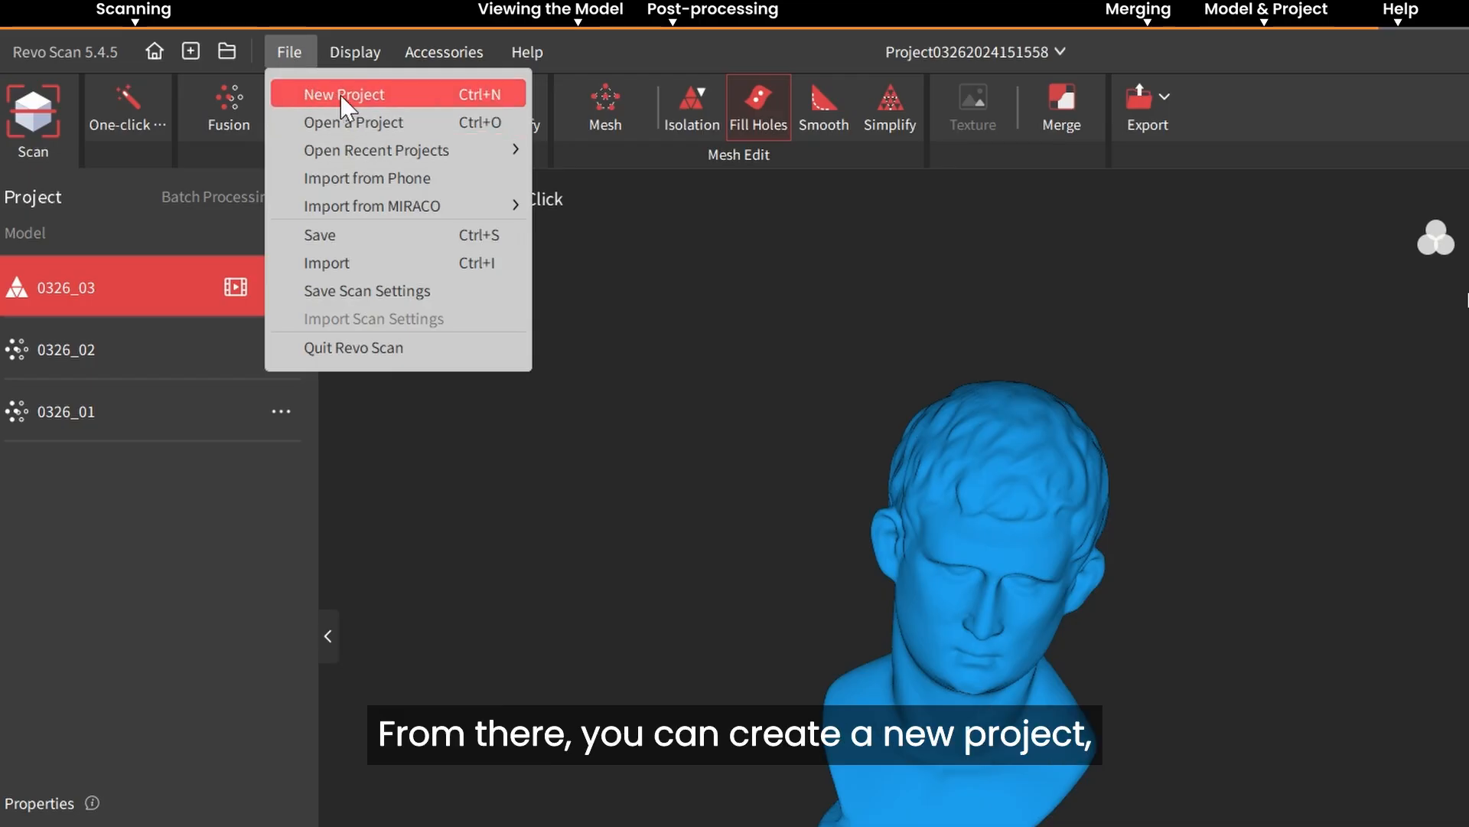
mouse_move(352, 122)
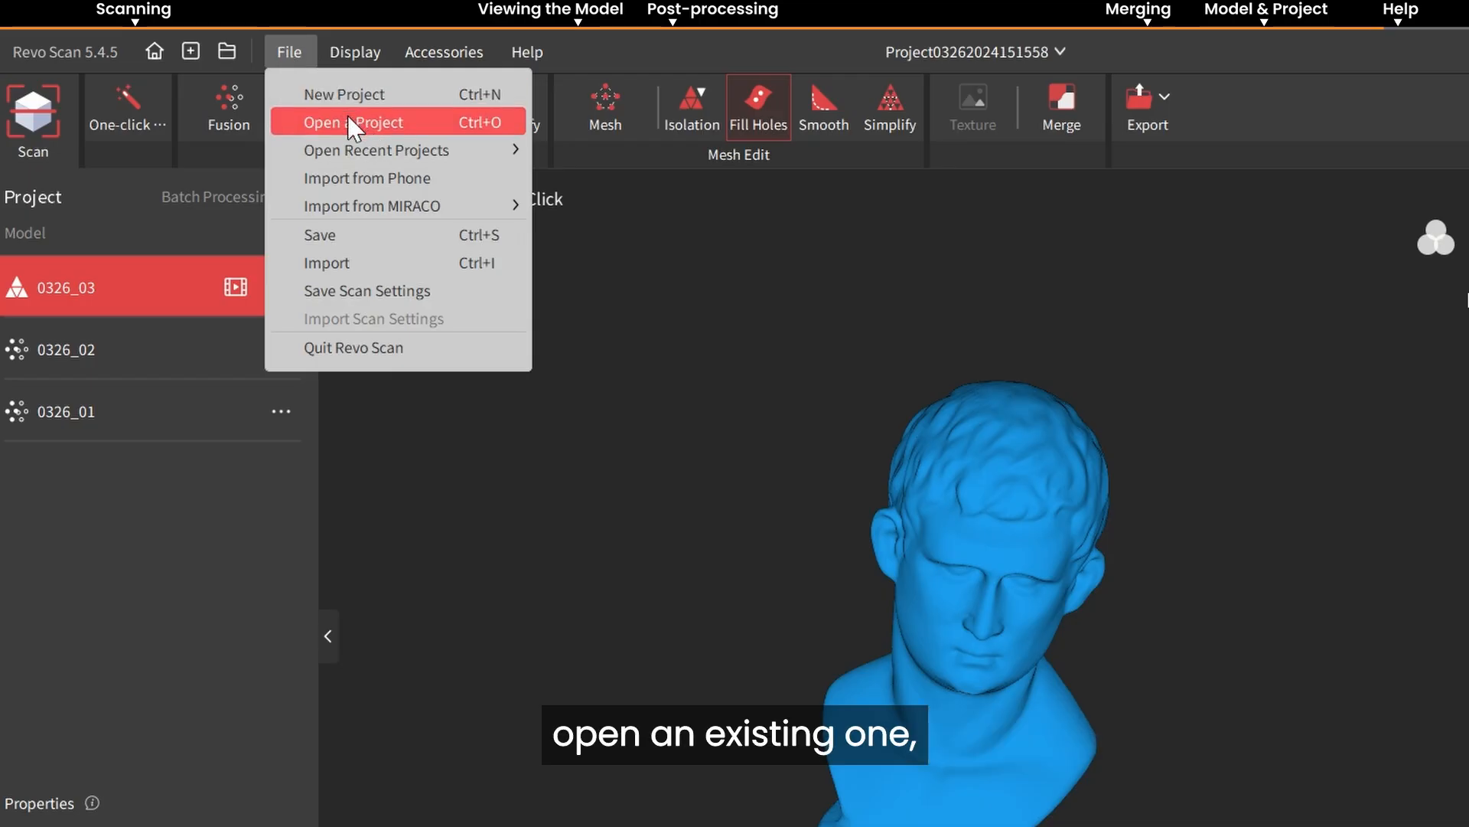
mouse_move(375, 206)
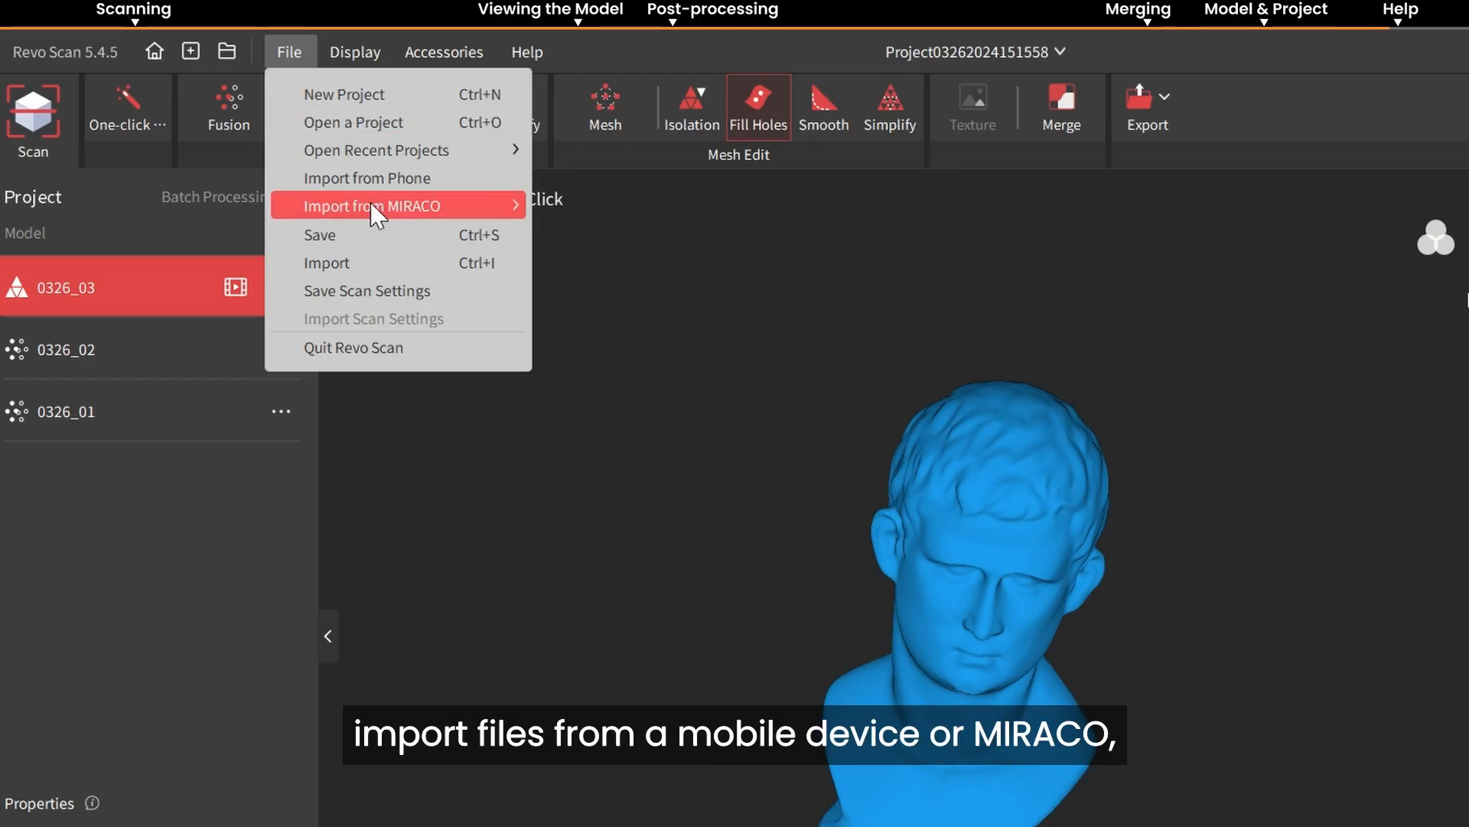
mouse_move(379, 242)
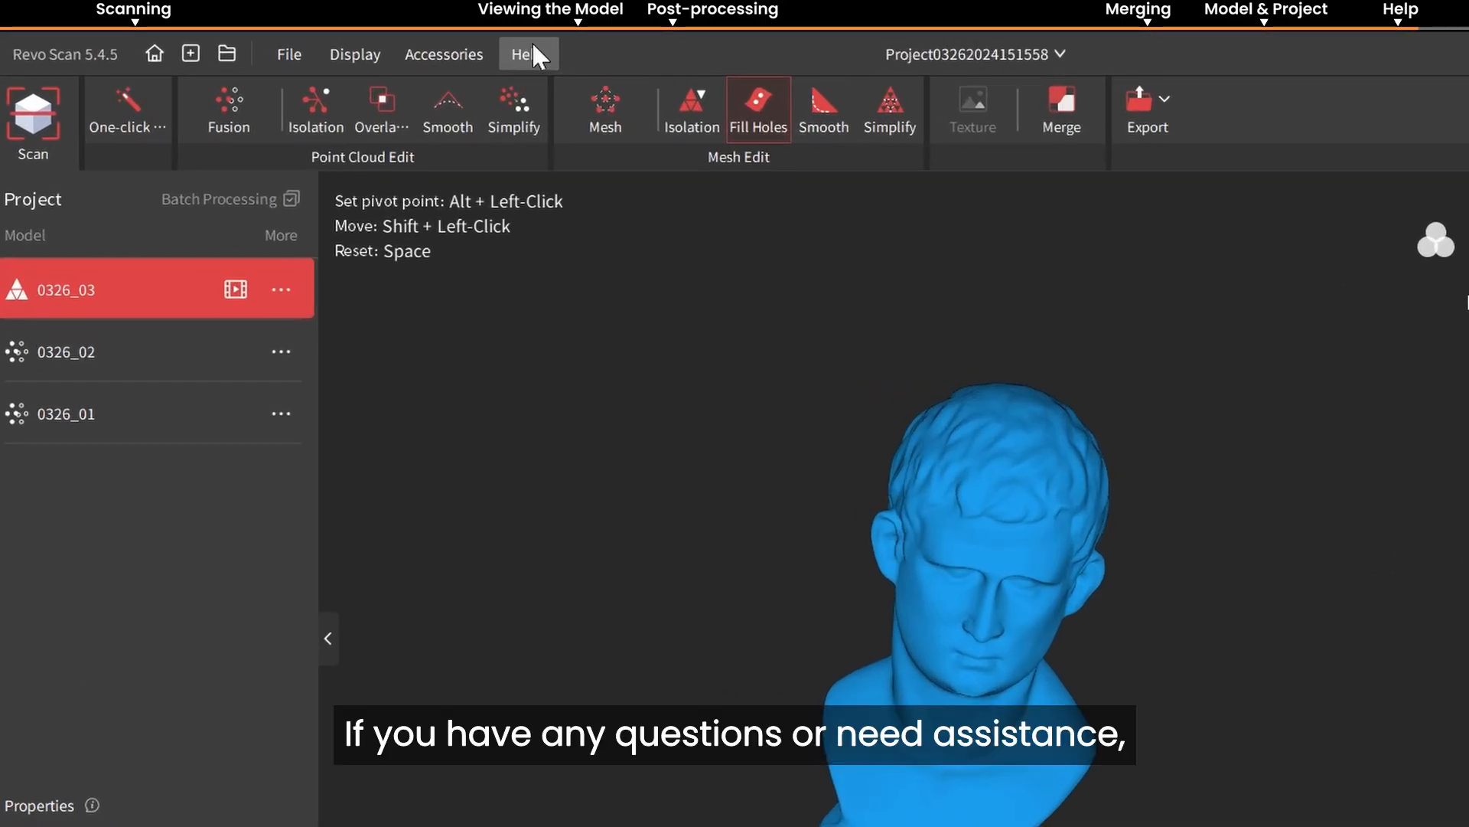
Browse the Help menu's support and learning resources.
click(524, 54)
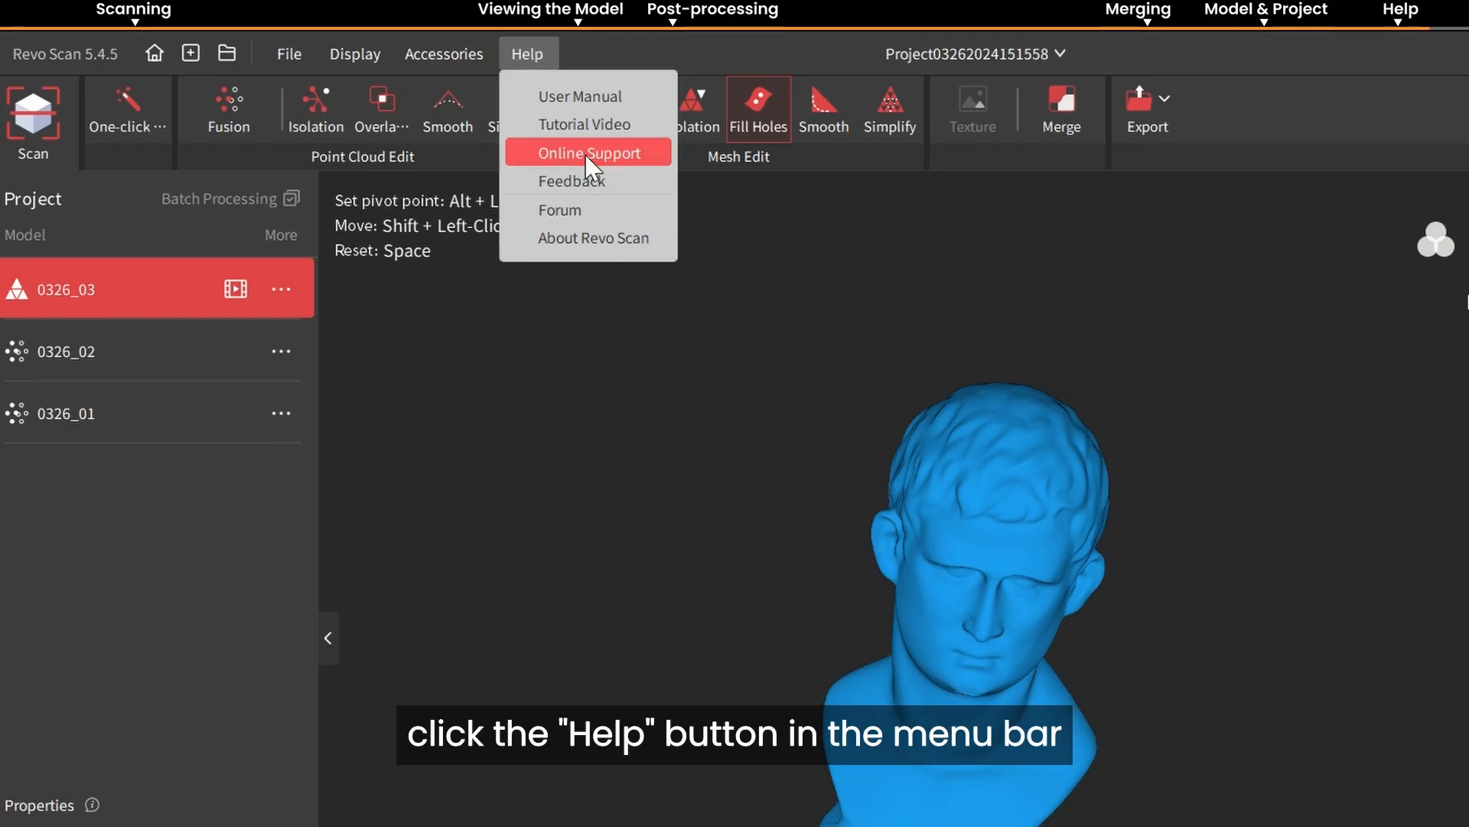
mouse_move(588, 180)
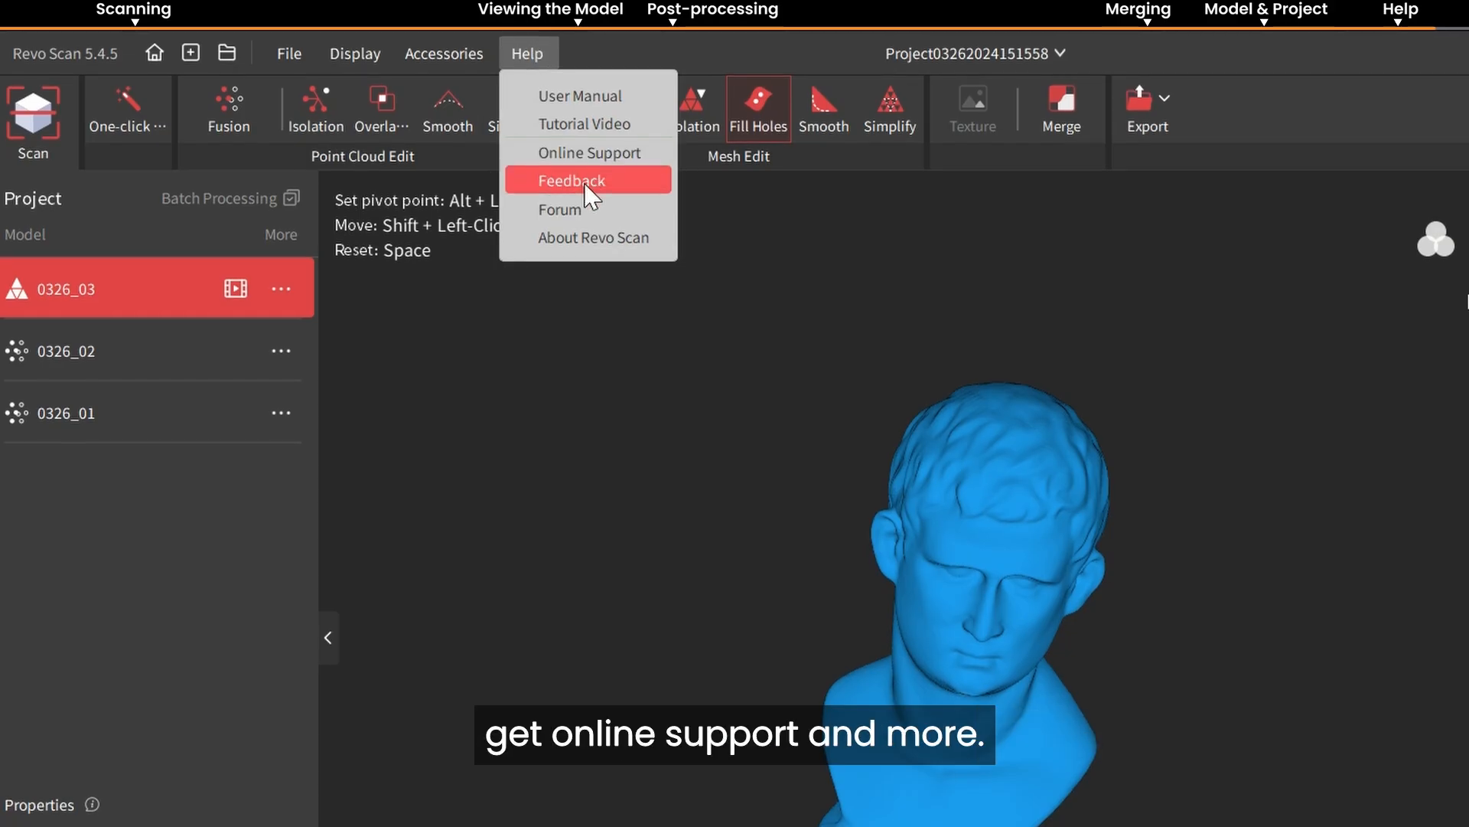
click(571, 181)
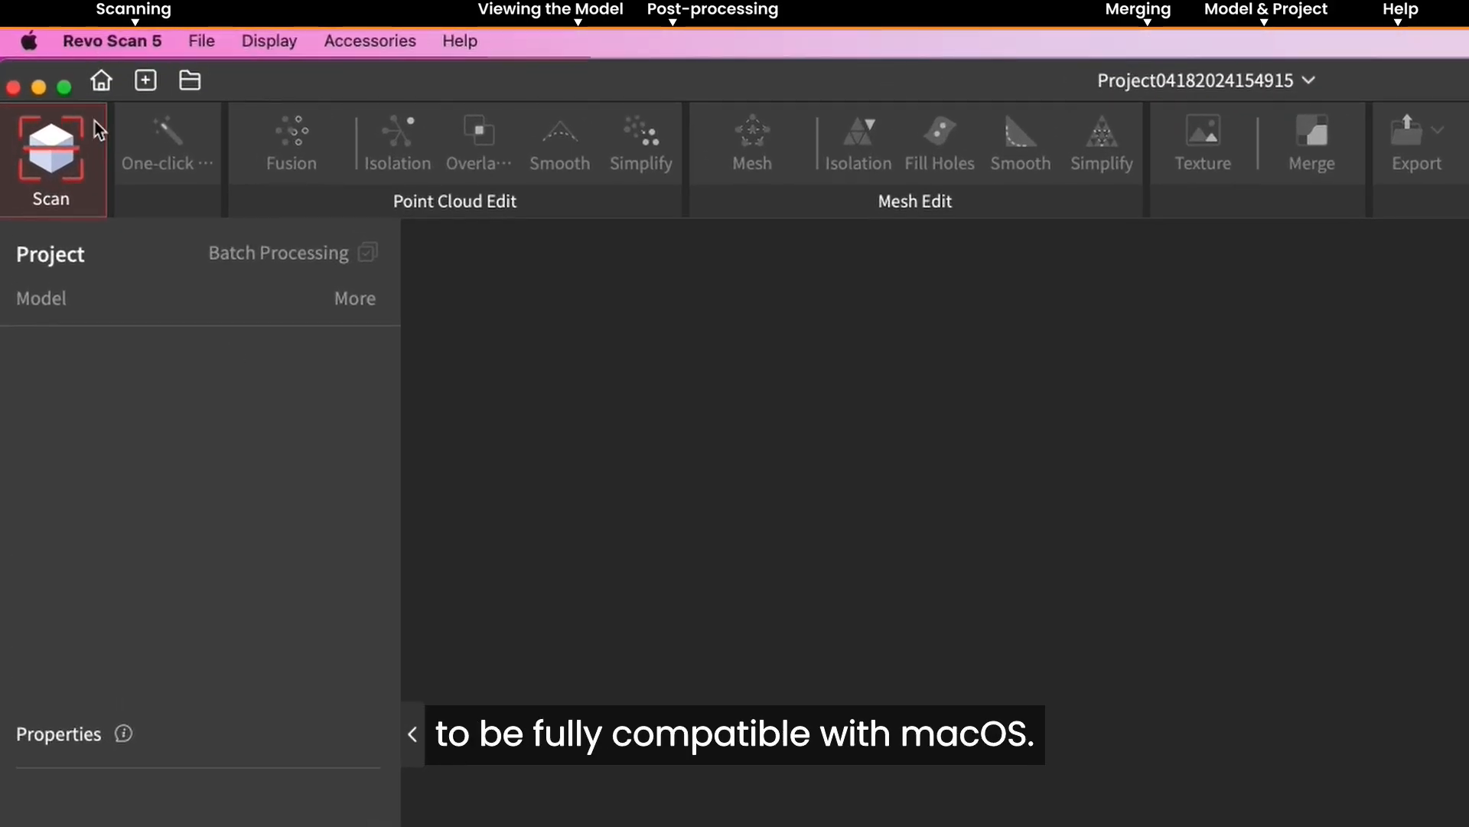
Review the File, Display, Accessories and Help menus, then go to Online Support at revopoint3d.com.
click(201, 40)
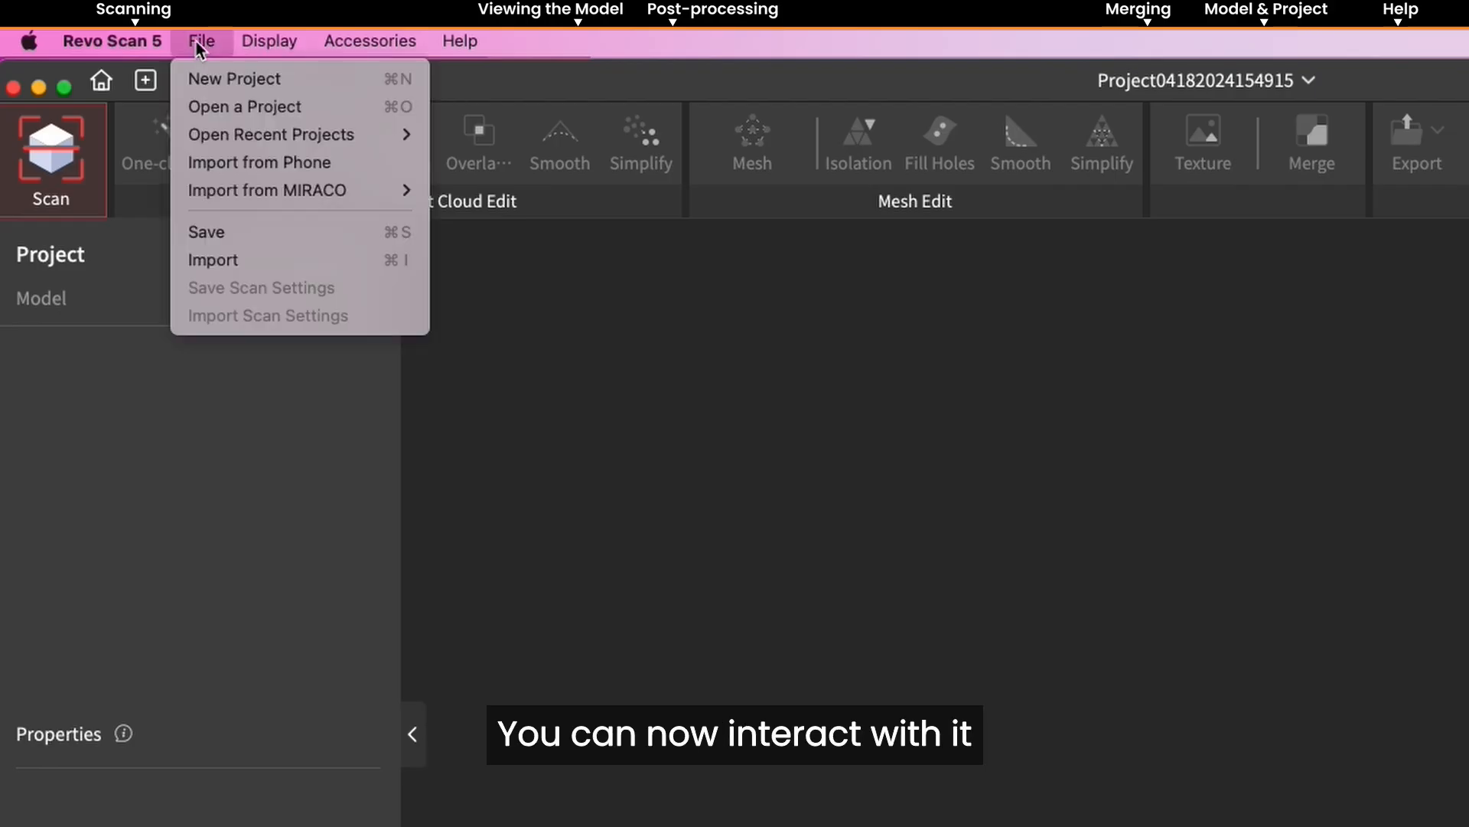
click(269, 41)
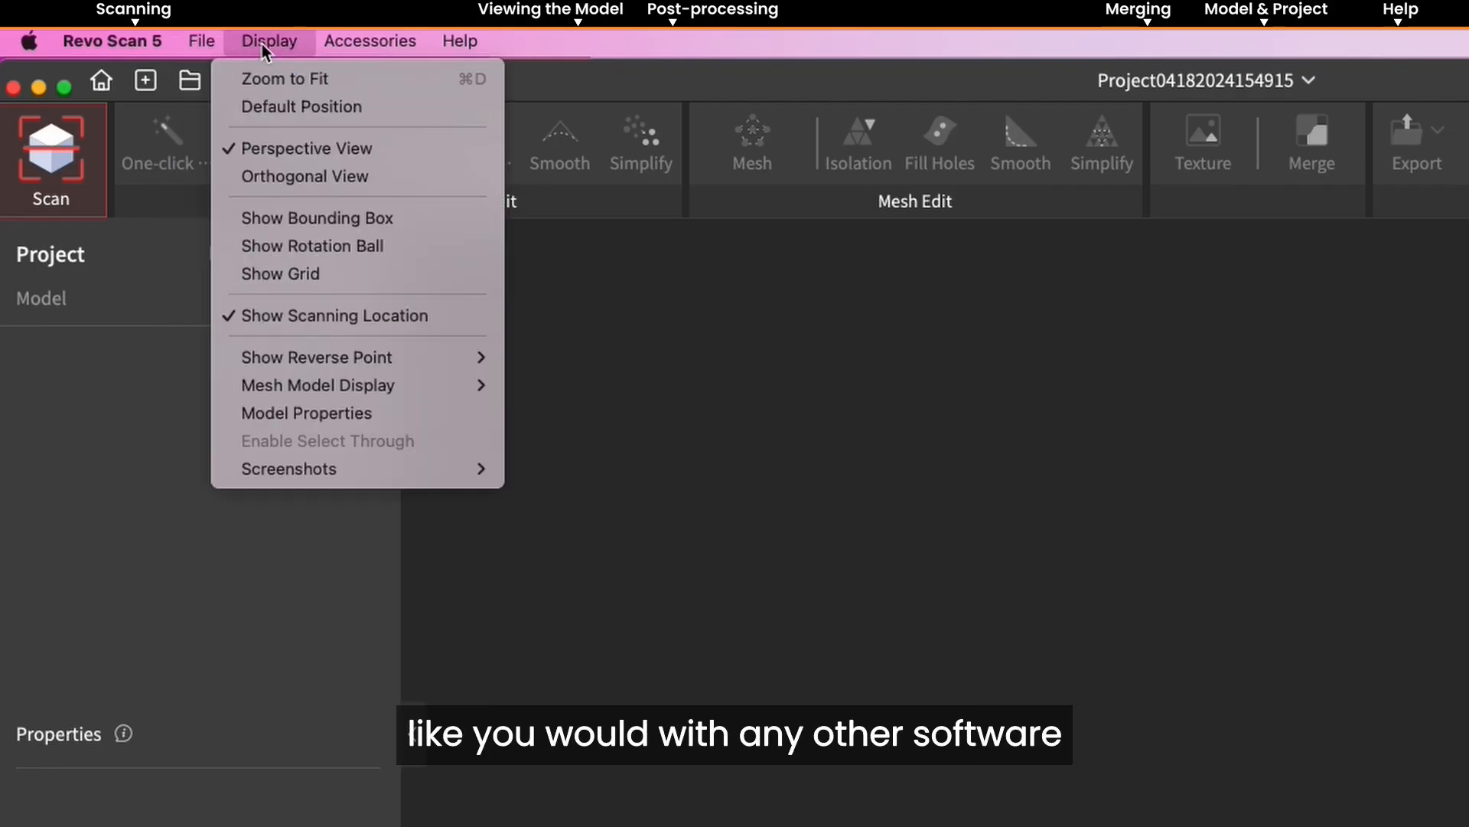
click(369, 42)
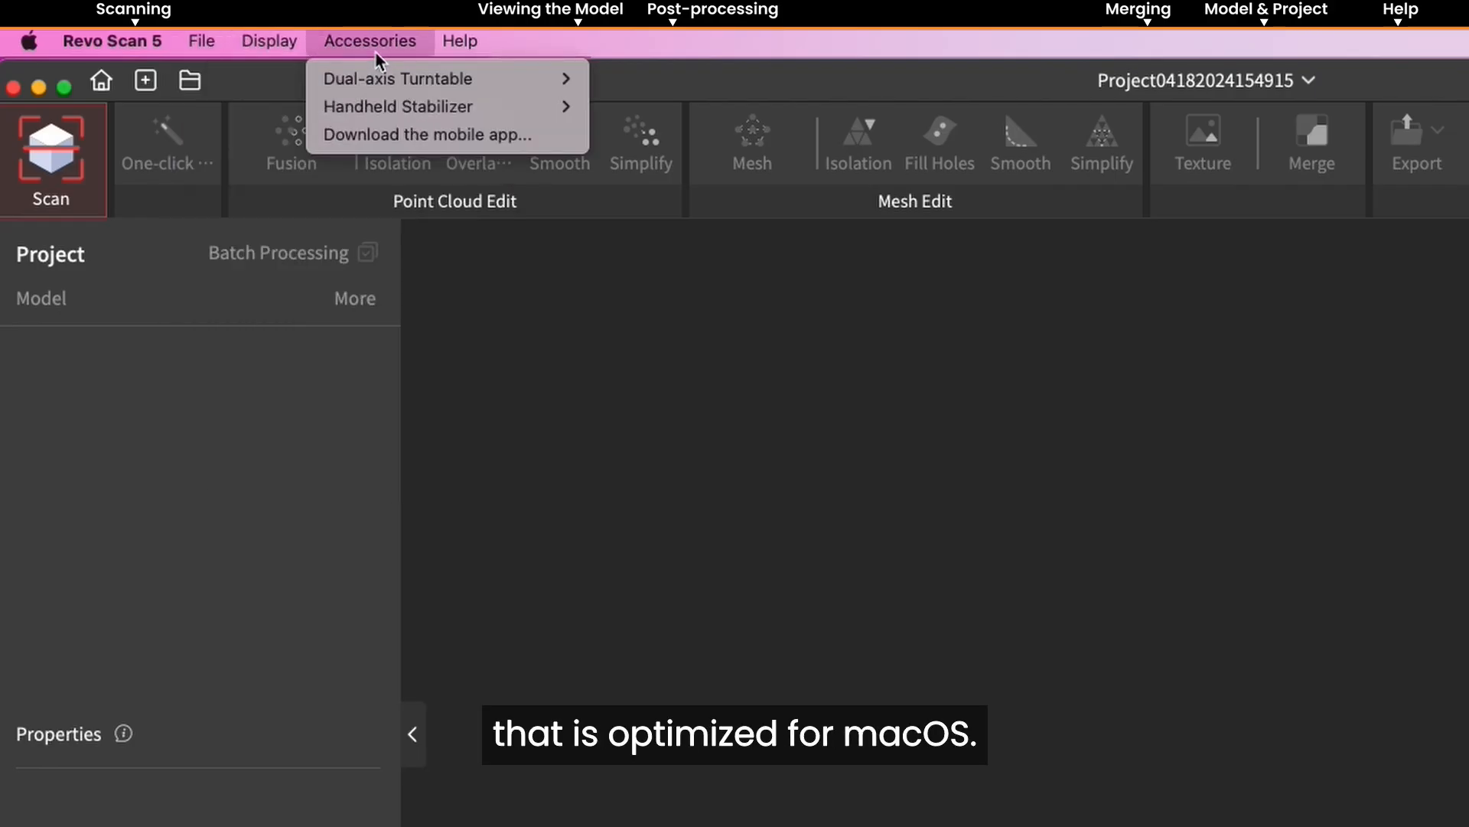
click(459, 41)
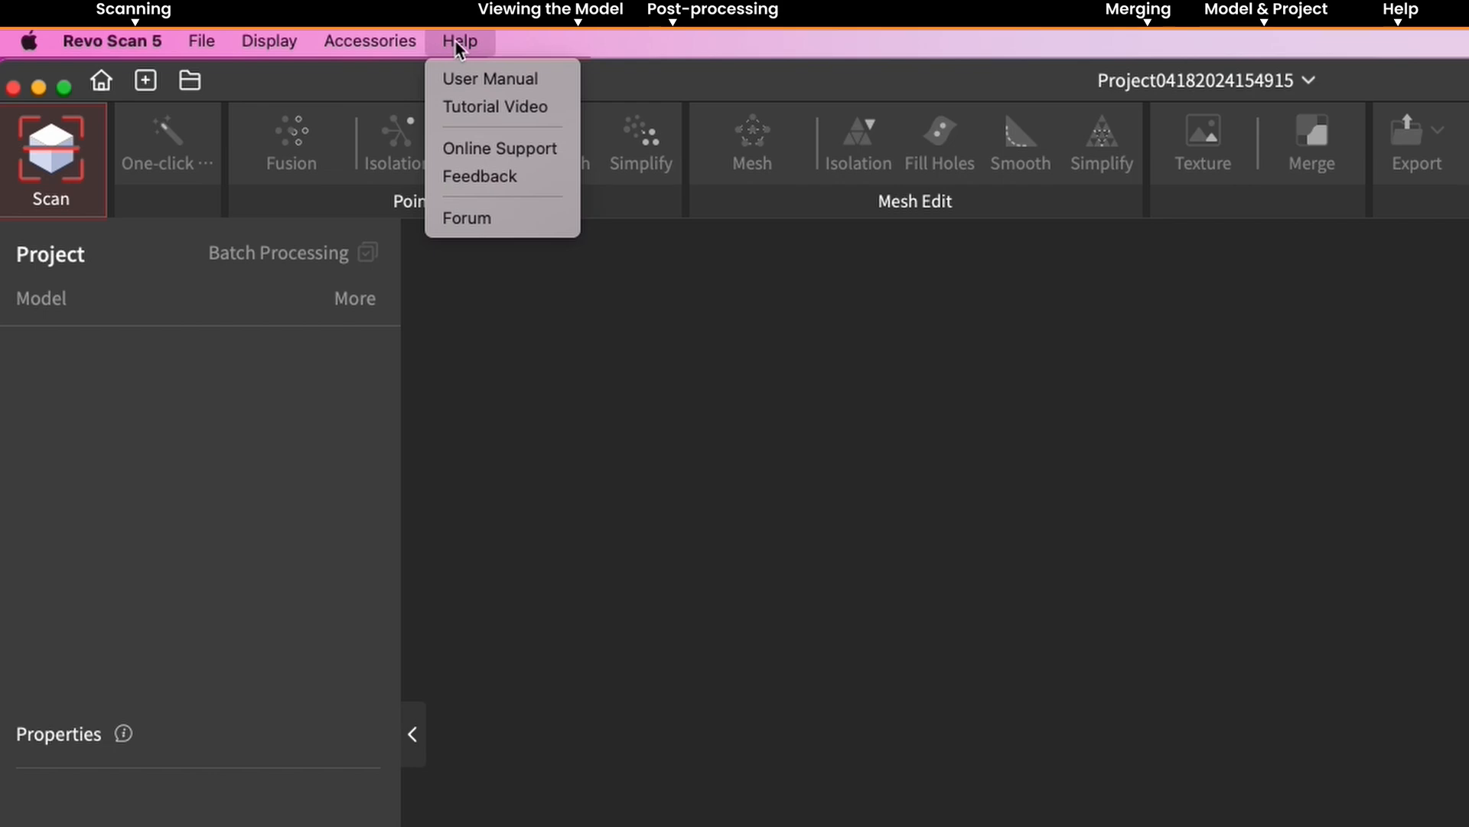
mouse_move(500, 148)
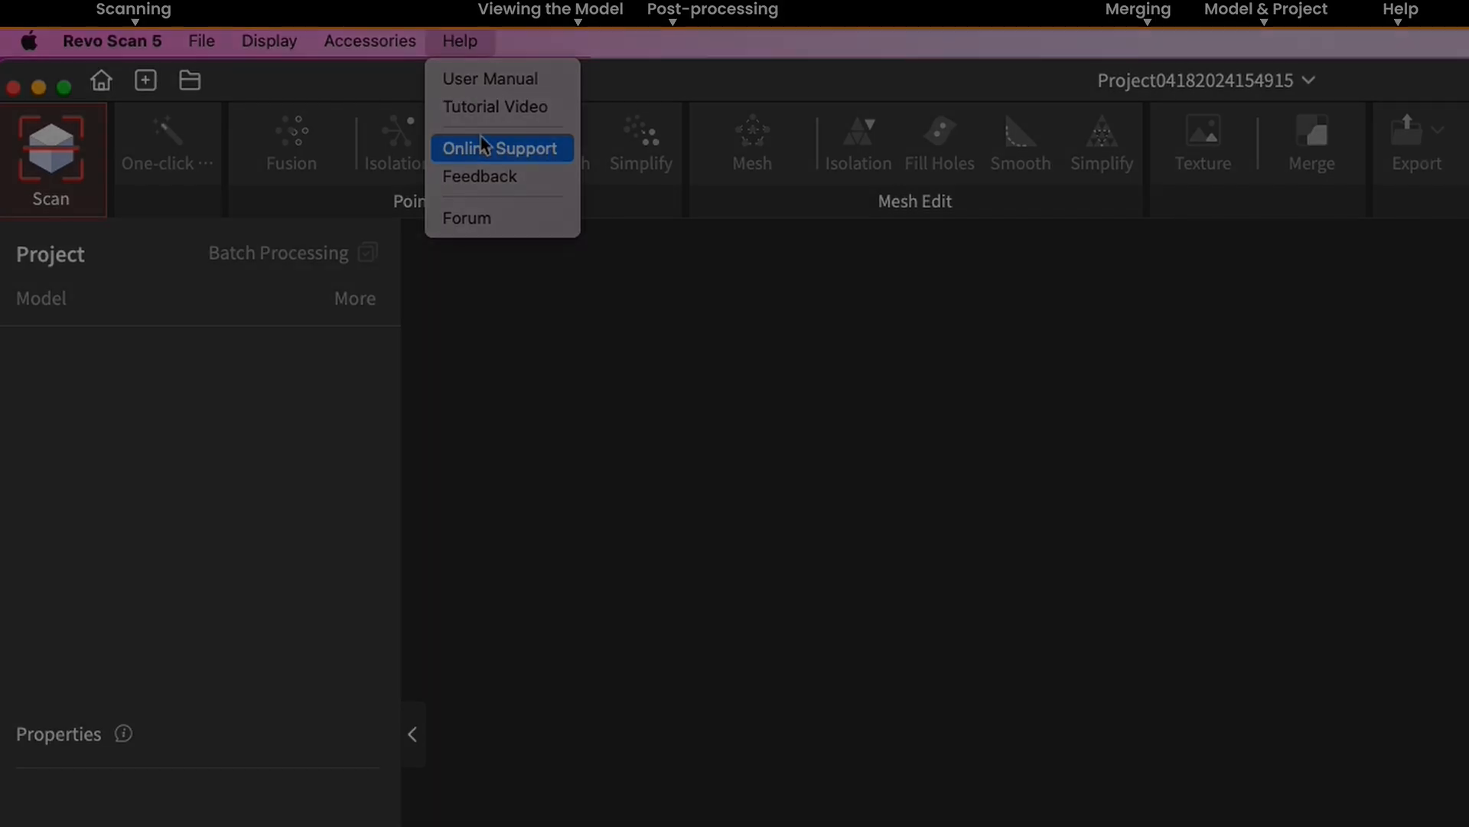
click(501, 148)
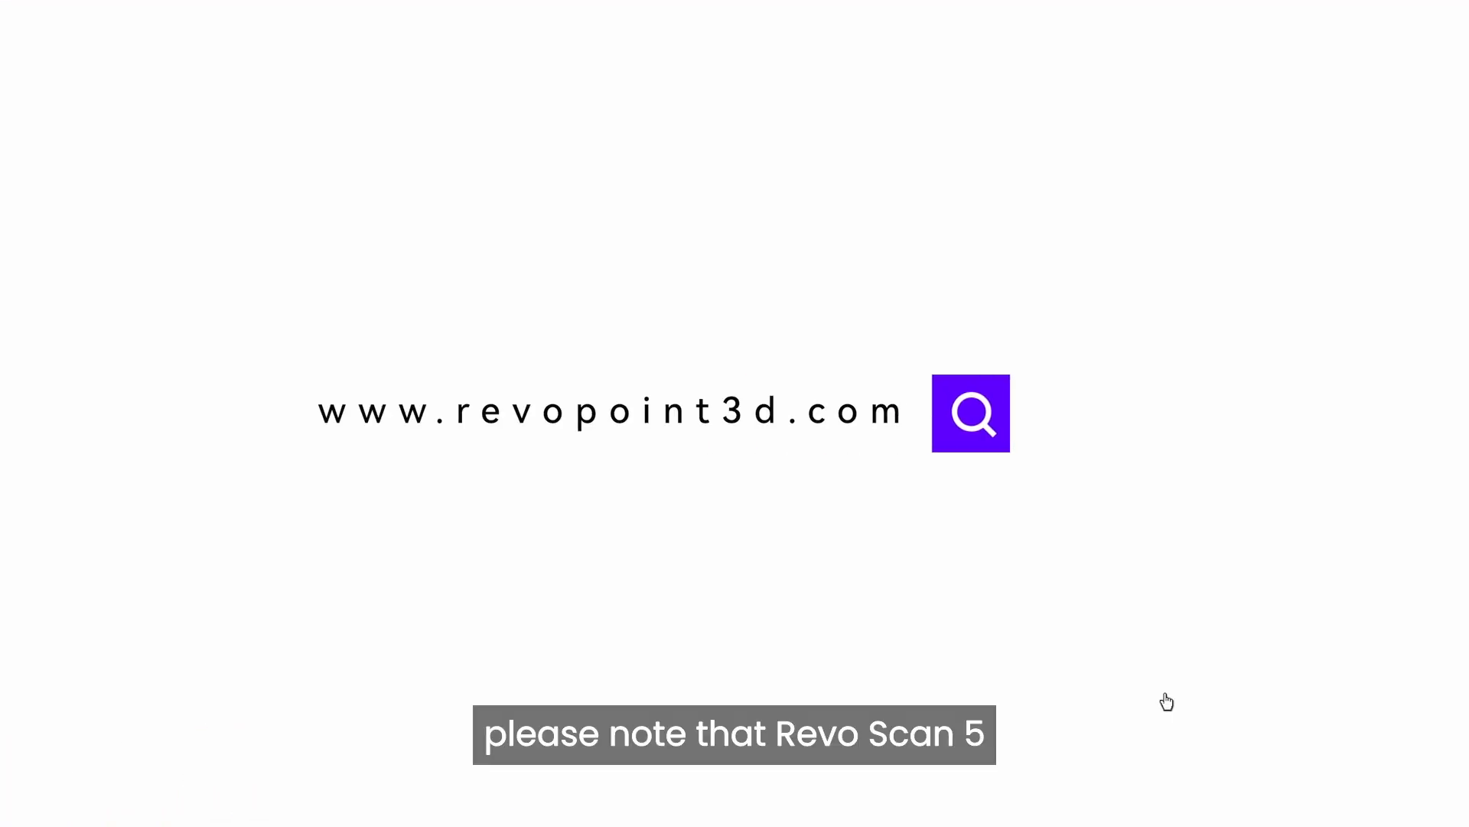